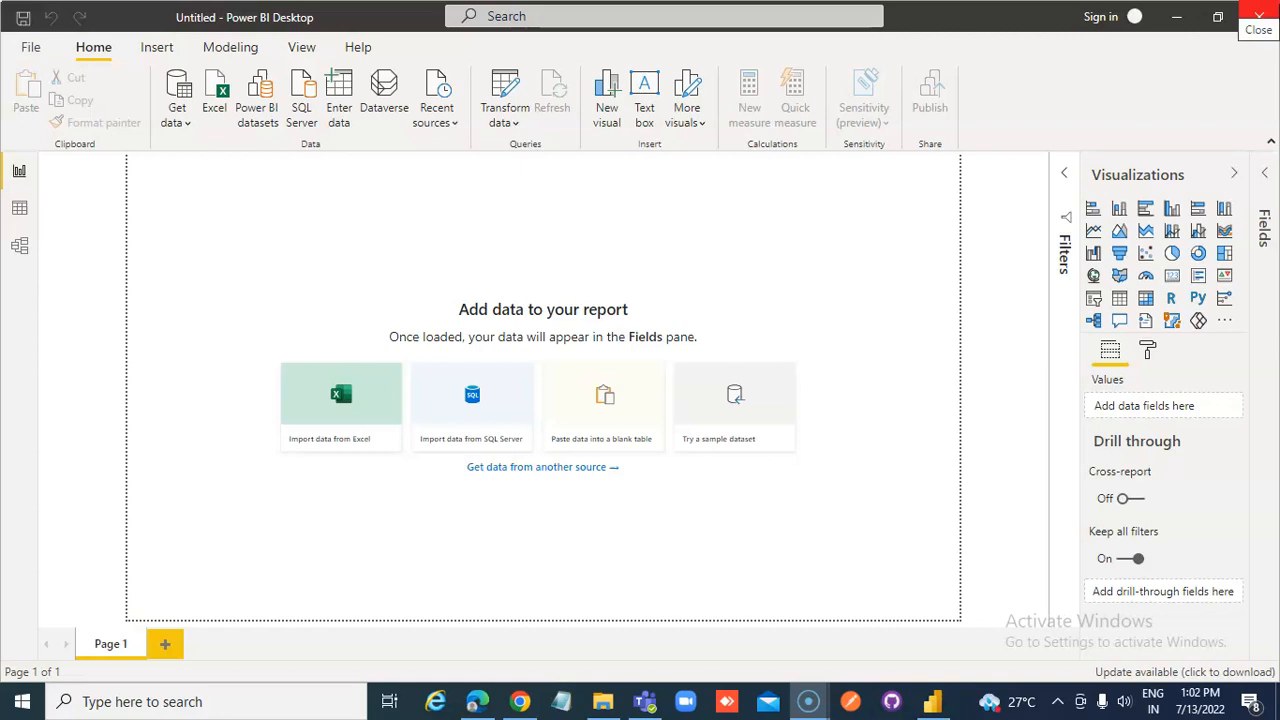
Import the Employees text file from the PowerBIFiles folder via Text/CSV
left_click(177, 100)
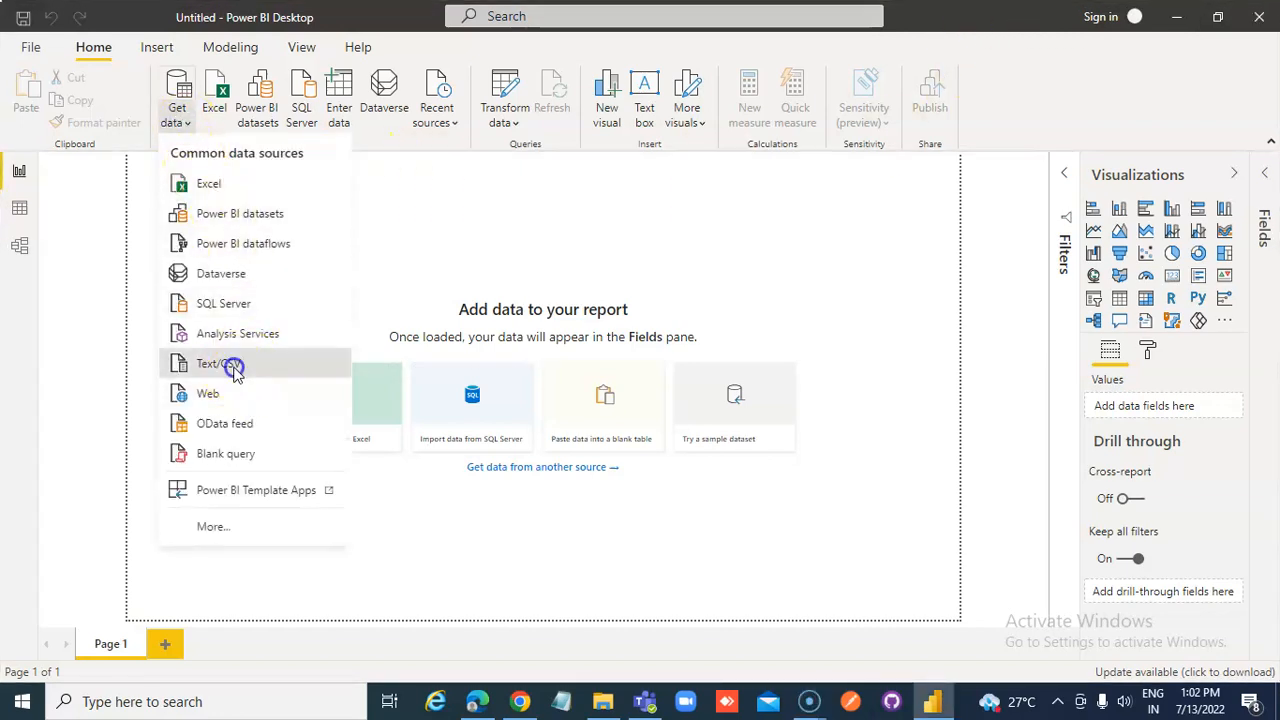
left_click(217, 363)
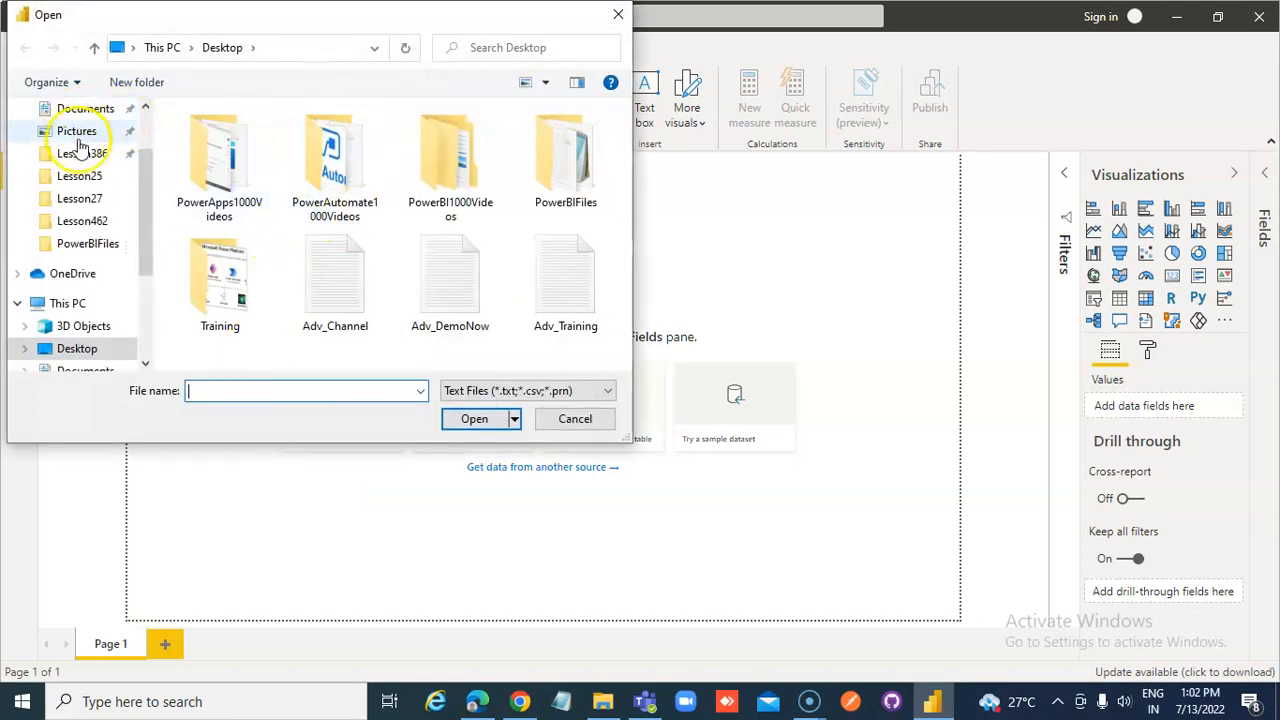
double_click(565, 155)
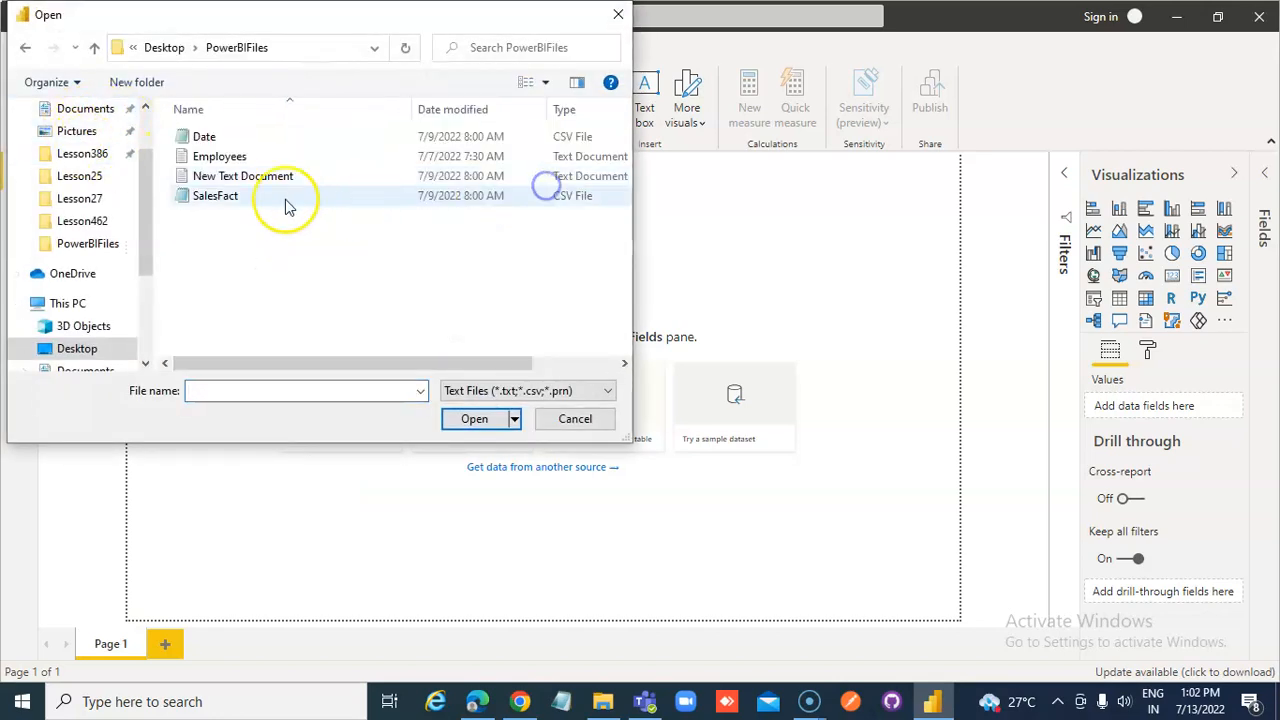
left_click(575, 418)
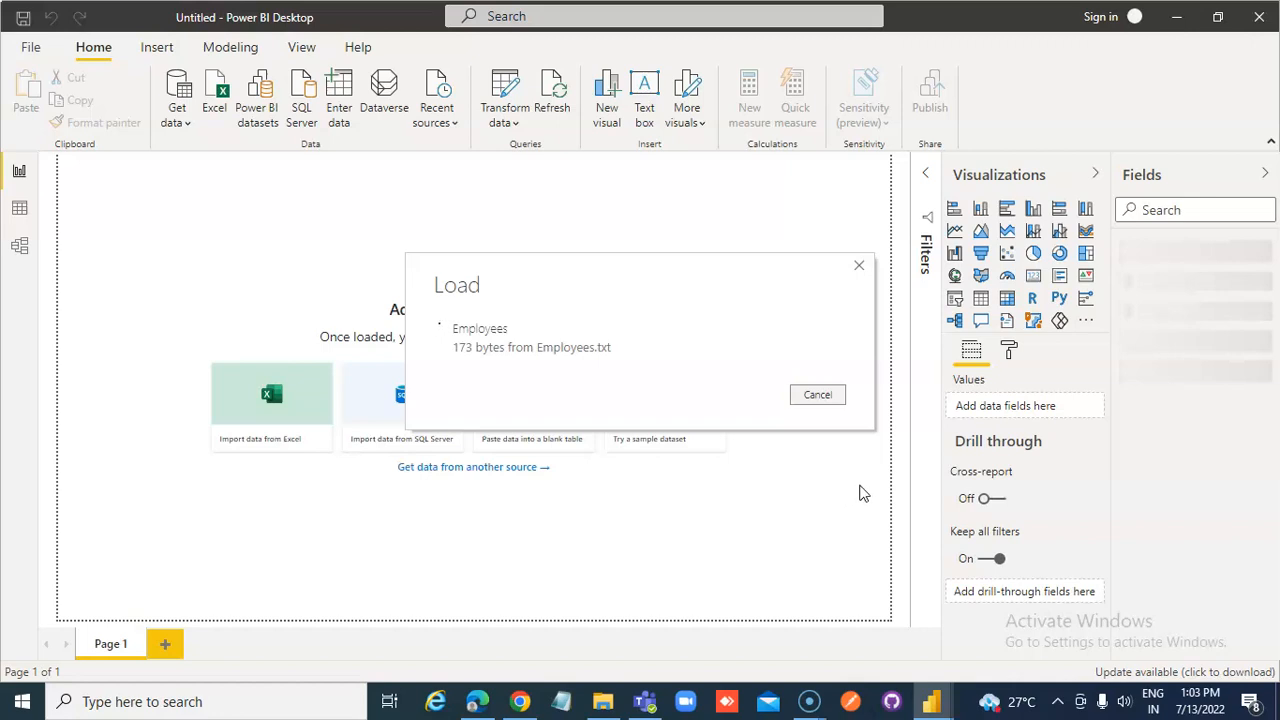
left_click(817, 394)
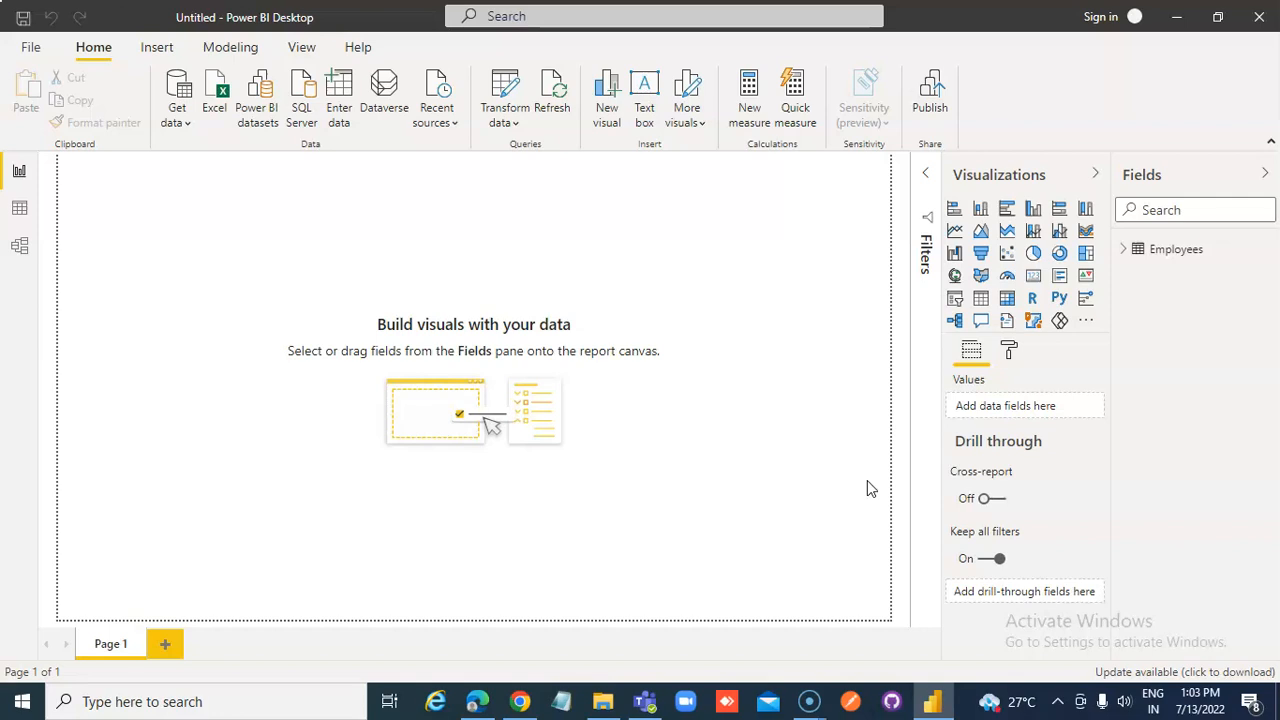
Build a table with EmployeeID, FirstName, LastName and Salary, then resize it larger
left_click(1137, 249)
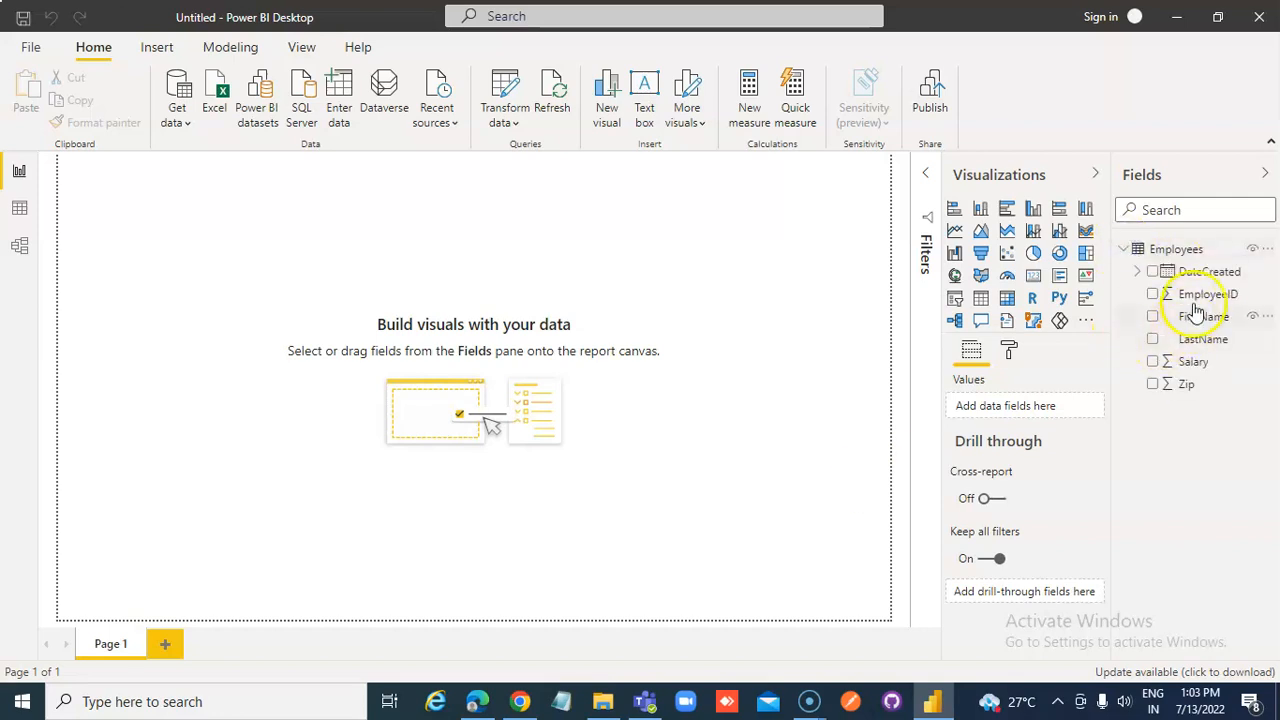
mouse_move(981, 297)
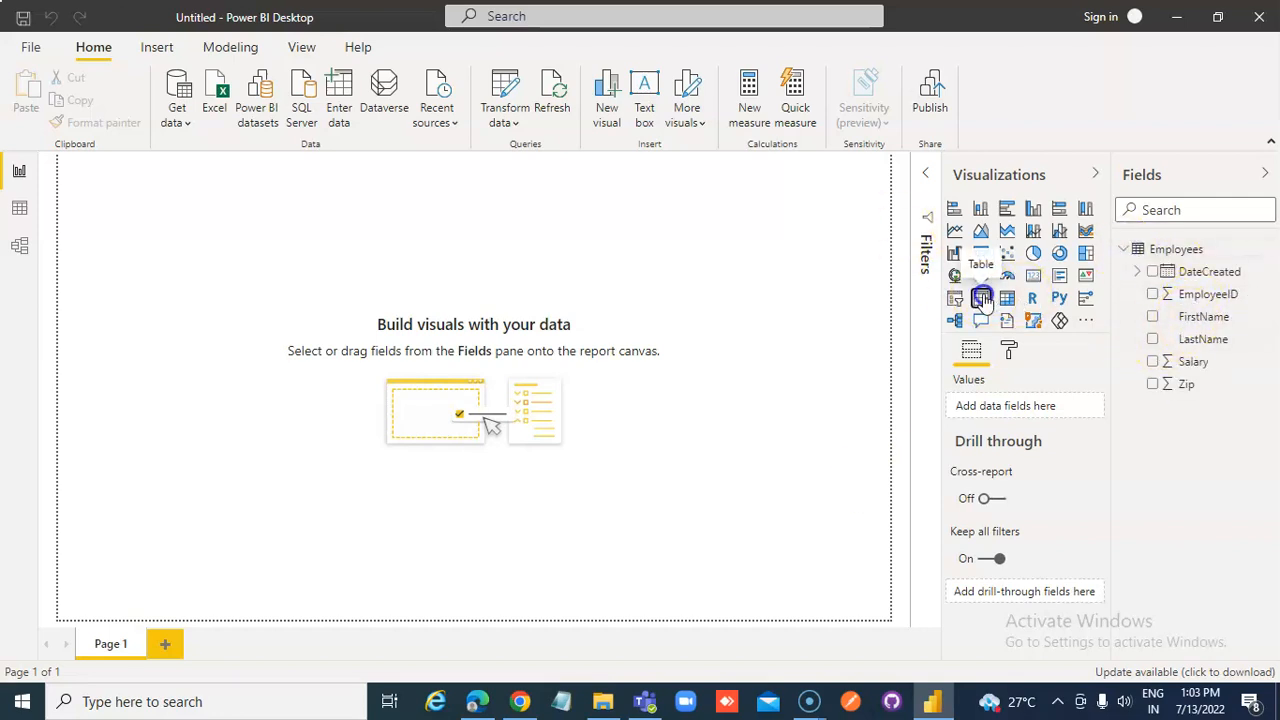
left_click(981, 297)
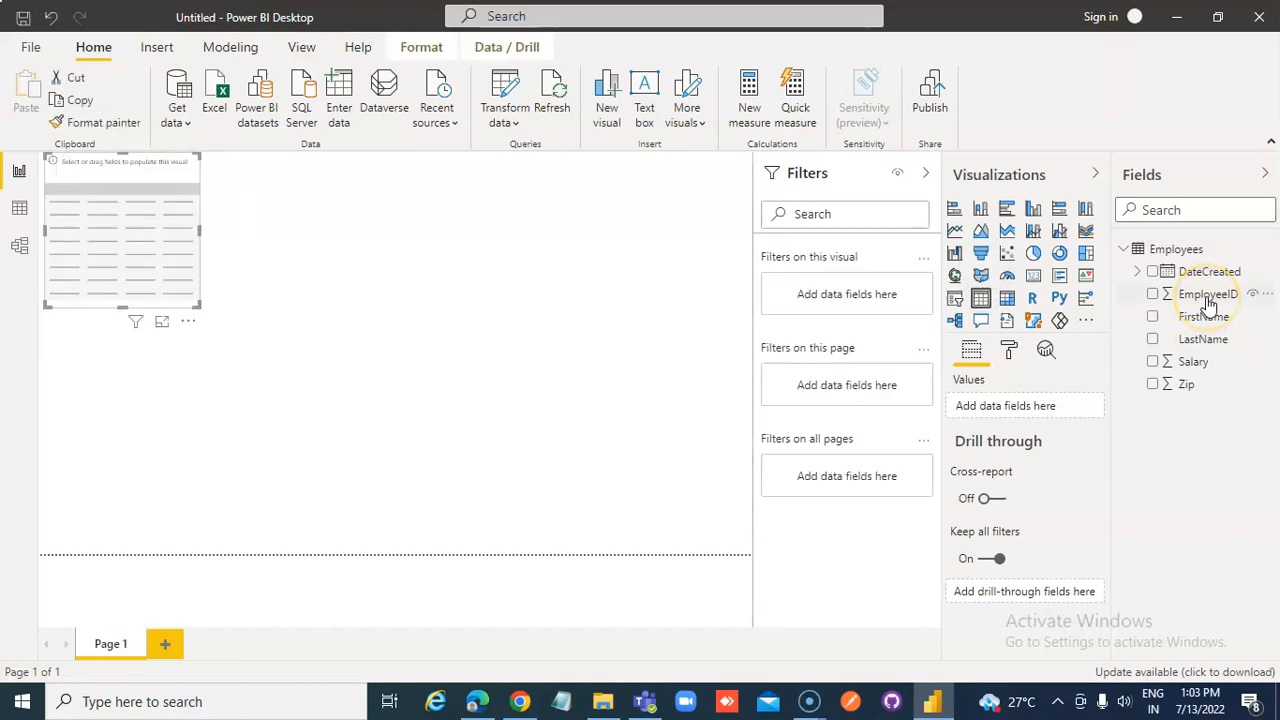
left_click(1208, 294)
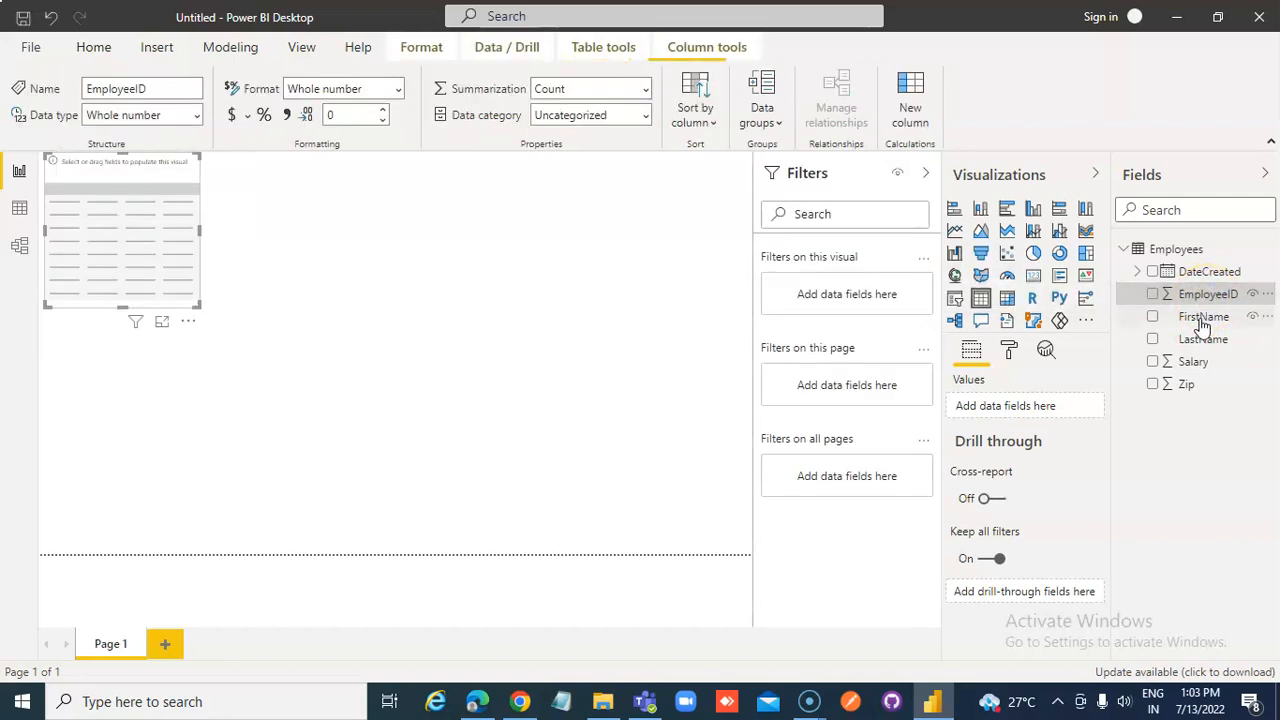
mouse_move(1162, 297)
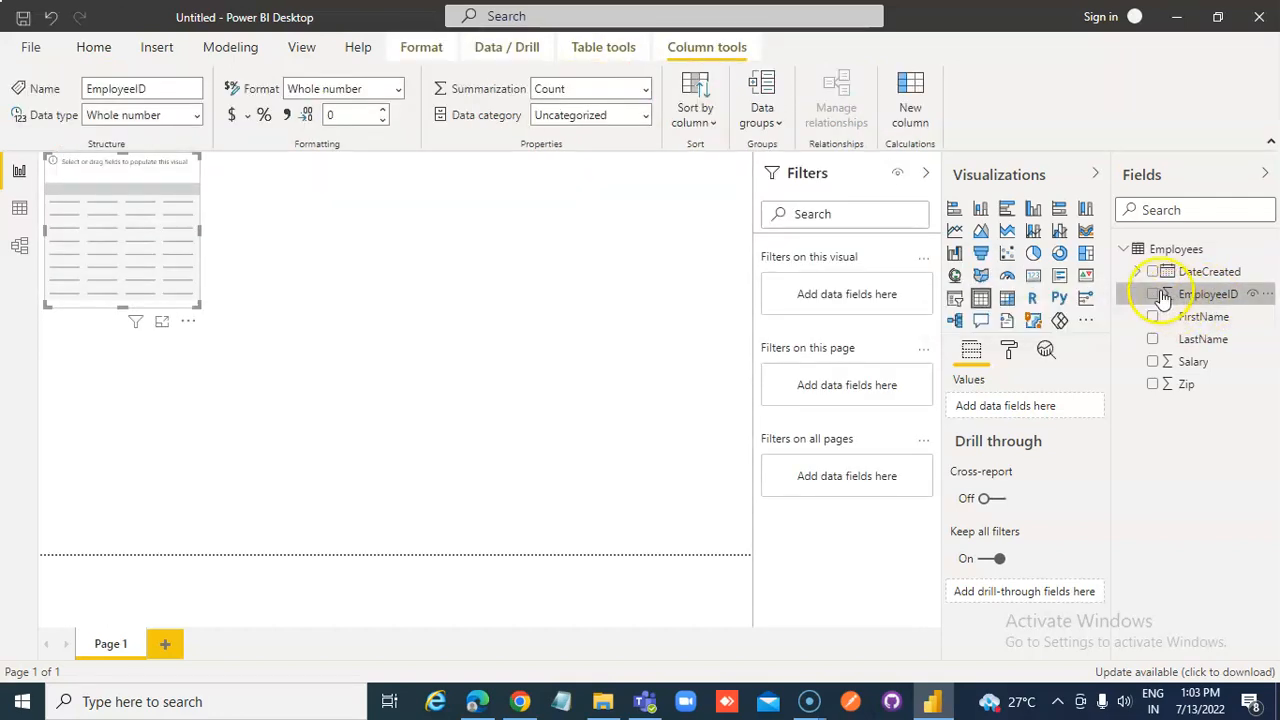
left_click(1152, 294)
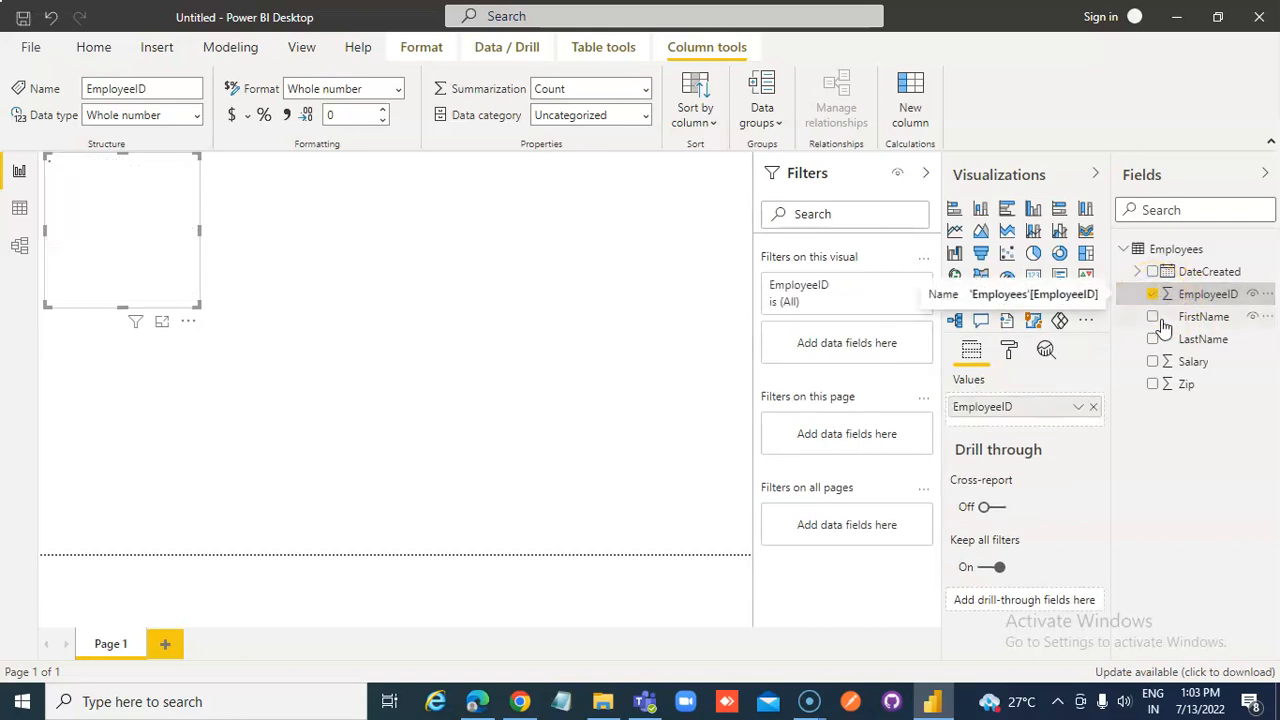
mouse_move(1160, 324)
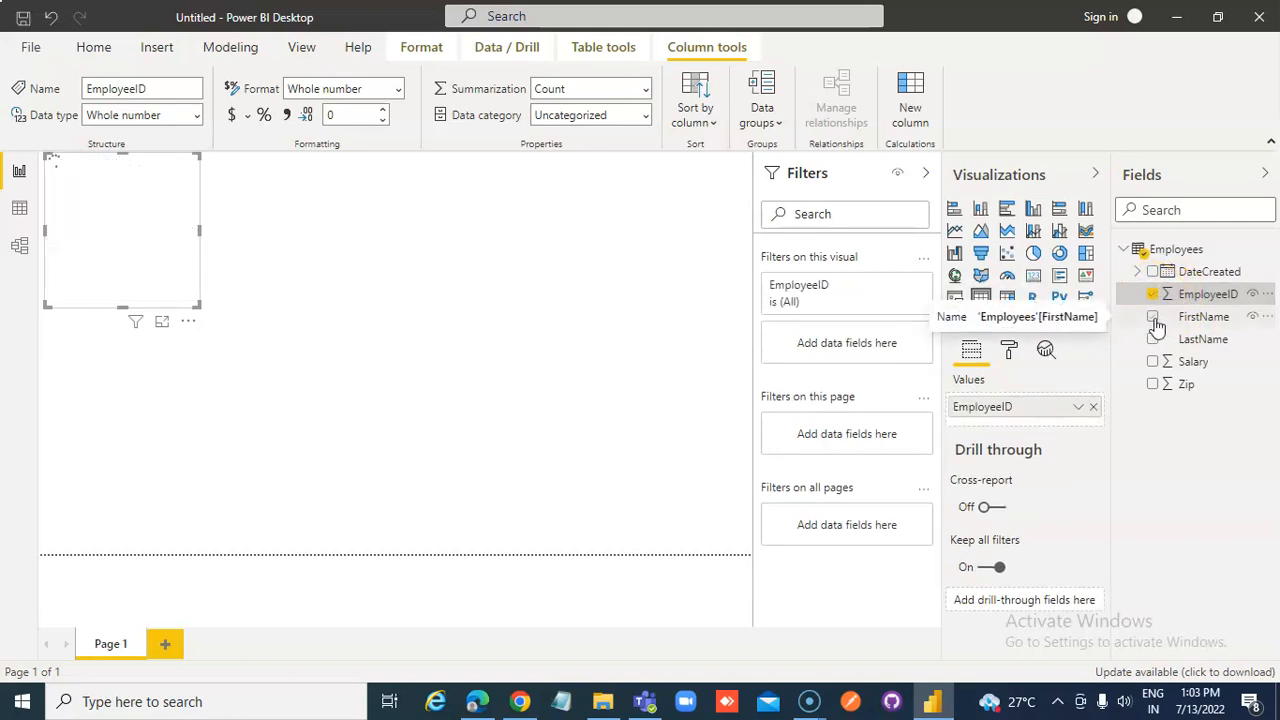
left_click(1153, 316)
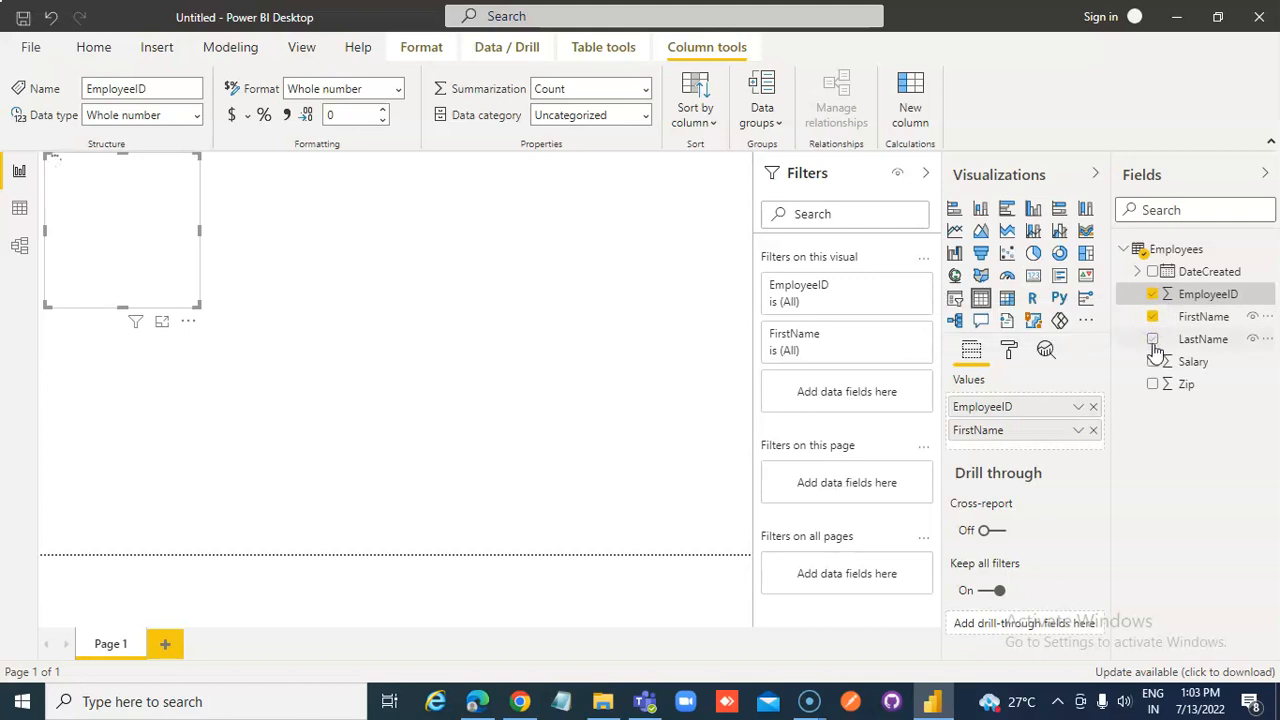
left_click(1152, 338)
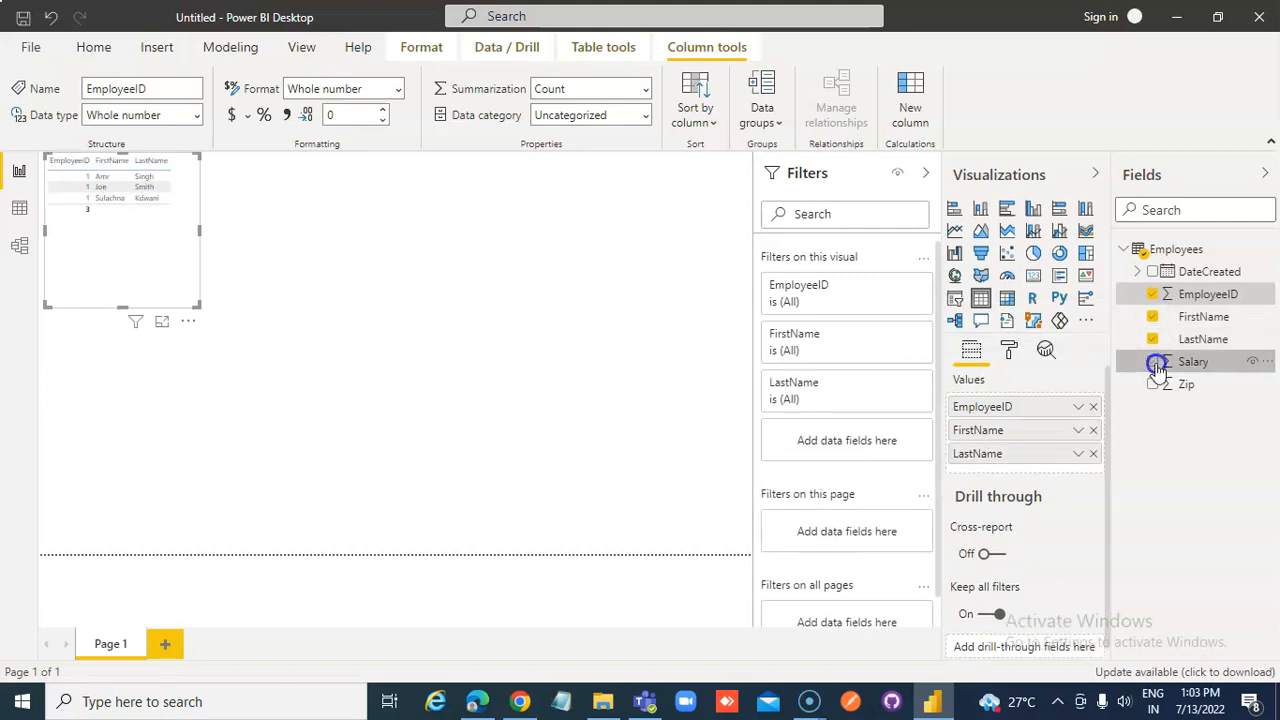
left_click(1152, 361)
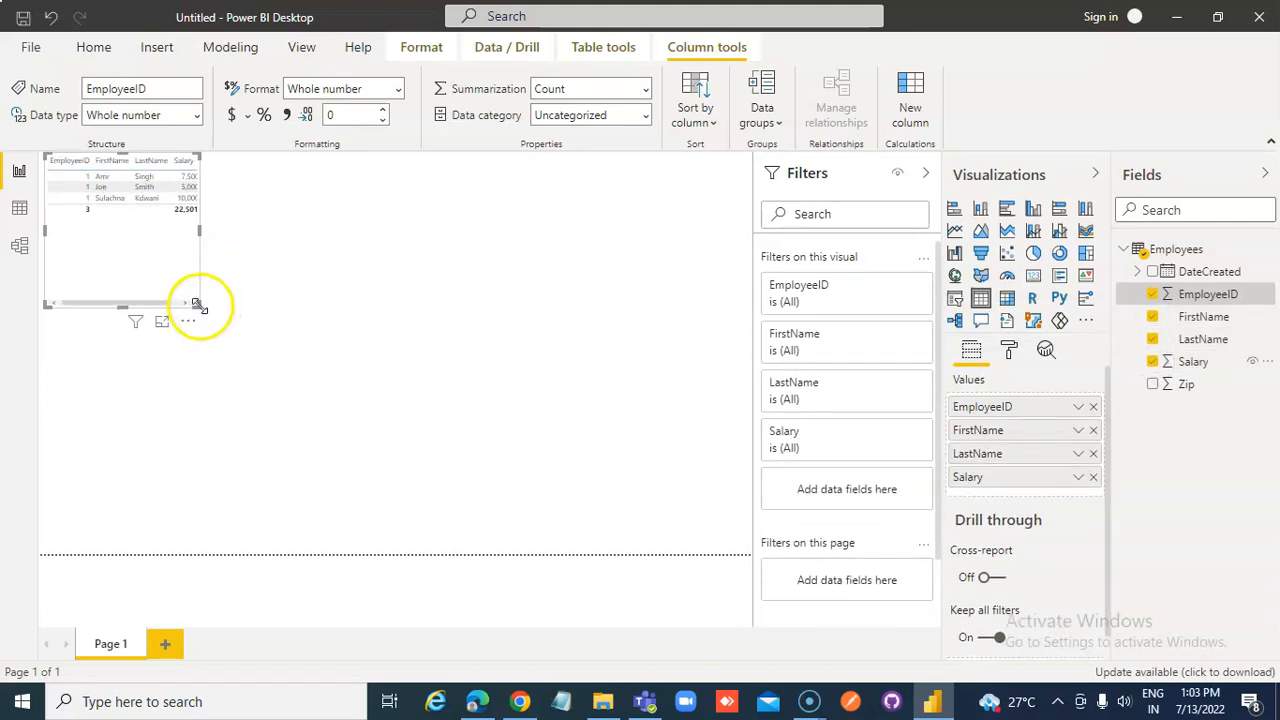
left_click_drag(200, 305, 365, 362)
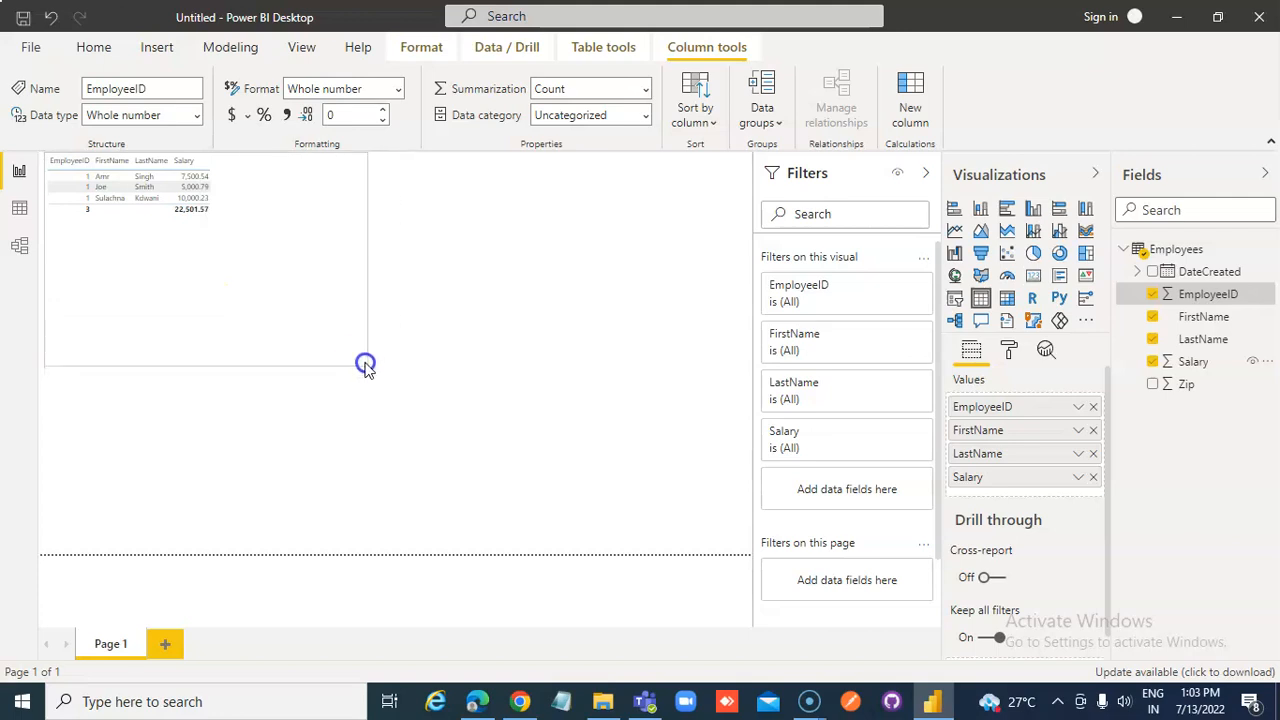
left_click_drag(365, 362, 345, 338)
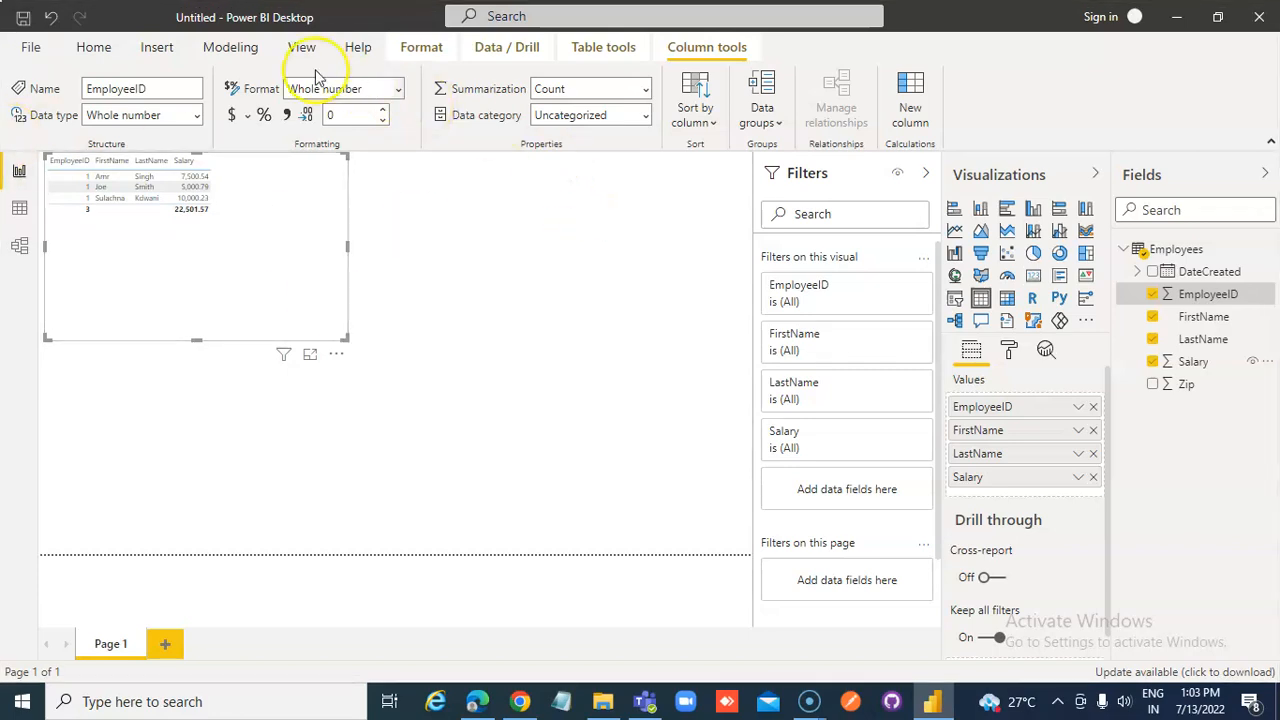
Switch Page view to Actual size, then back to Fit to page
left_click(302, 47)
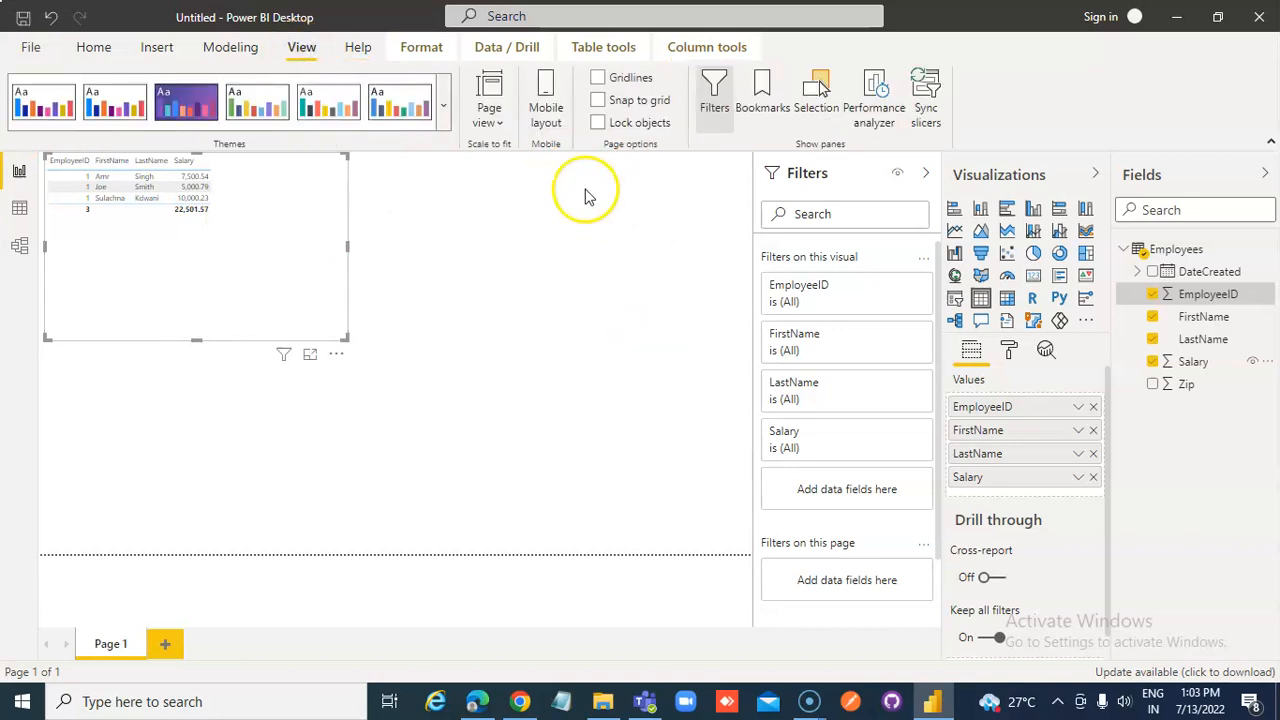
left_click(489, 95)
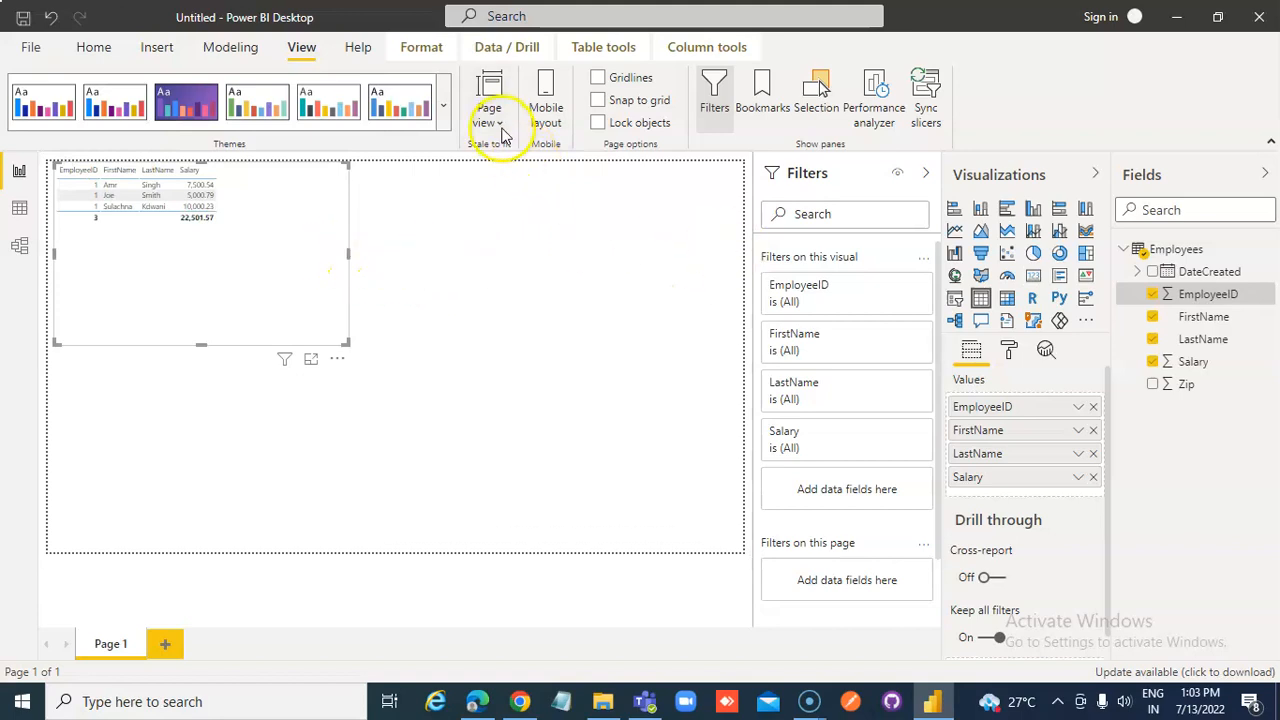
left_click(489, 100)
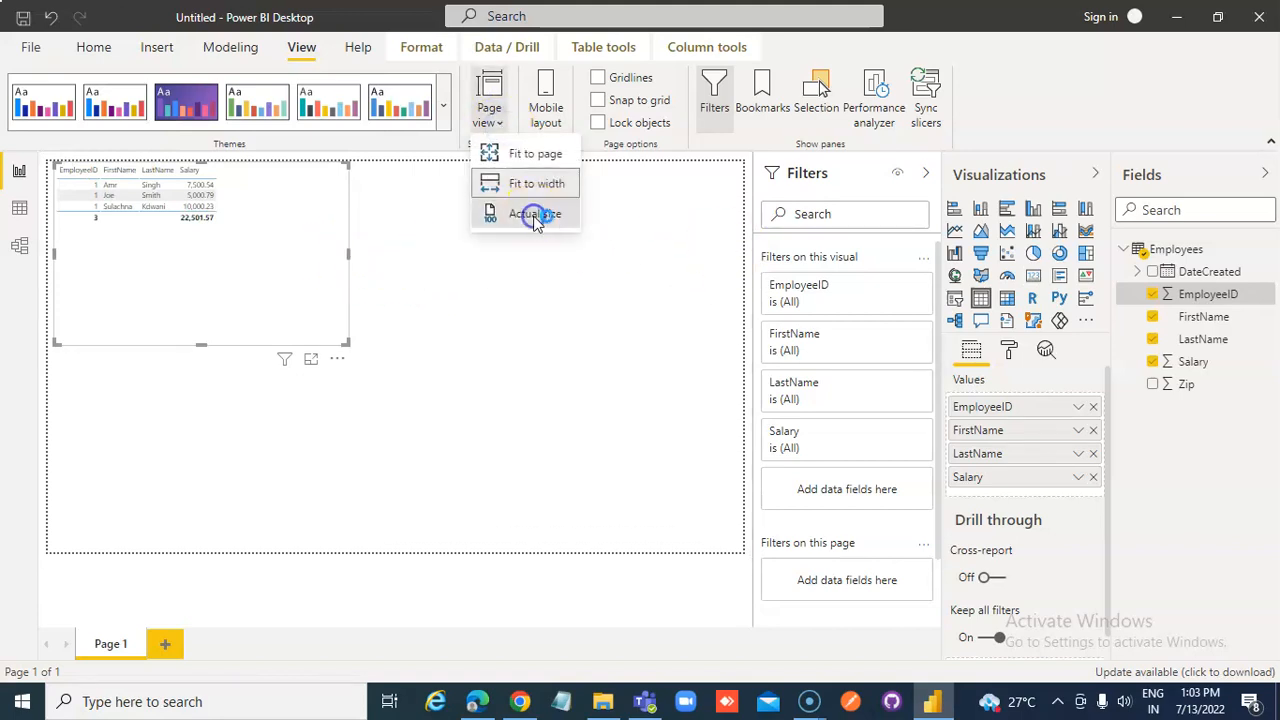
left_click(534, 213)
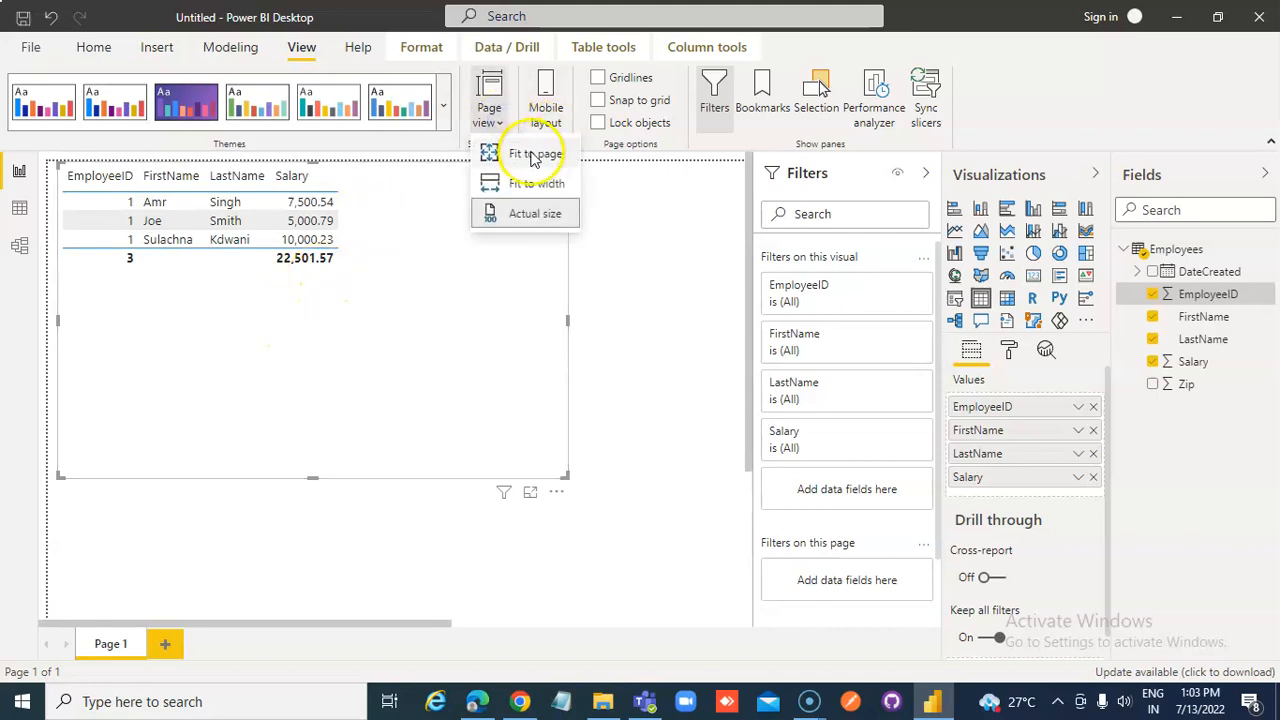
left_click(535, 154)
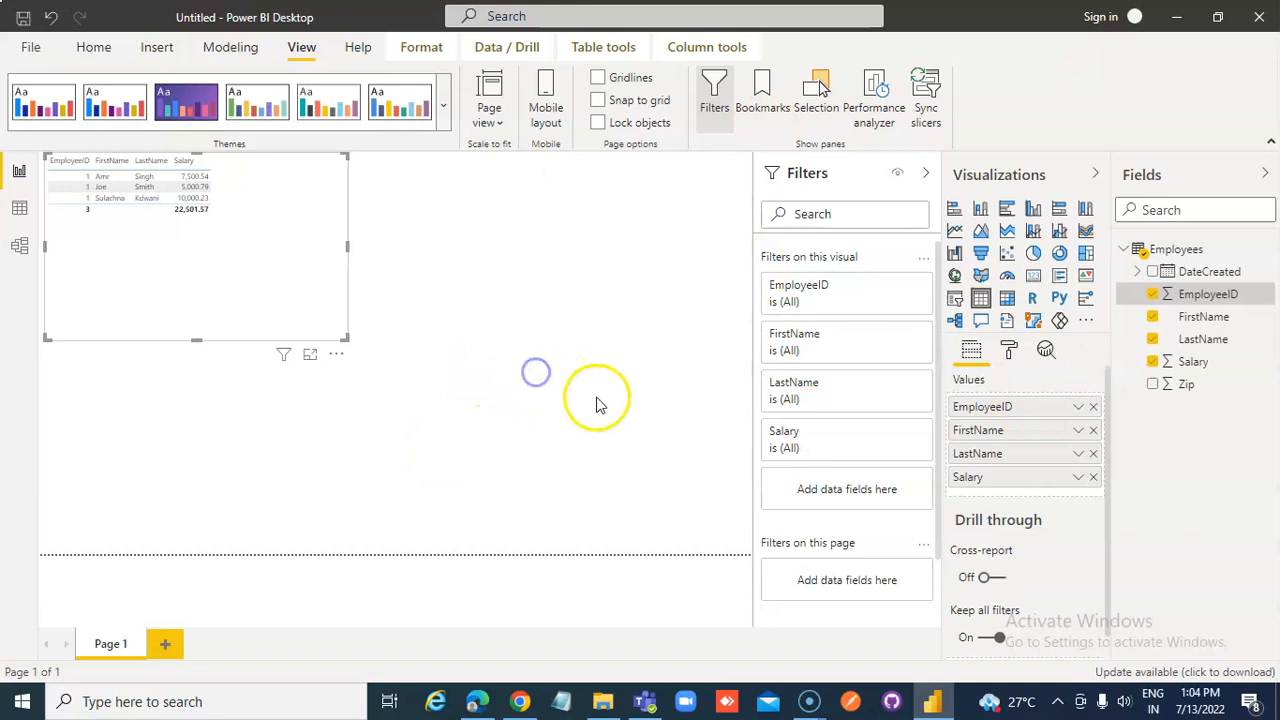
Open the page's Format settings and expand Page information, showing tooltip and Q&A off
left_click(595, 400)
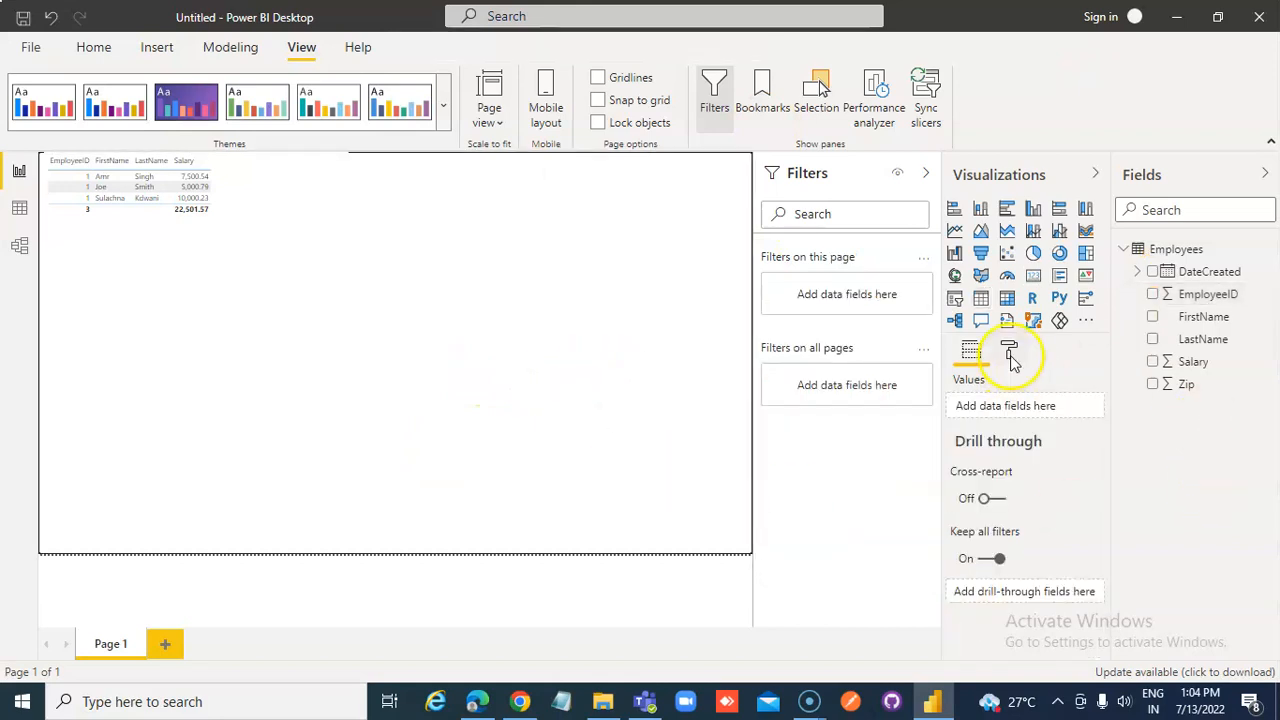
left_click(150, 190)
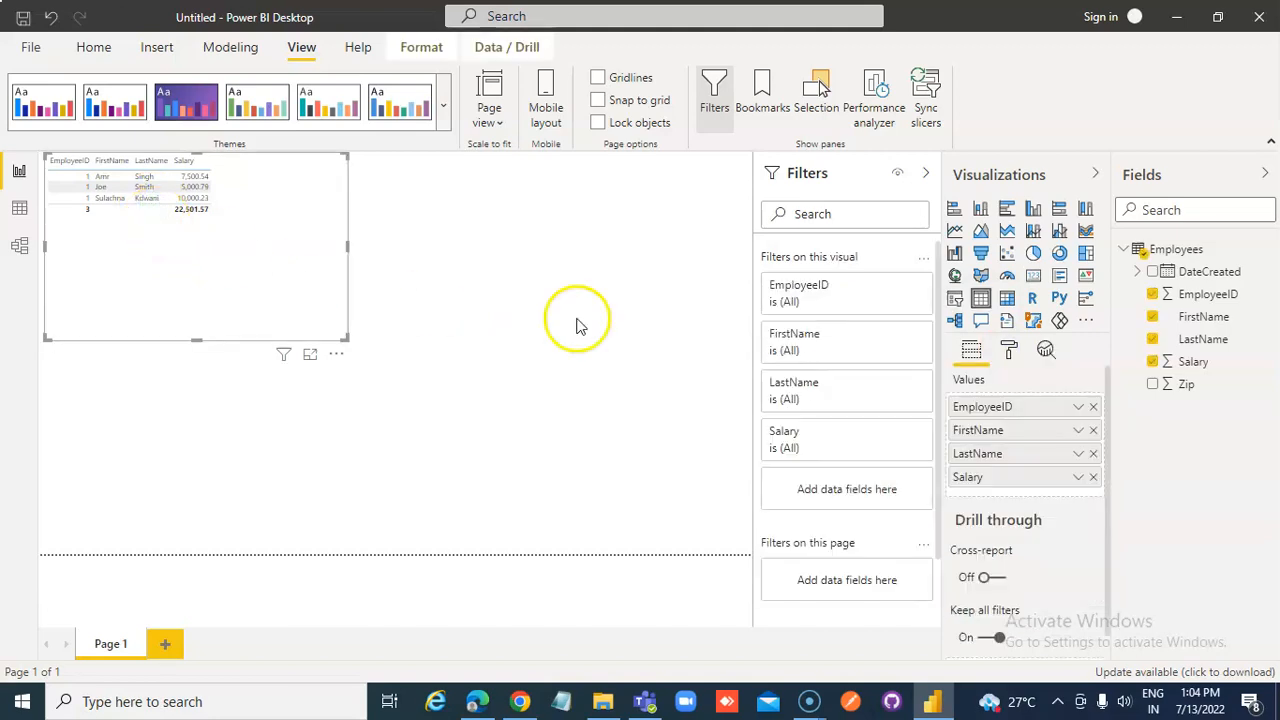
left_click(1009, 349)
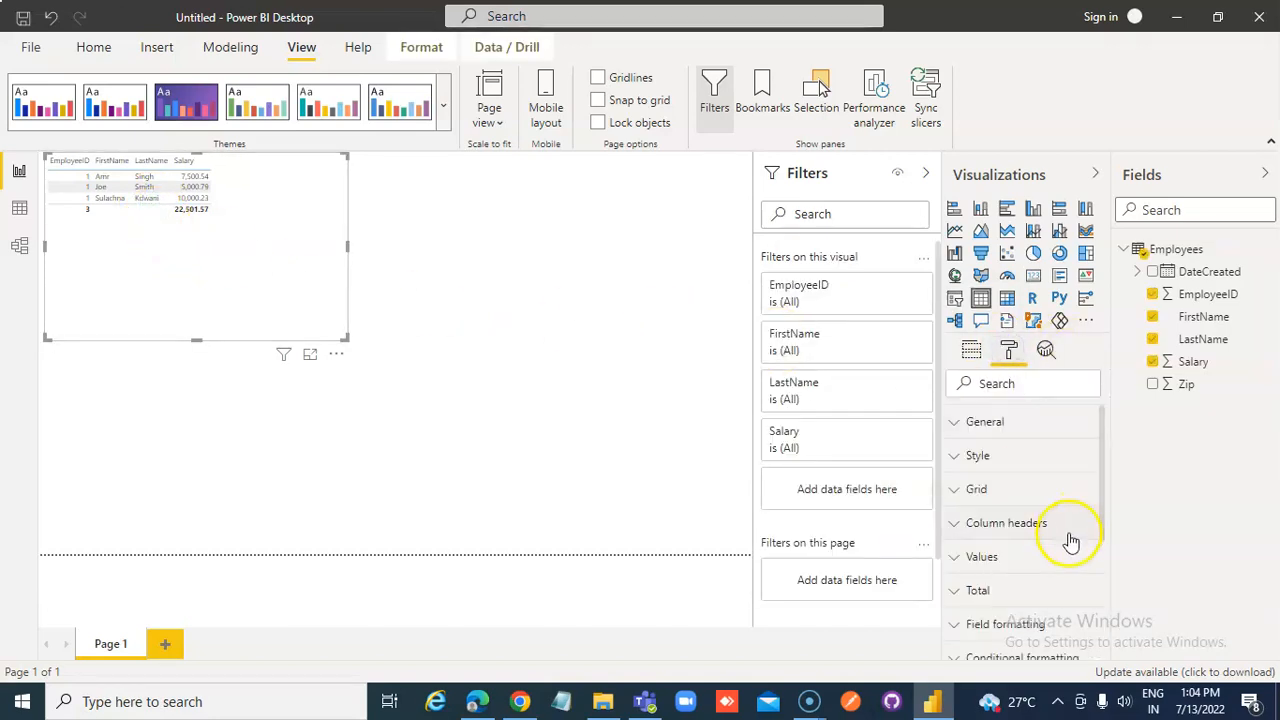
scroll("down", 3)
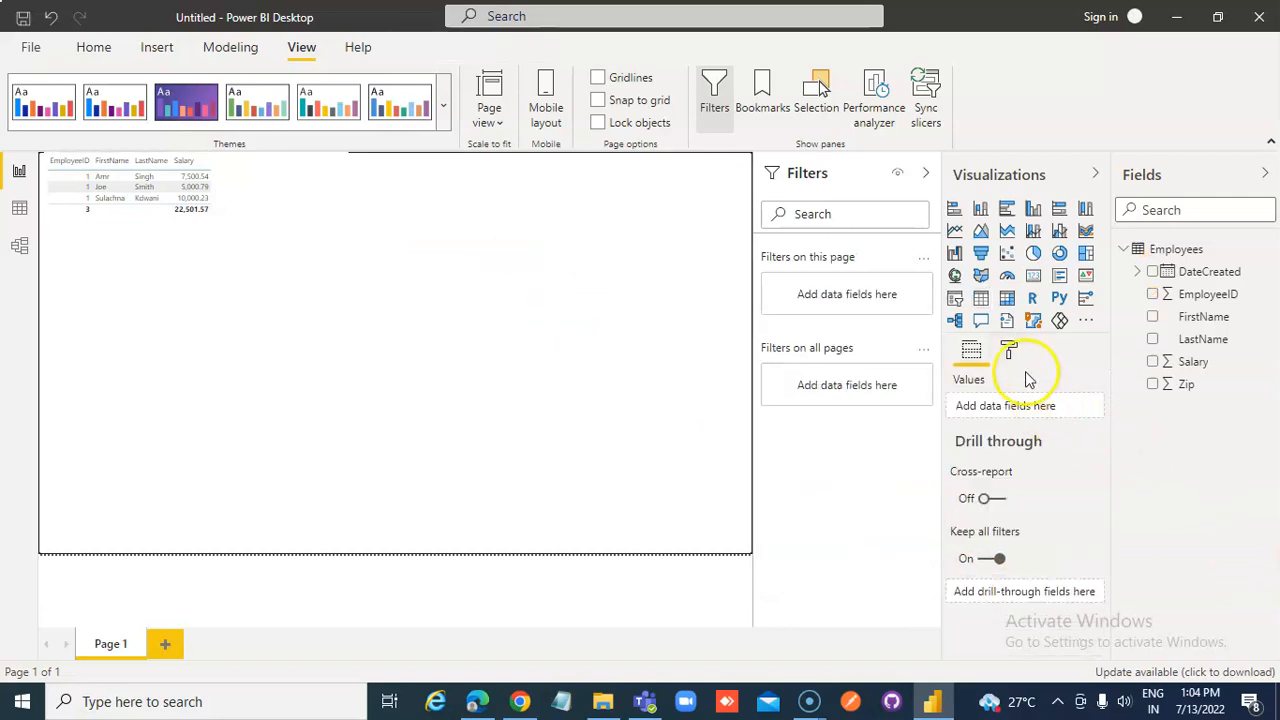
left_click(1009, 348)
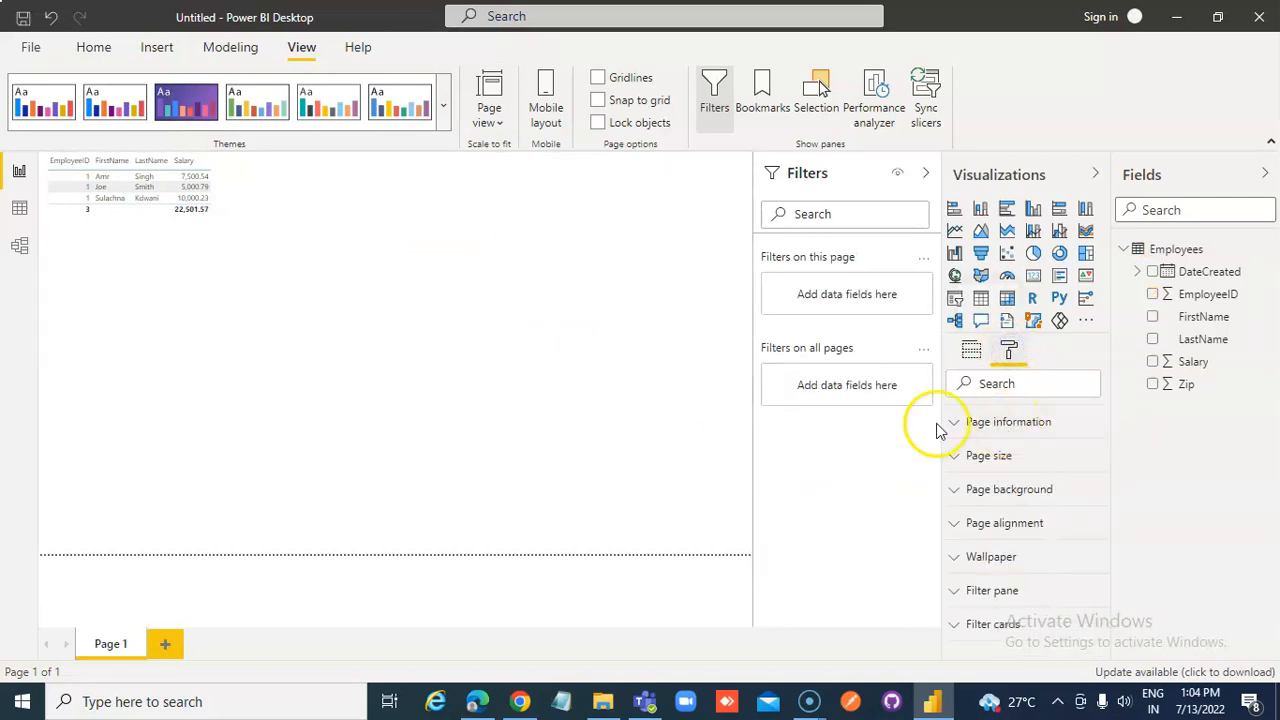
mouse_move(968, 421)
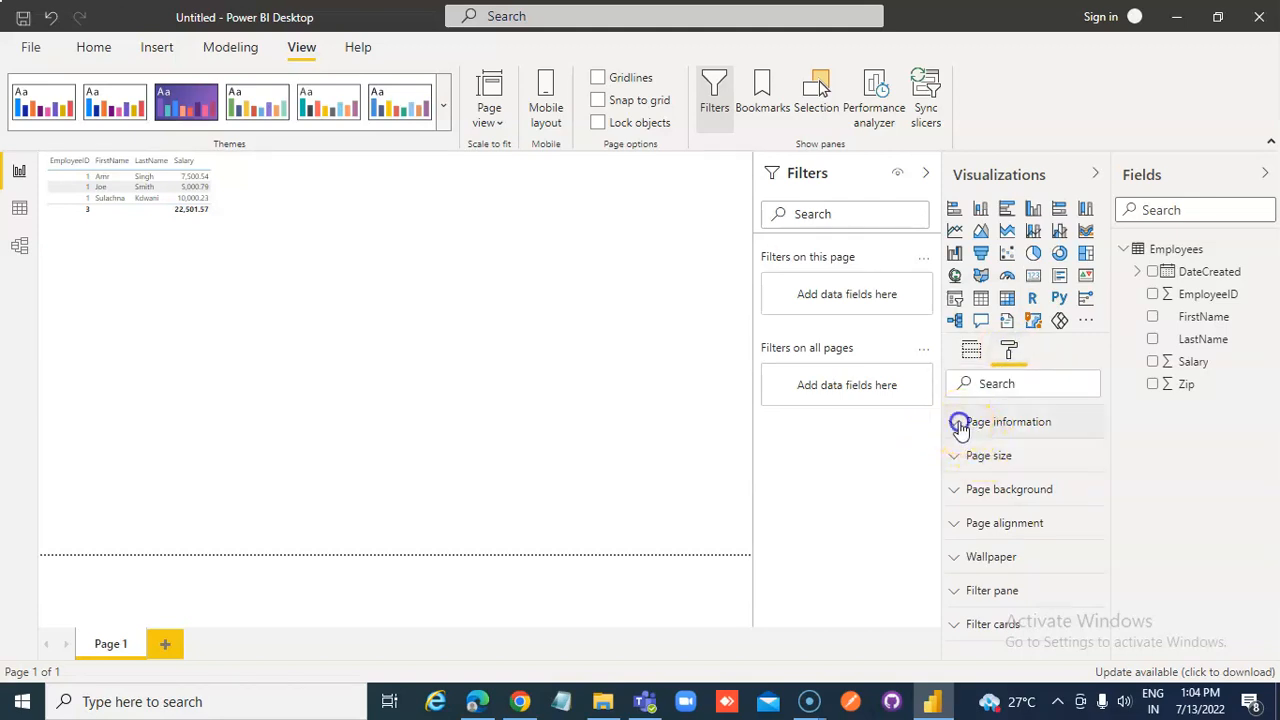
left_click(1007, 421)
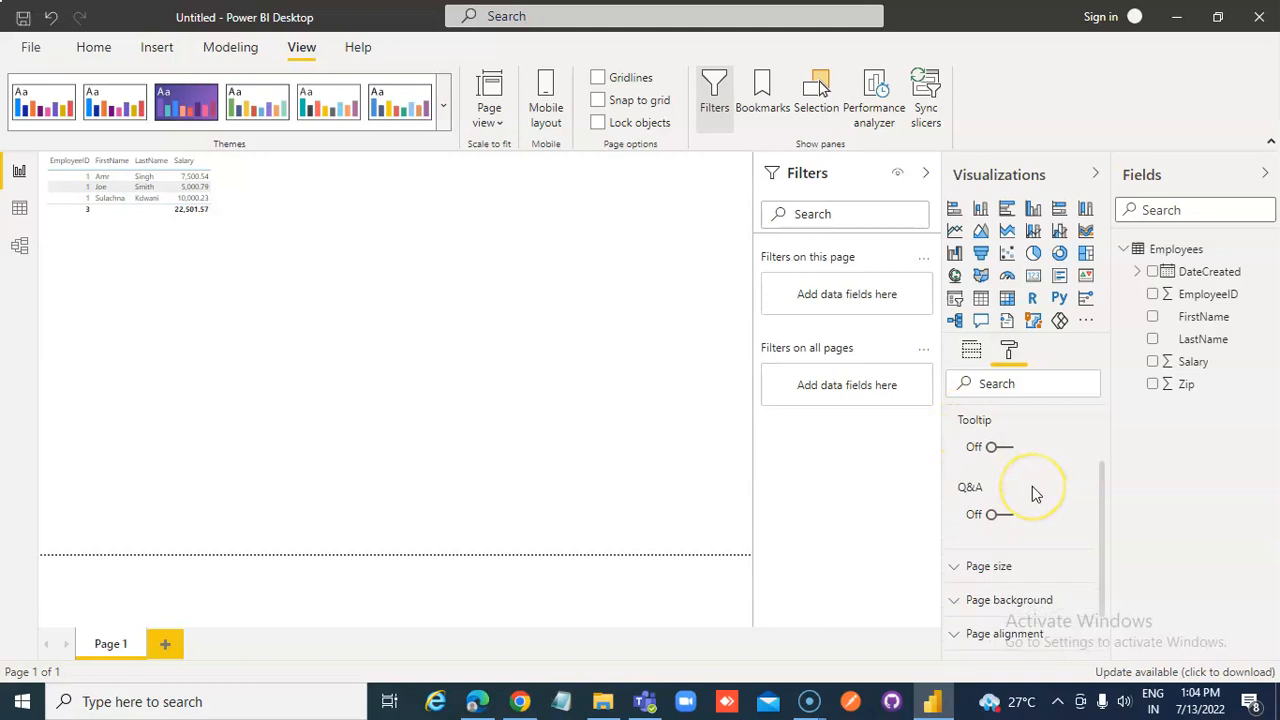
scroll("down", 3)
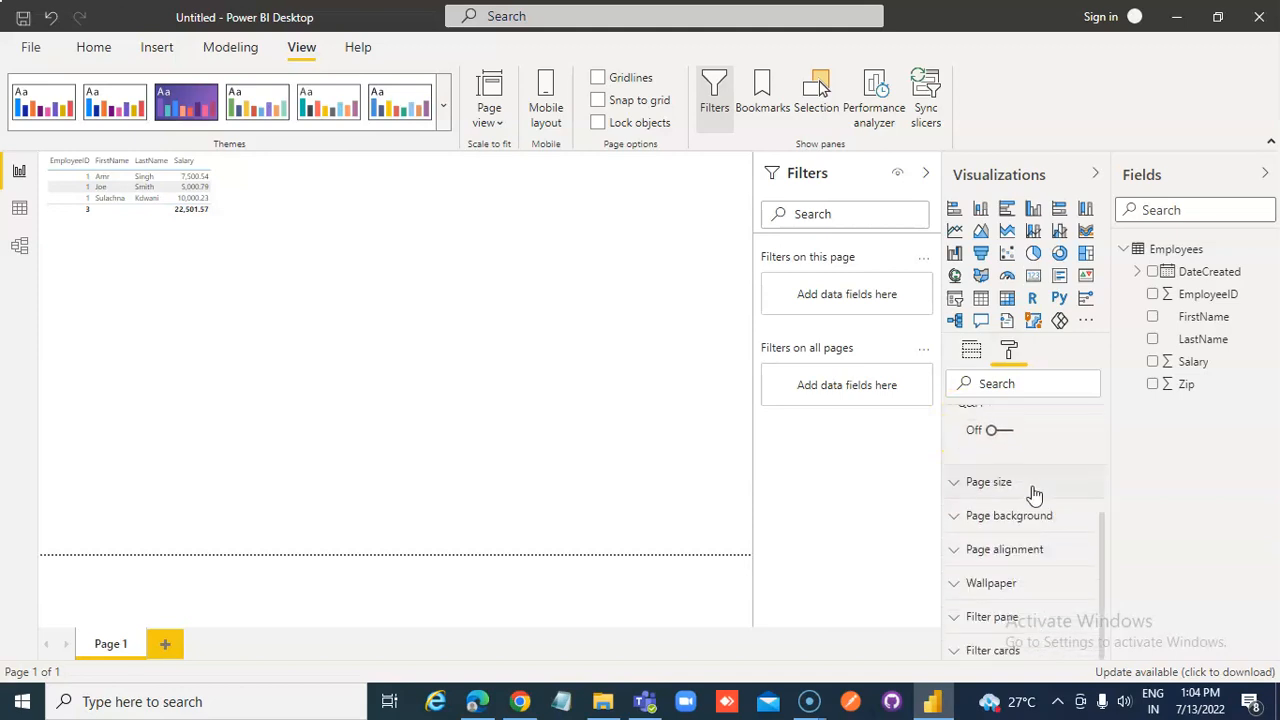
left_click(988, 481)
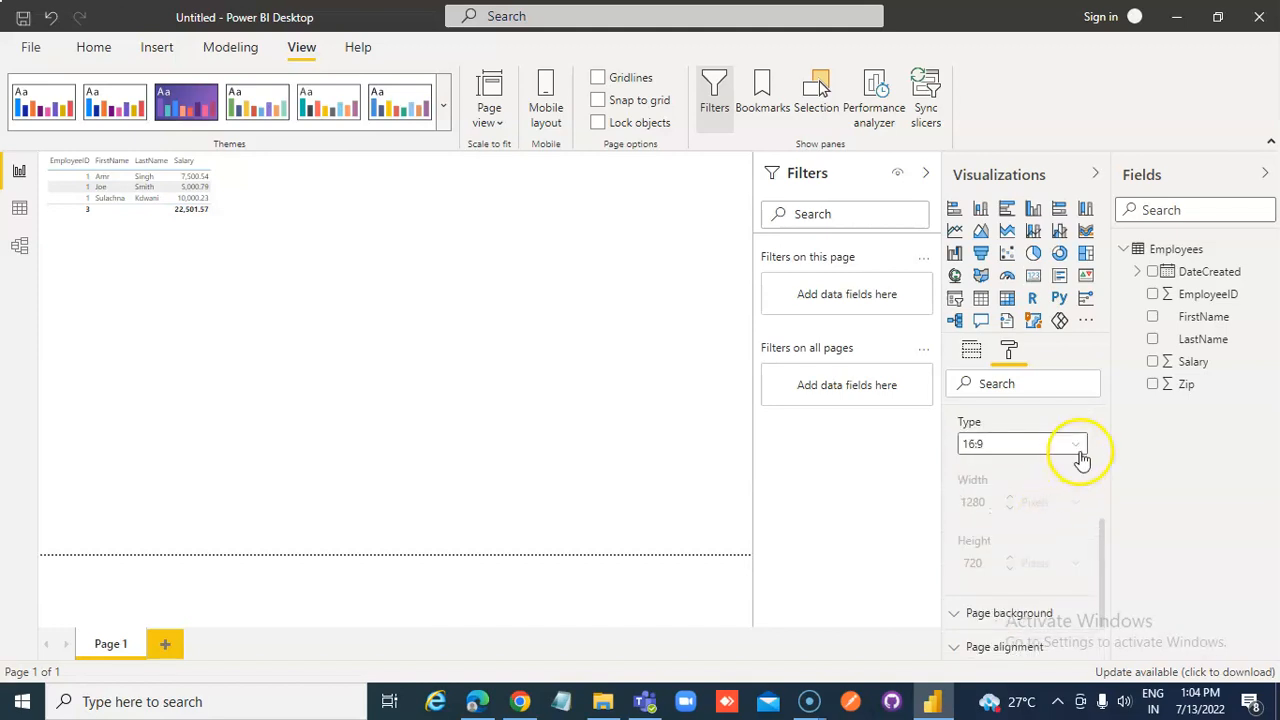
left_click(1075, 443)
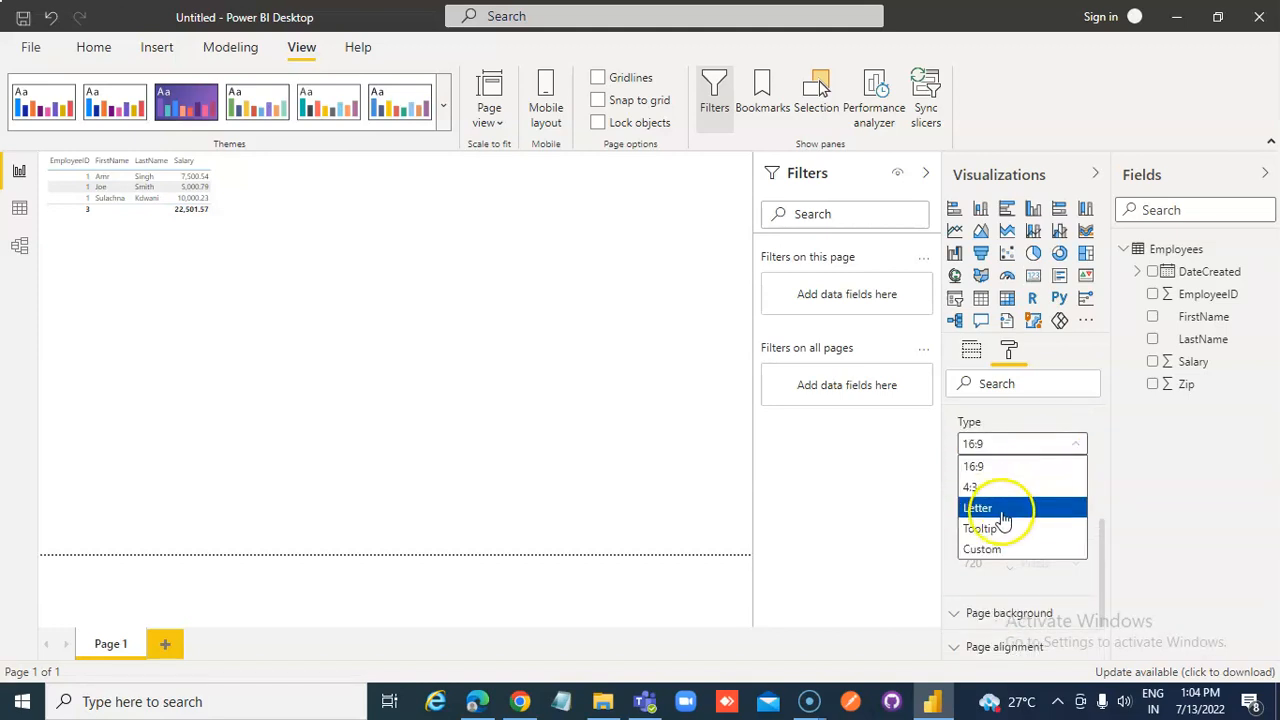
left_click(979, 508)
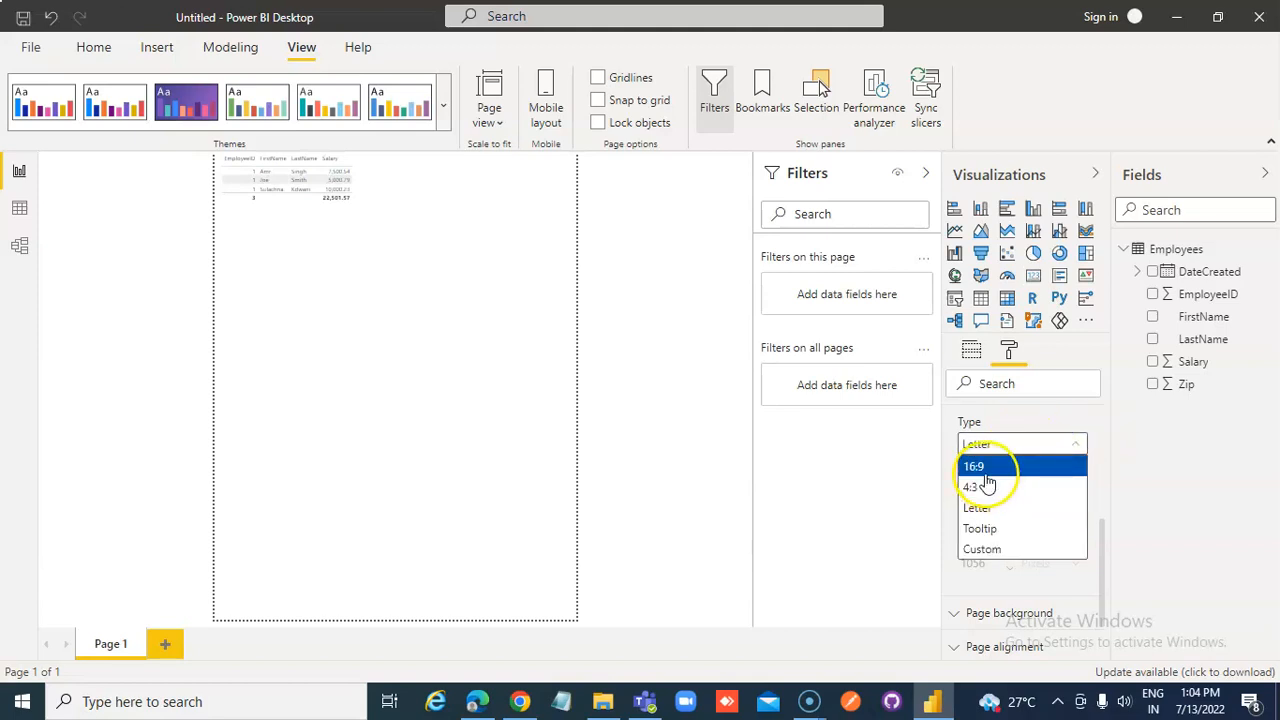
left_click(973, 465)
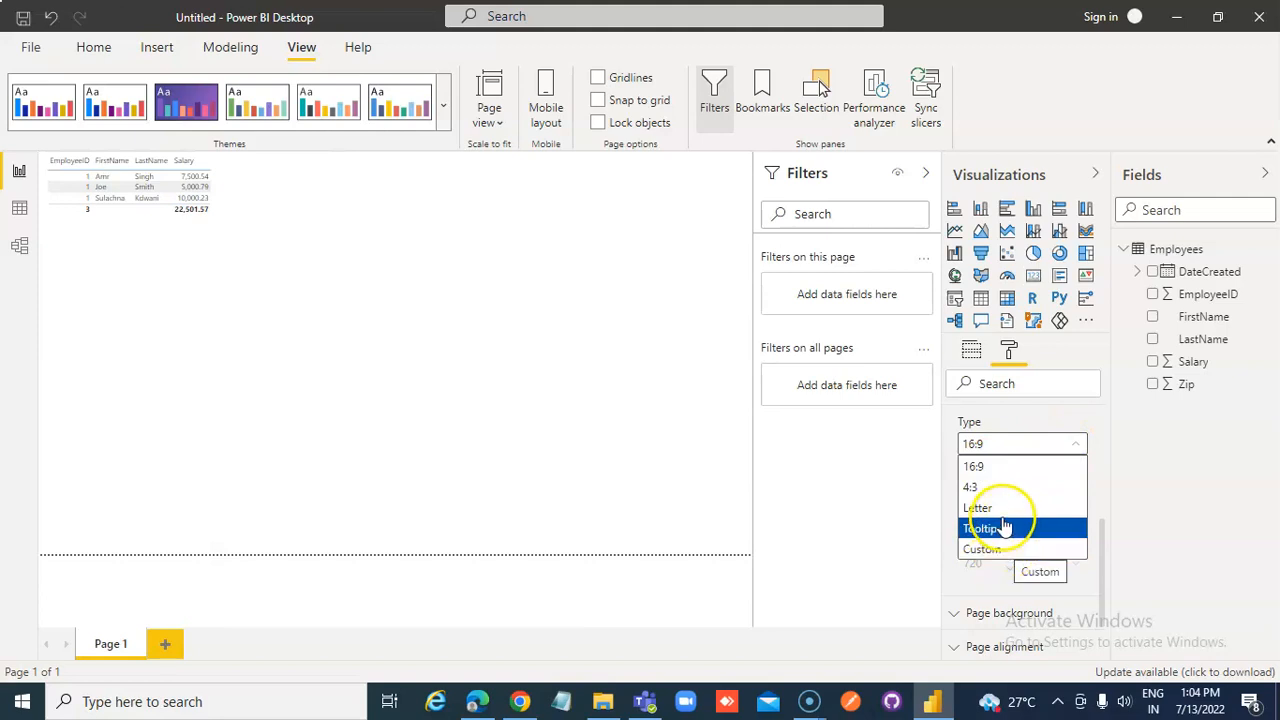
left_click(980, 528)
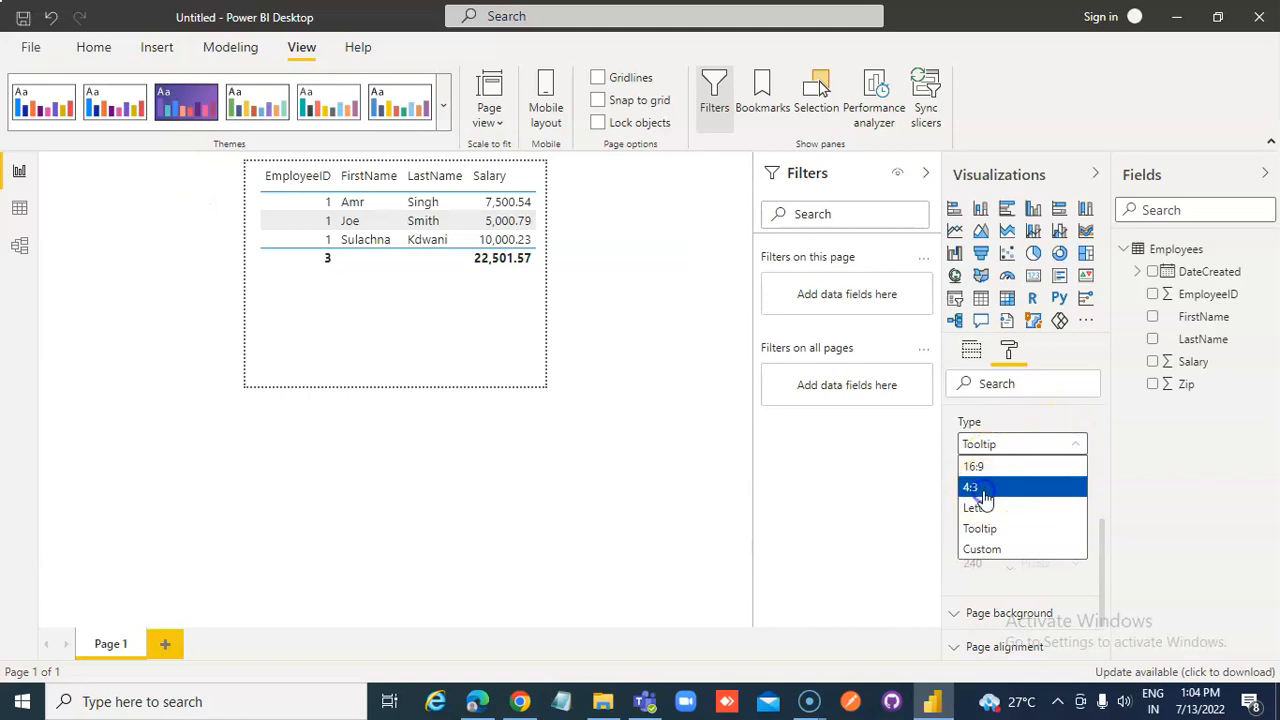
left_click(970, 487)
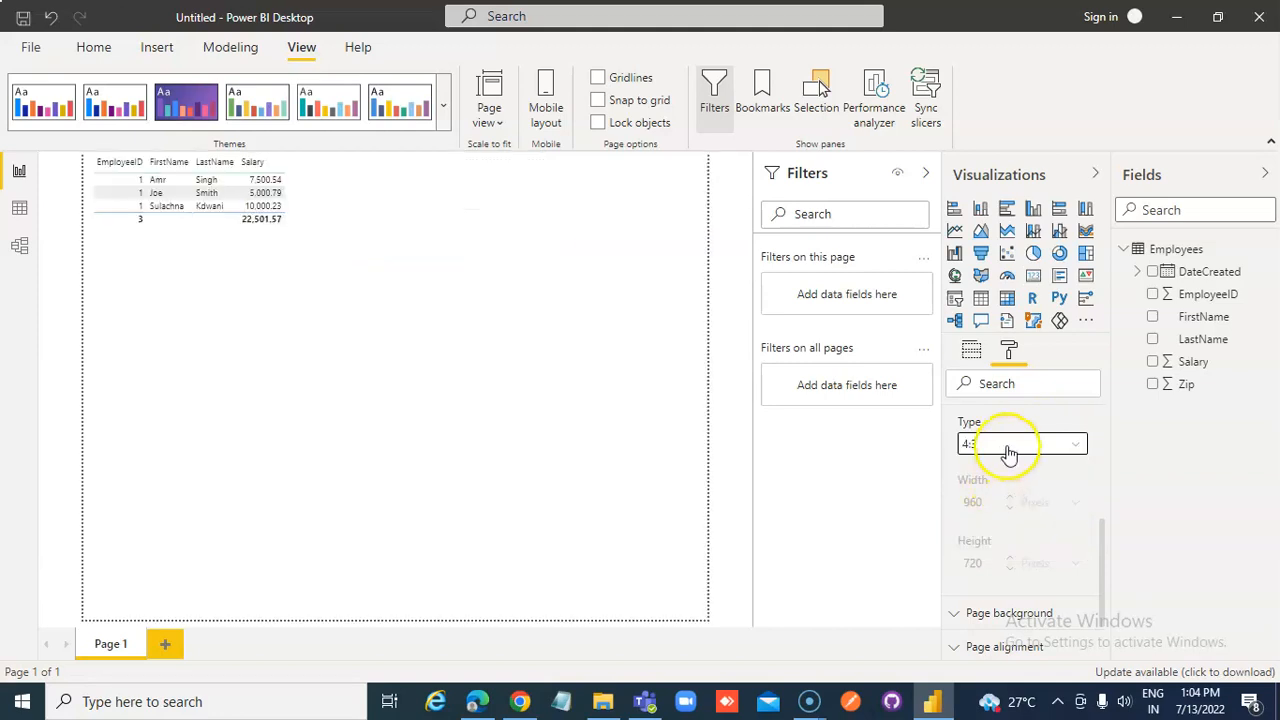
left_click(1010, 443)
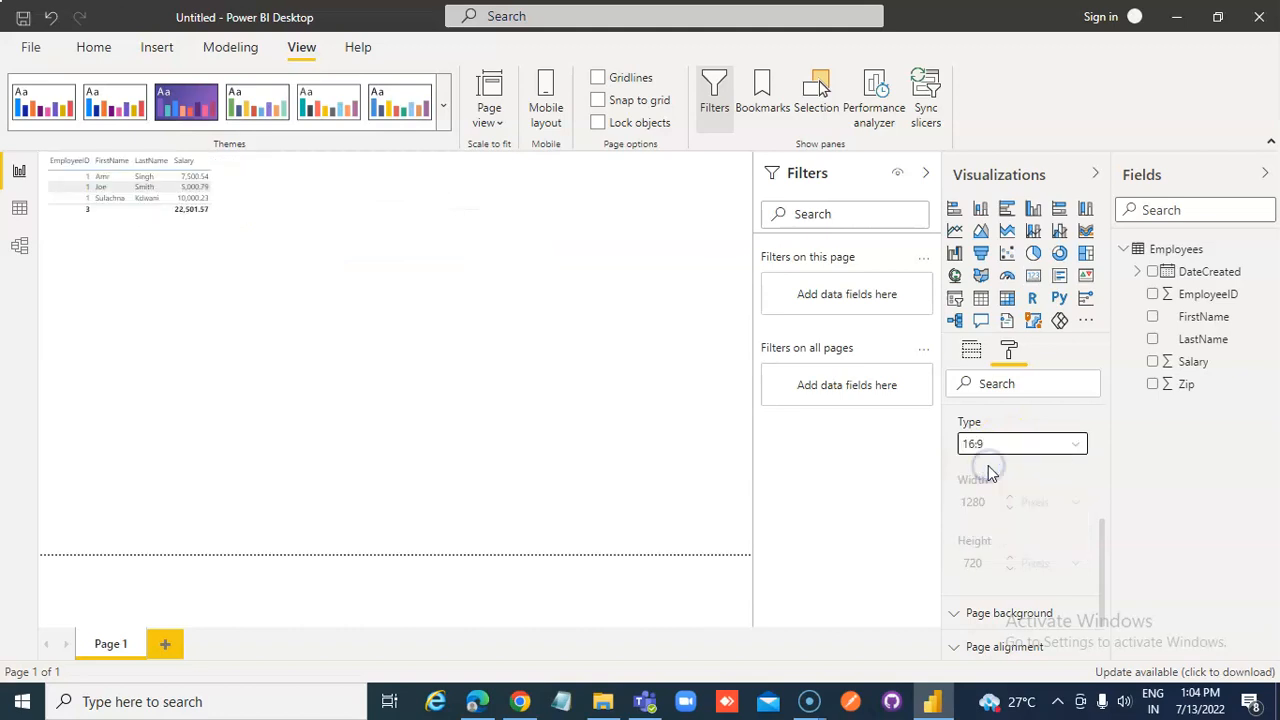
scroll("down", 3)
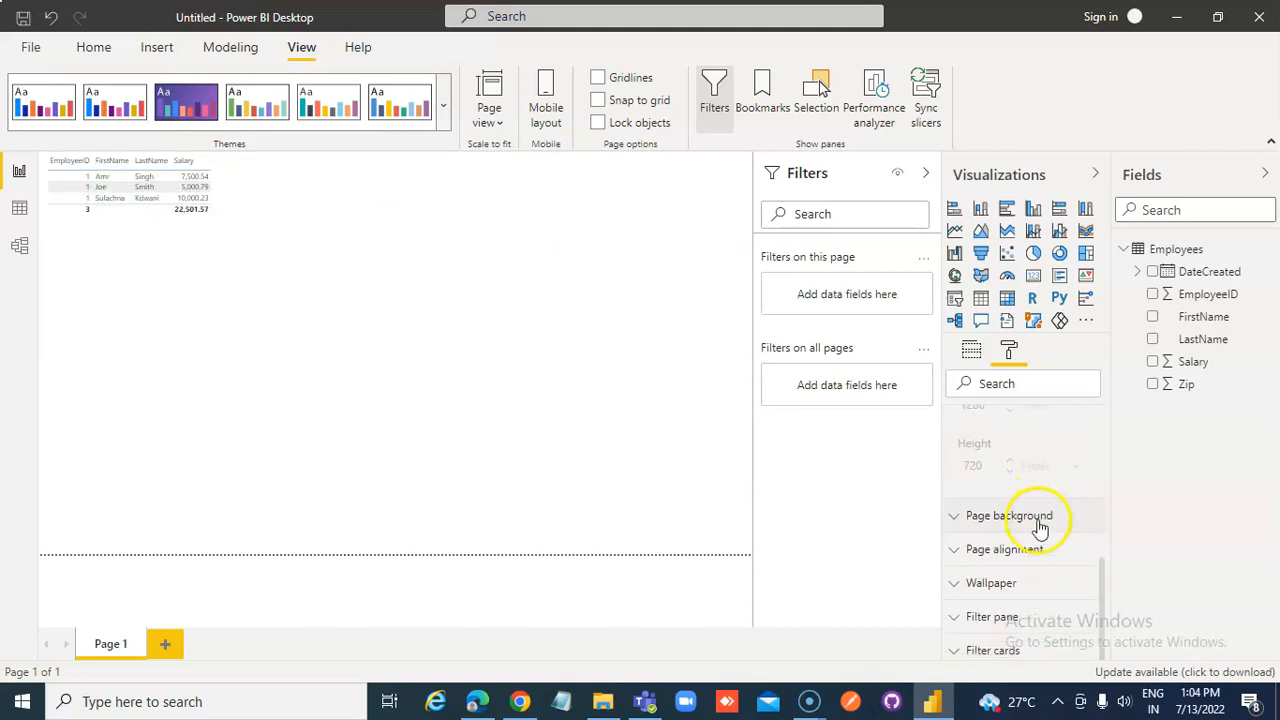
left_click(1009, 515)
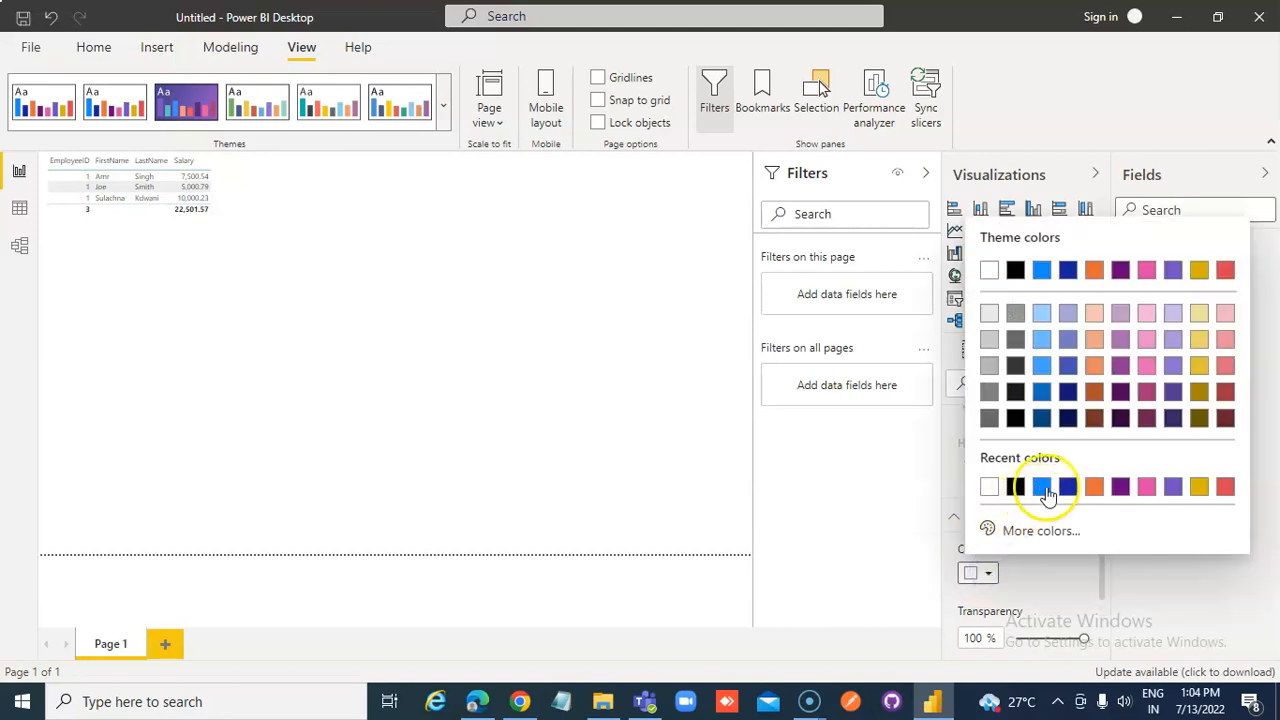
left_click(1041, 487)
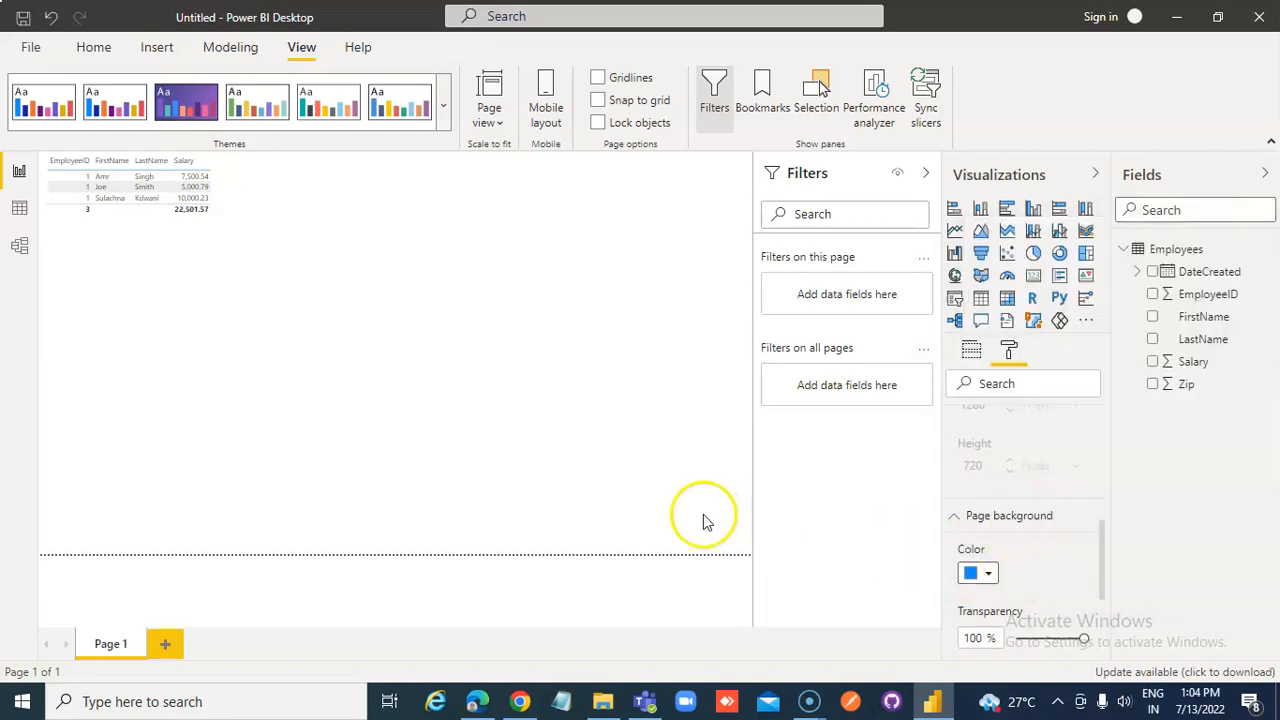
left_click(145, 187)
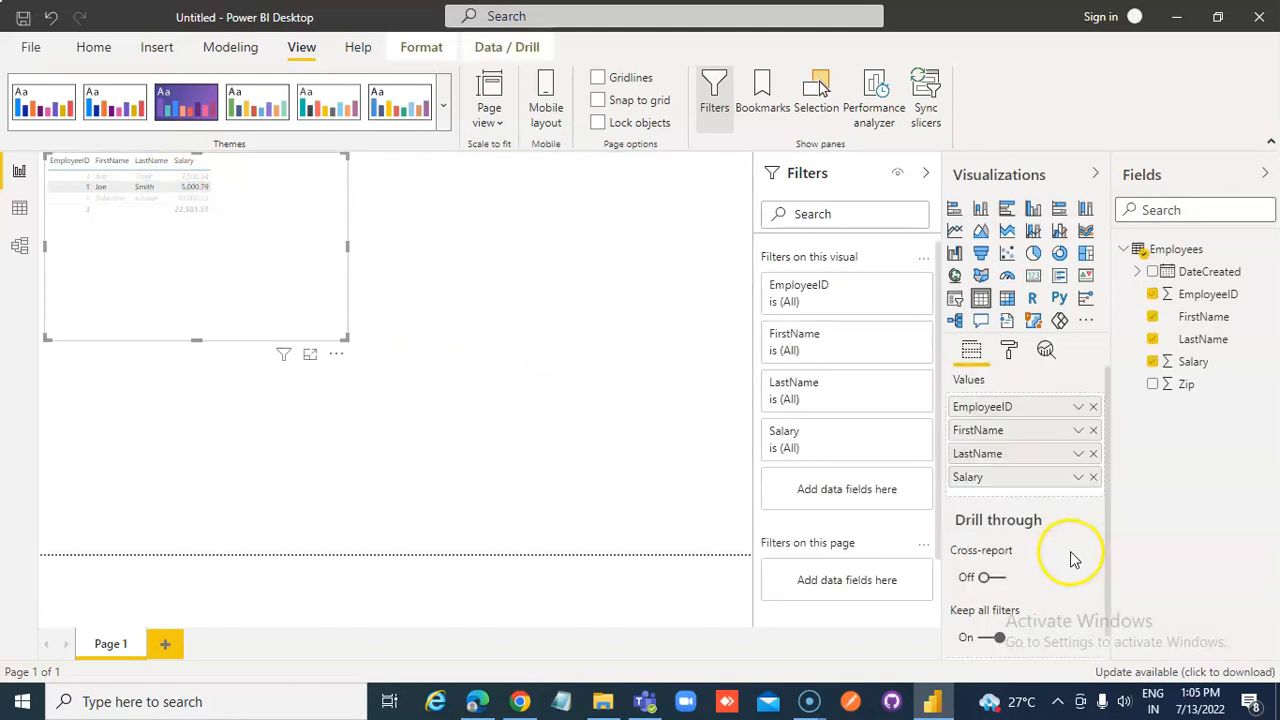
mouse_move(495, 383)
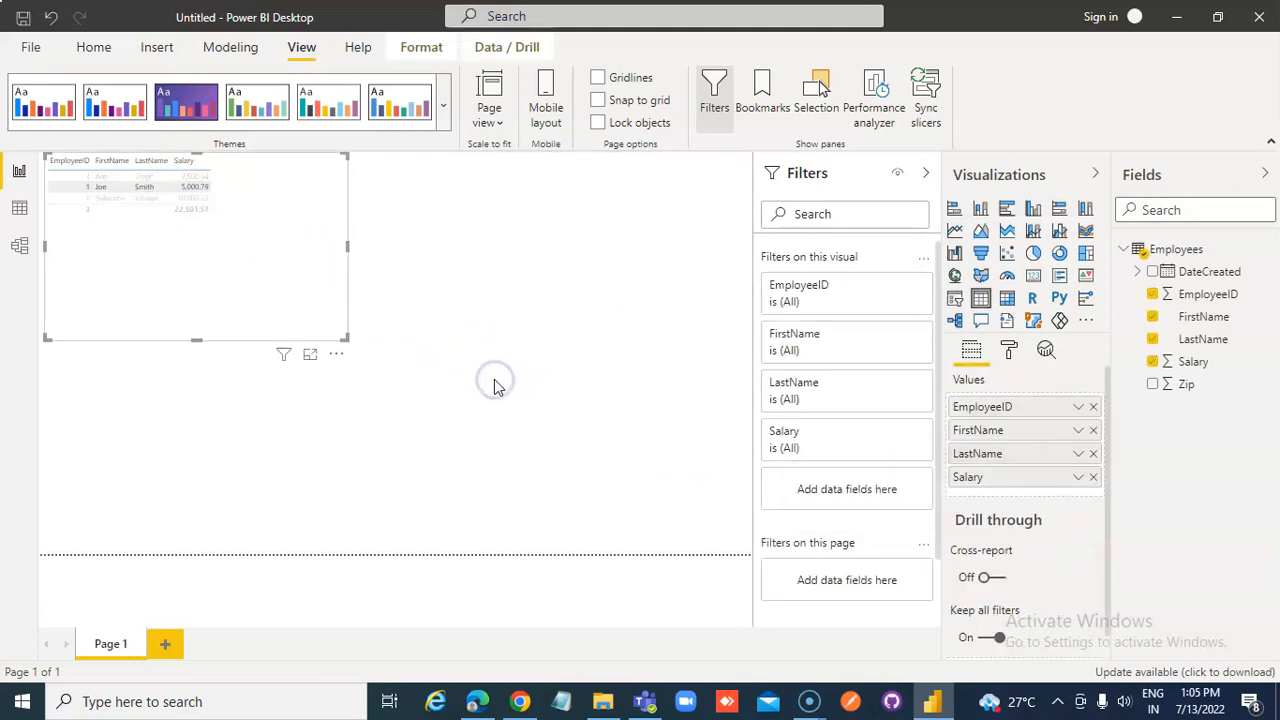
left_click(495, 385)
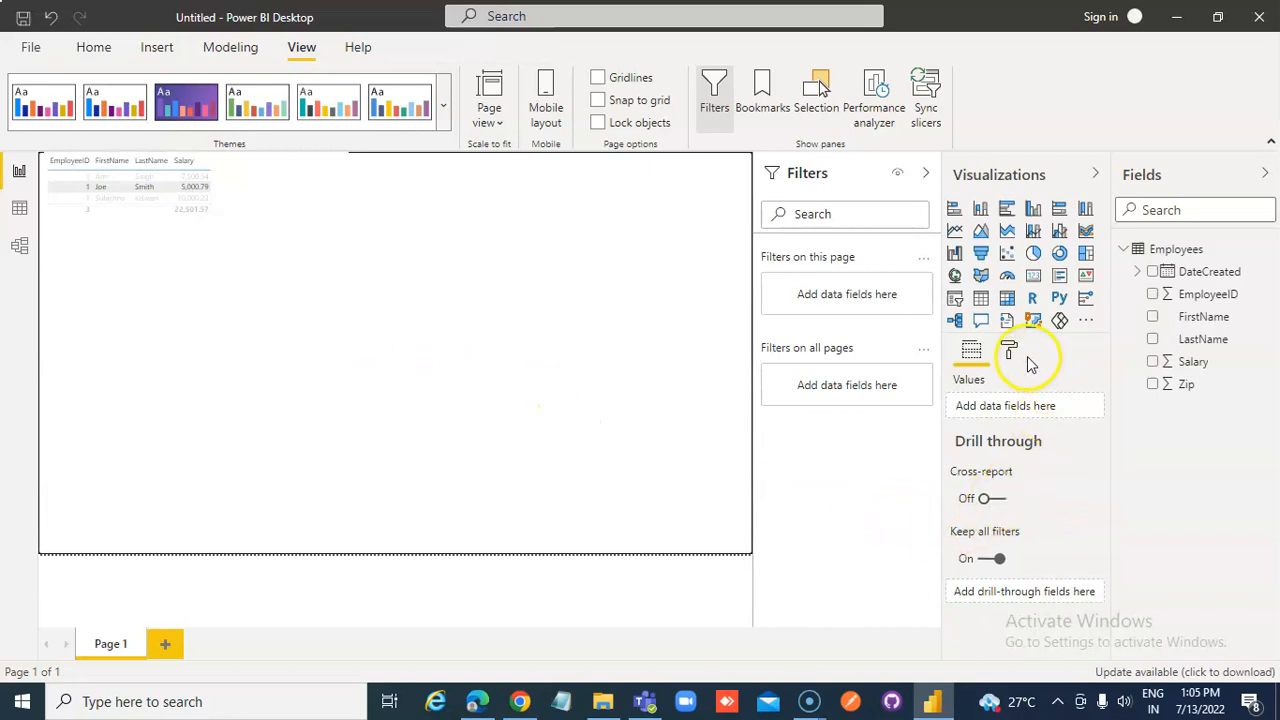
left_click(1009, 349)
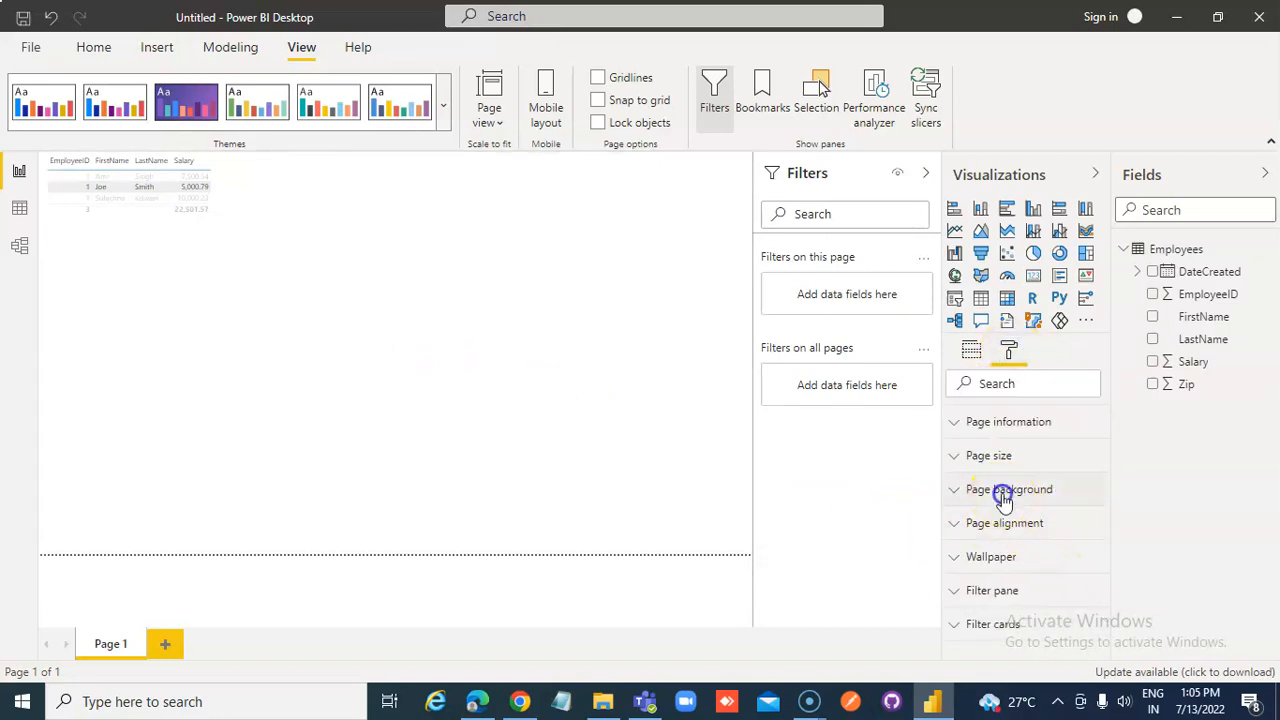
left_click(1008, 489)
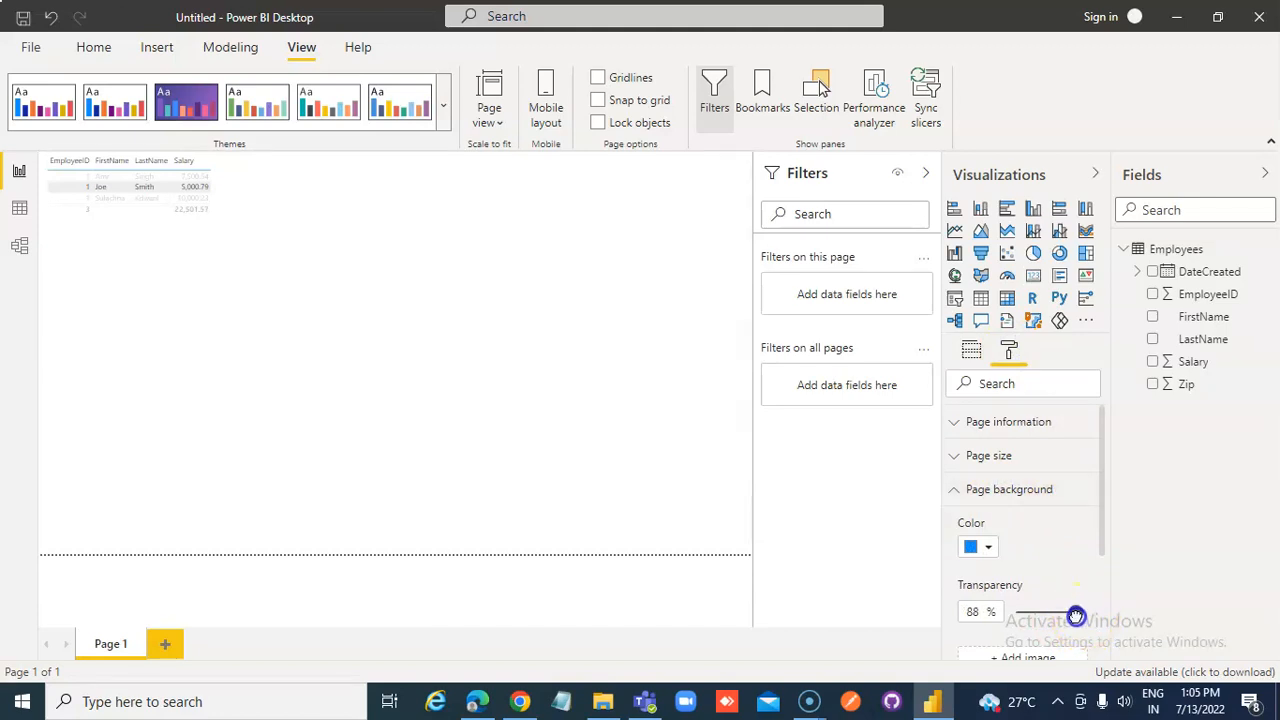
left_click_drag(1075, 614, 1038, 614)
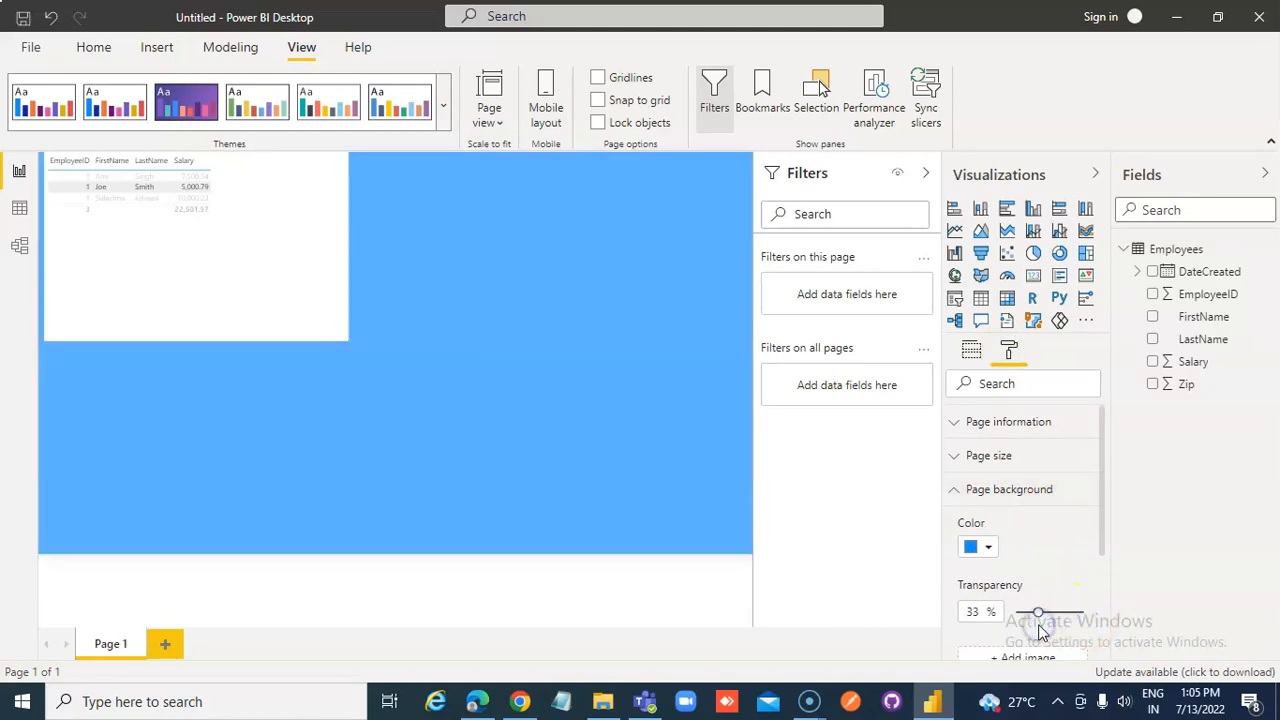
left_click_drag(1038, 613, 1042, 613)
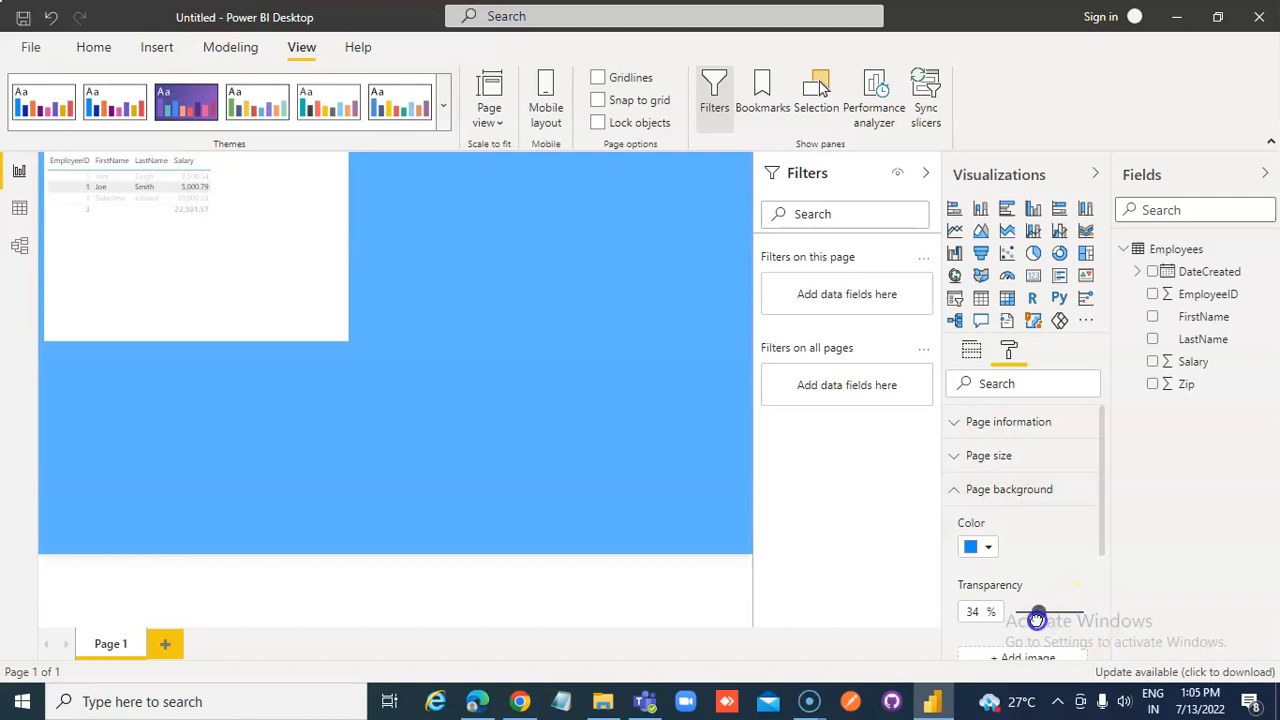
left_click_drag(1037, 611, 1024, 611)
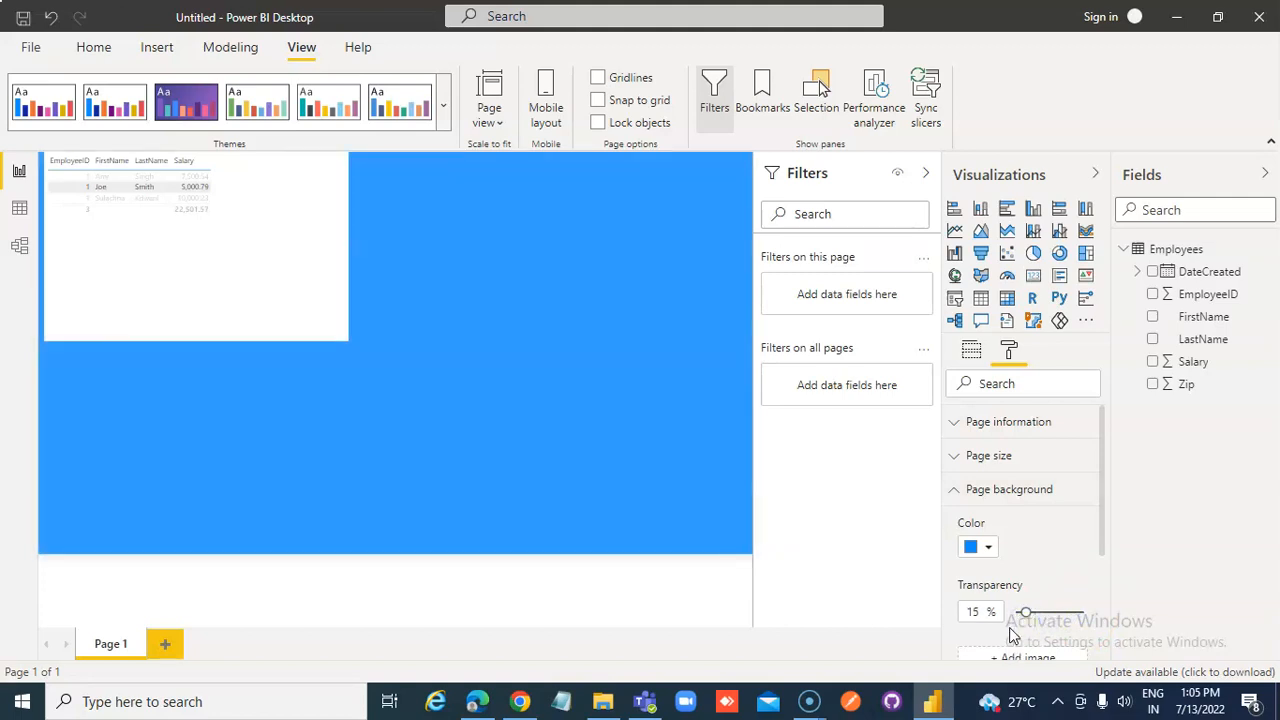
left_click_drag(1024, 611, 1065, 611)
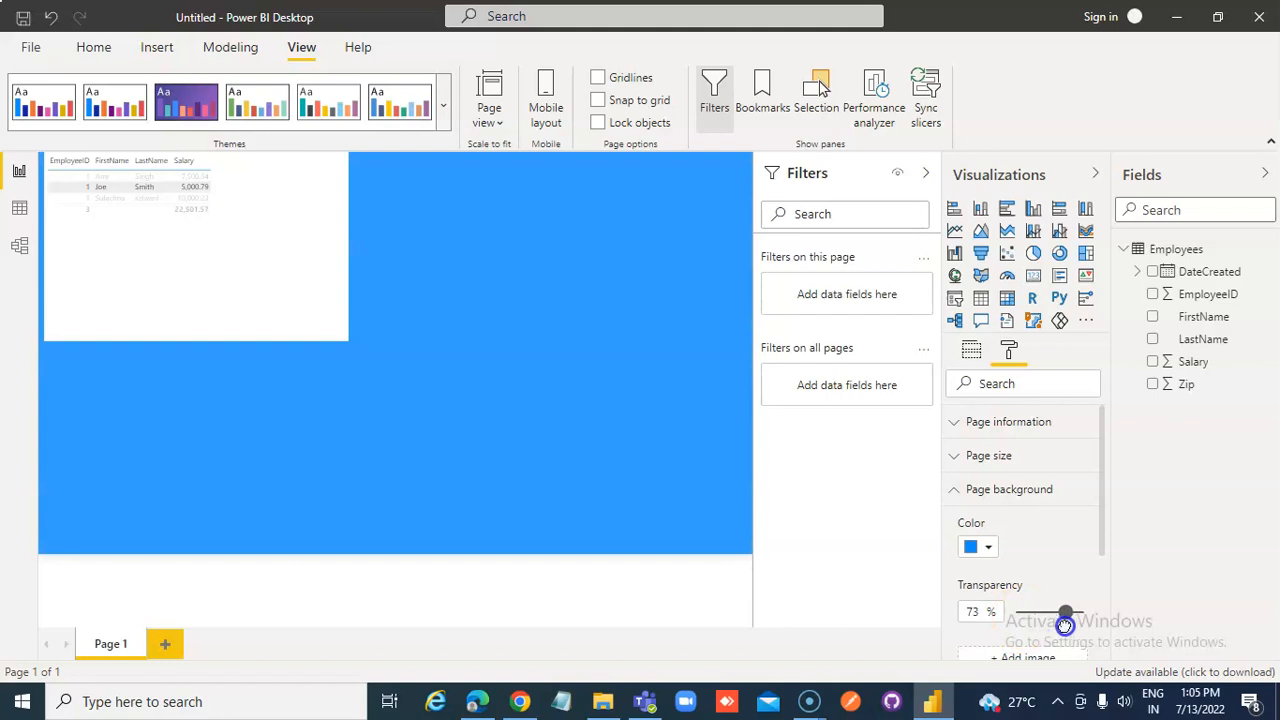
left_click_drag(1065, 614, 1073, 614)
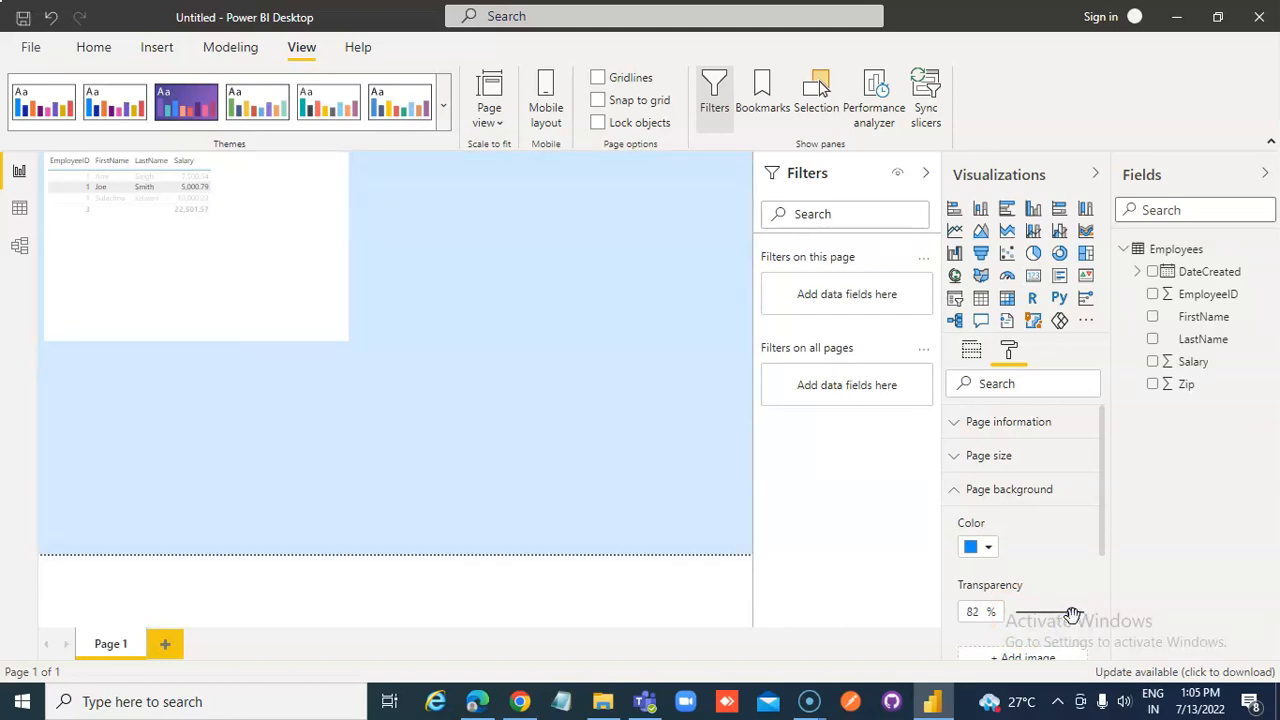
left_click_drag(1073, 614, 1046, 620)
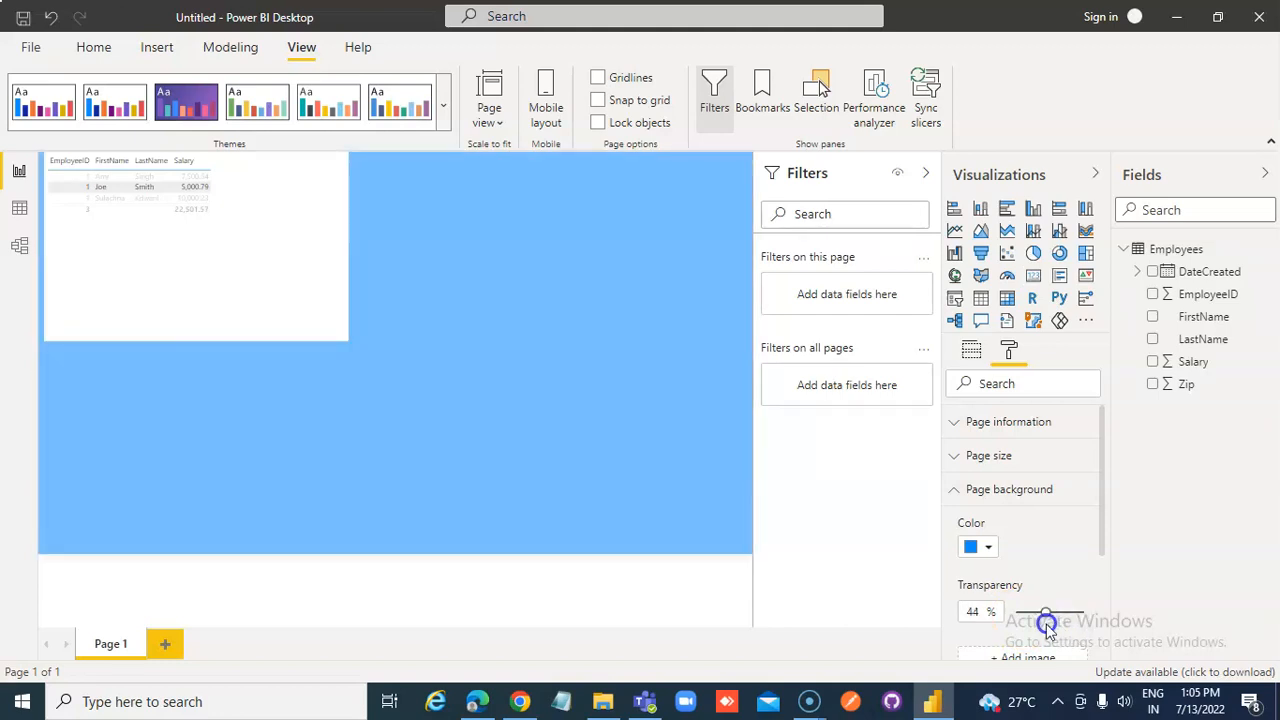
scroll("down", 3)
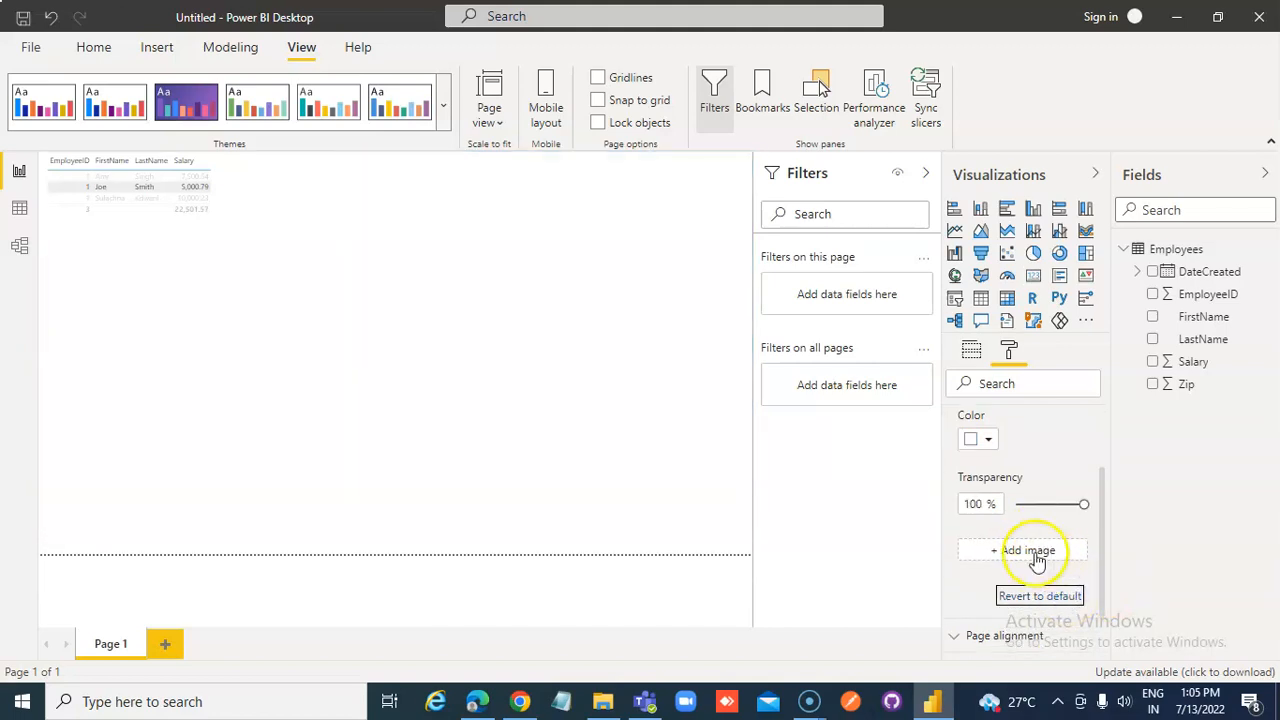
Add the PowerApps image as page background, then open the table's format settings
left_click(1027, 550)
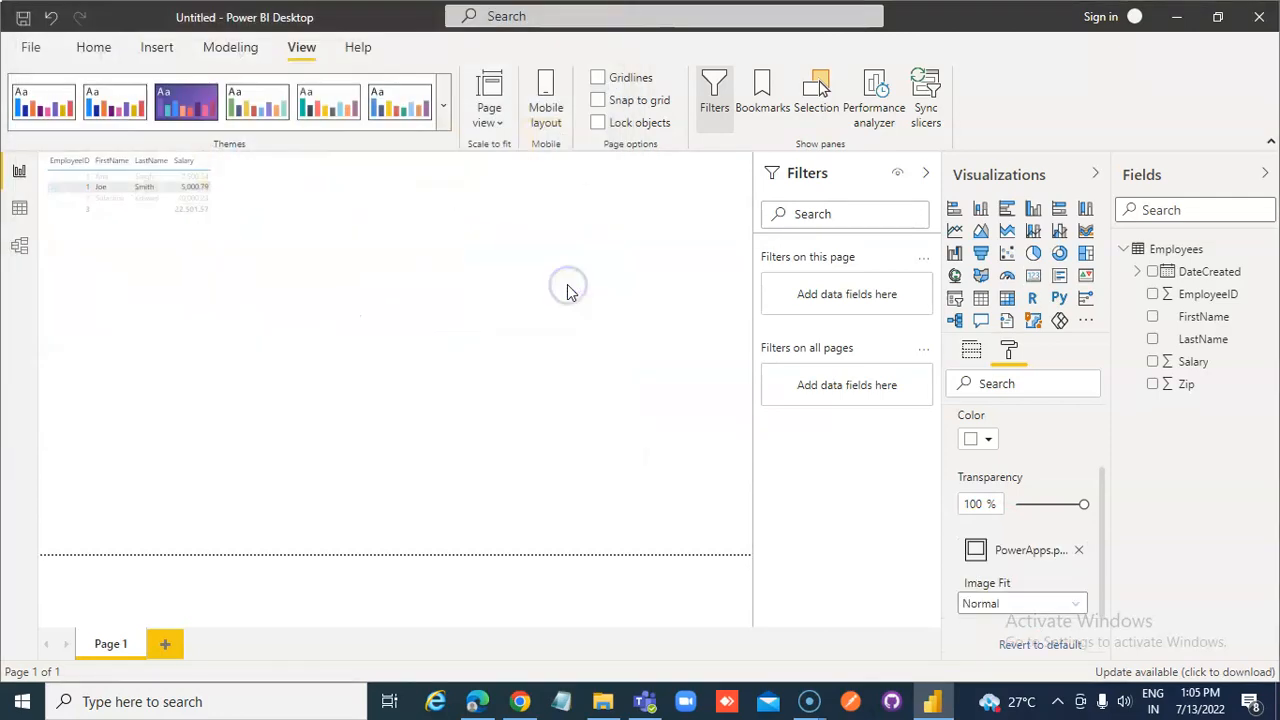
left_click(140, 200)
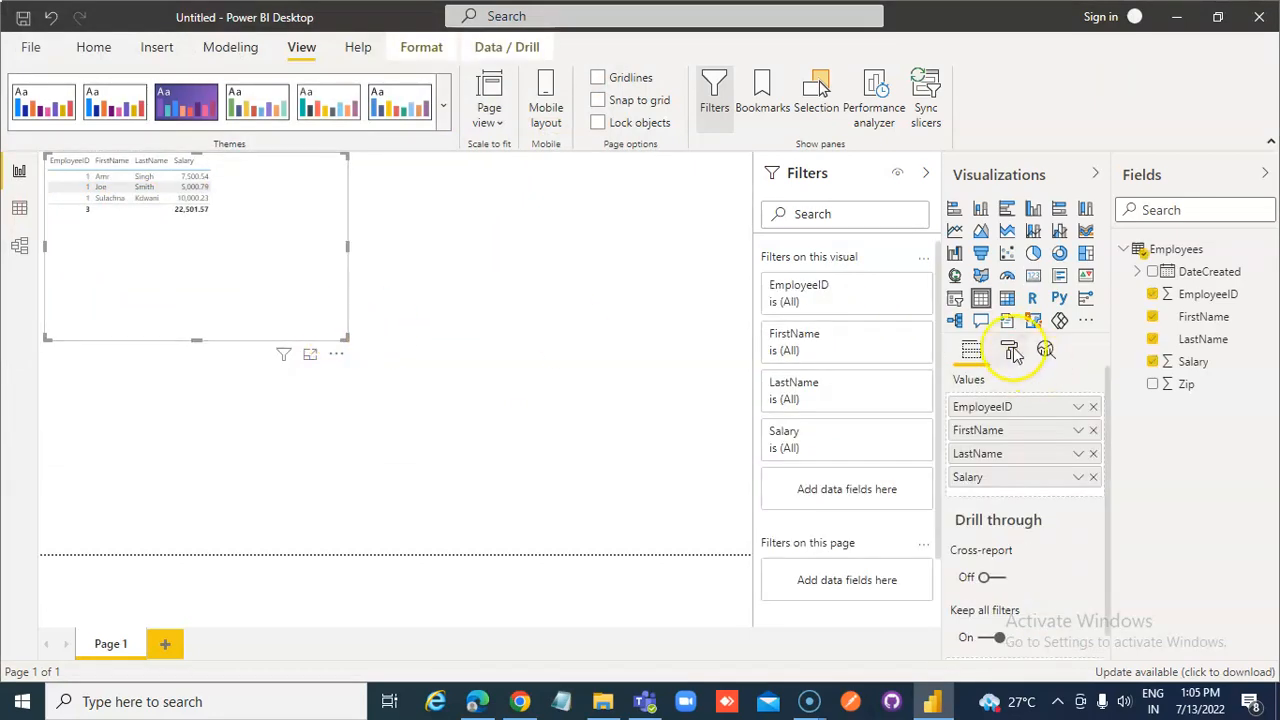
left_click(1008, 350)
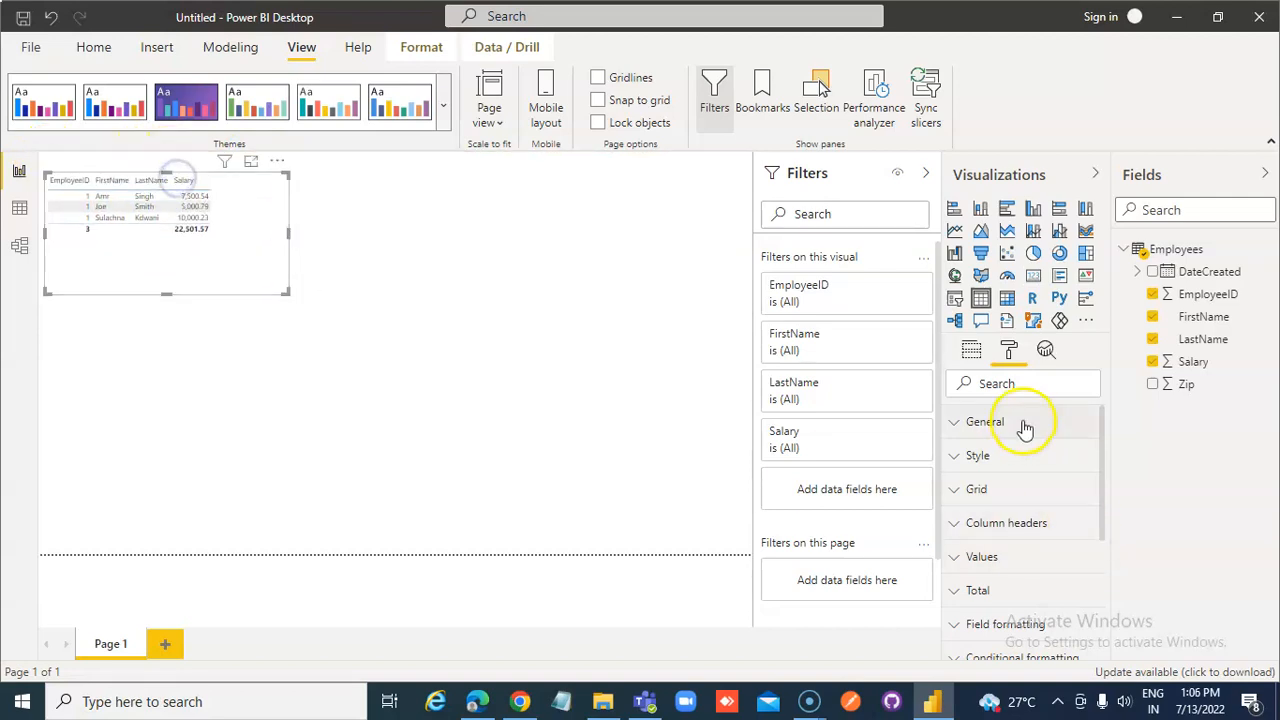
scroll("down", 3)
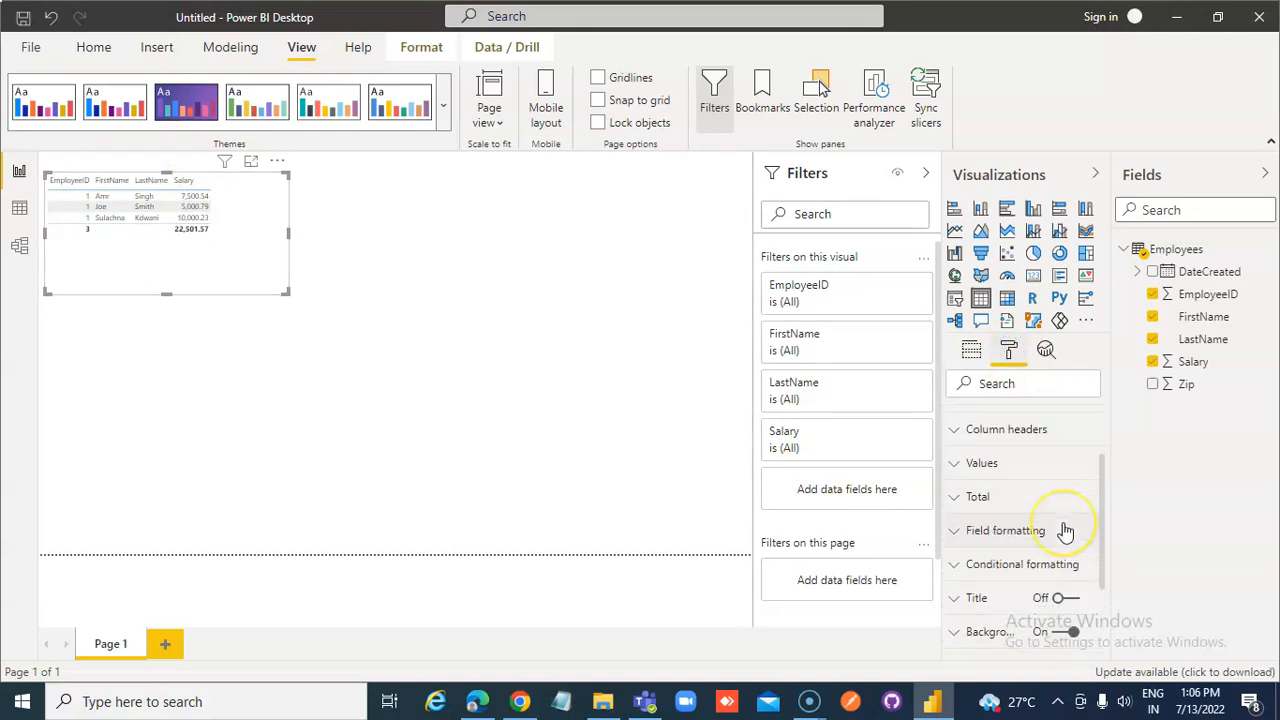
scroll("up", 3)
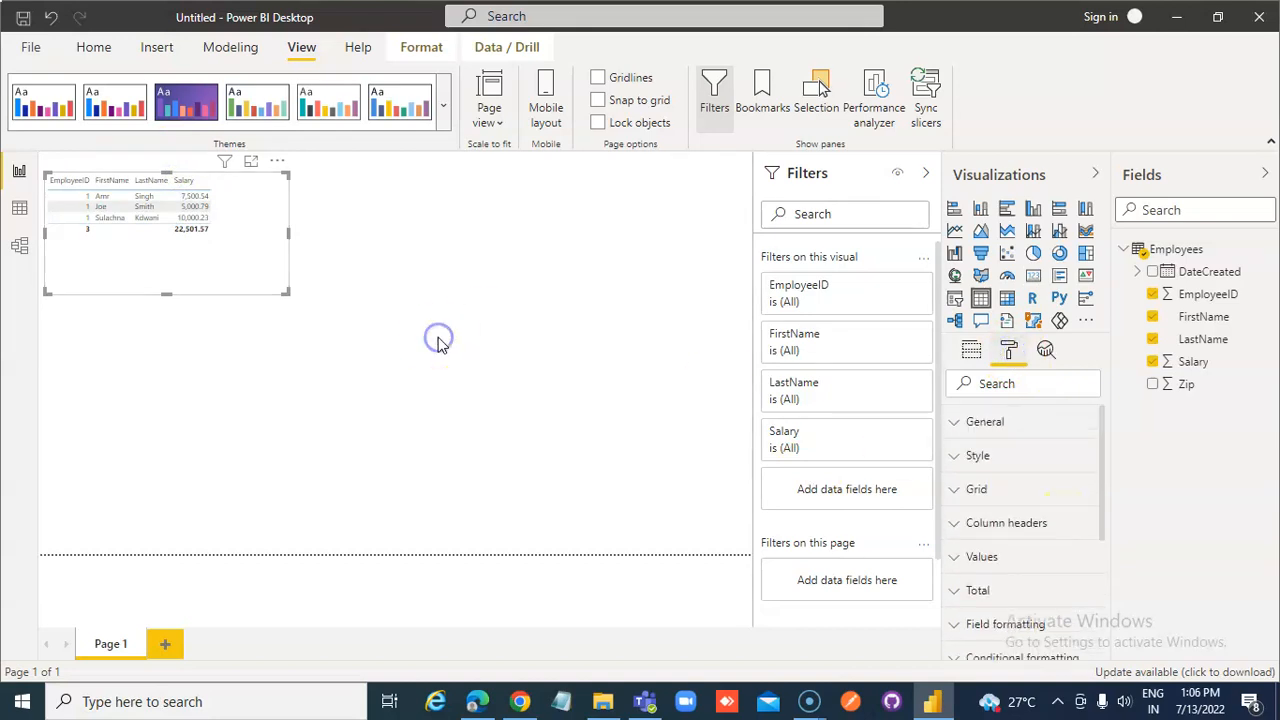
Drag the page background Transparency slider down to 37%
left_click(438, 337)
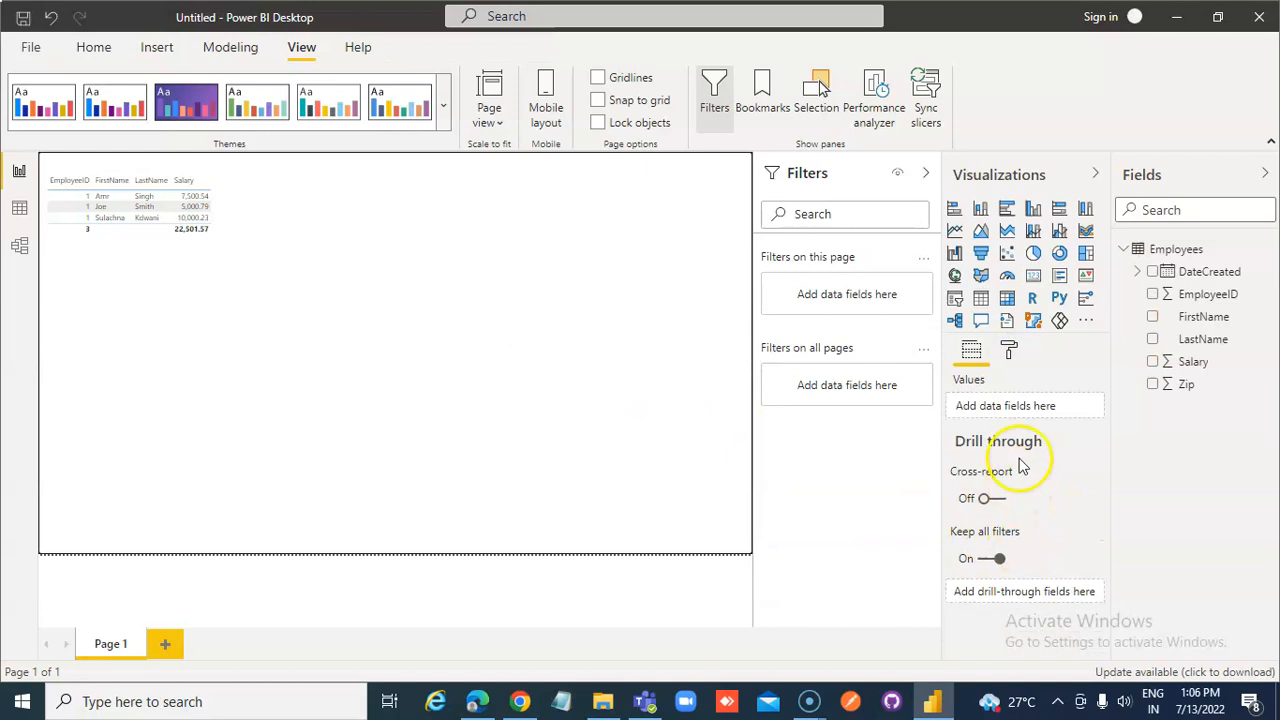
left_click(1009, 349)
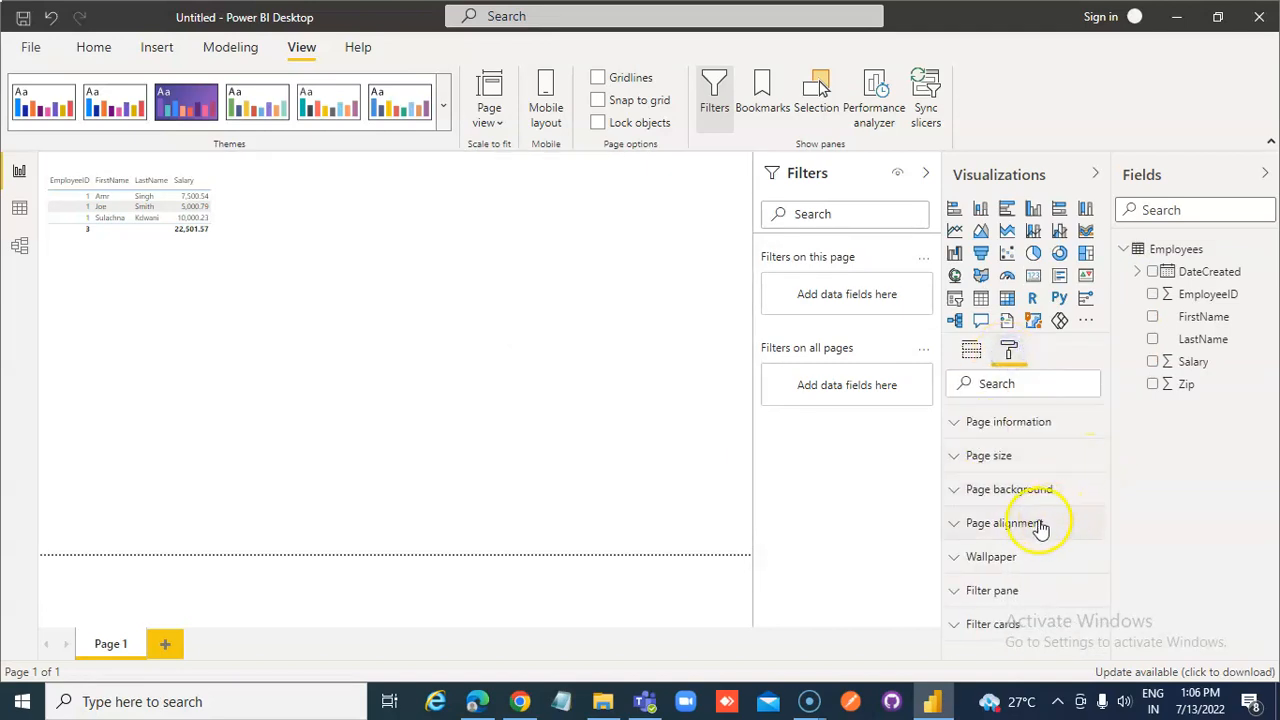
left_click(1009, 489)
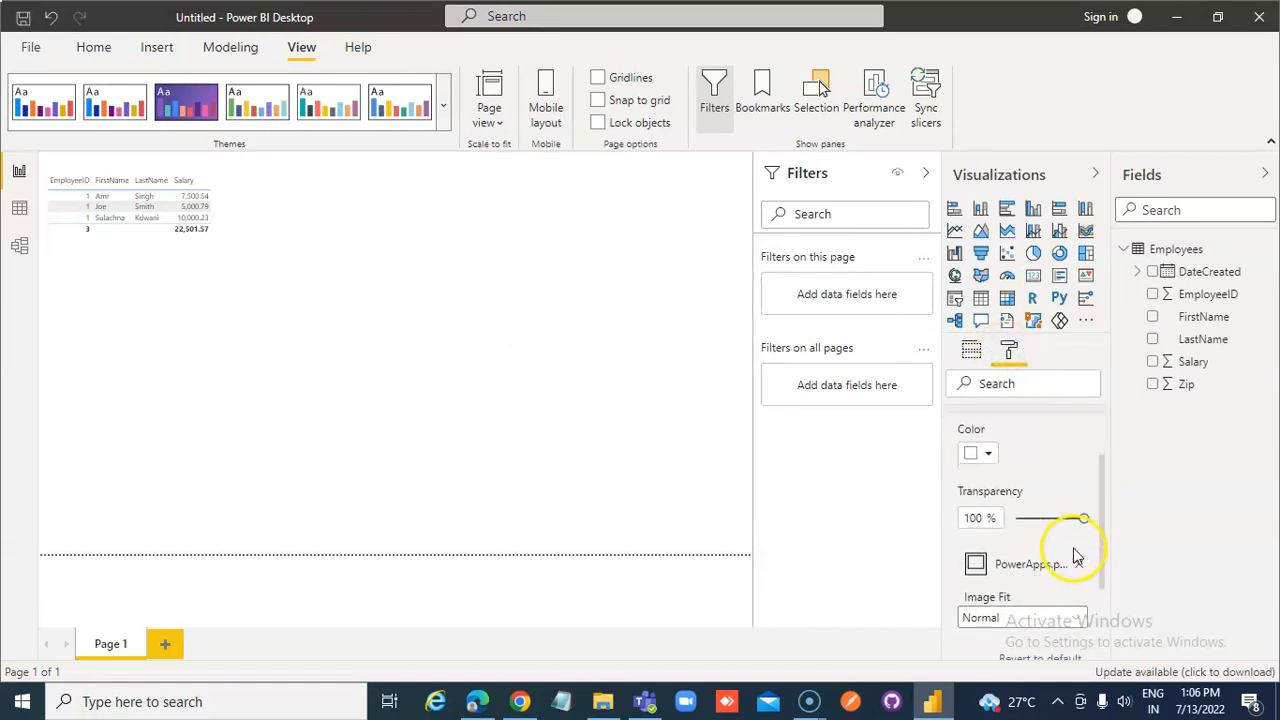
scroll("down", 3)
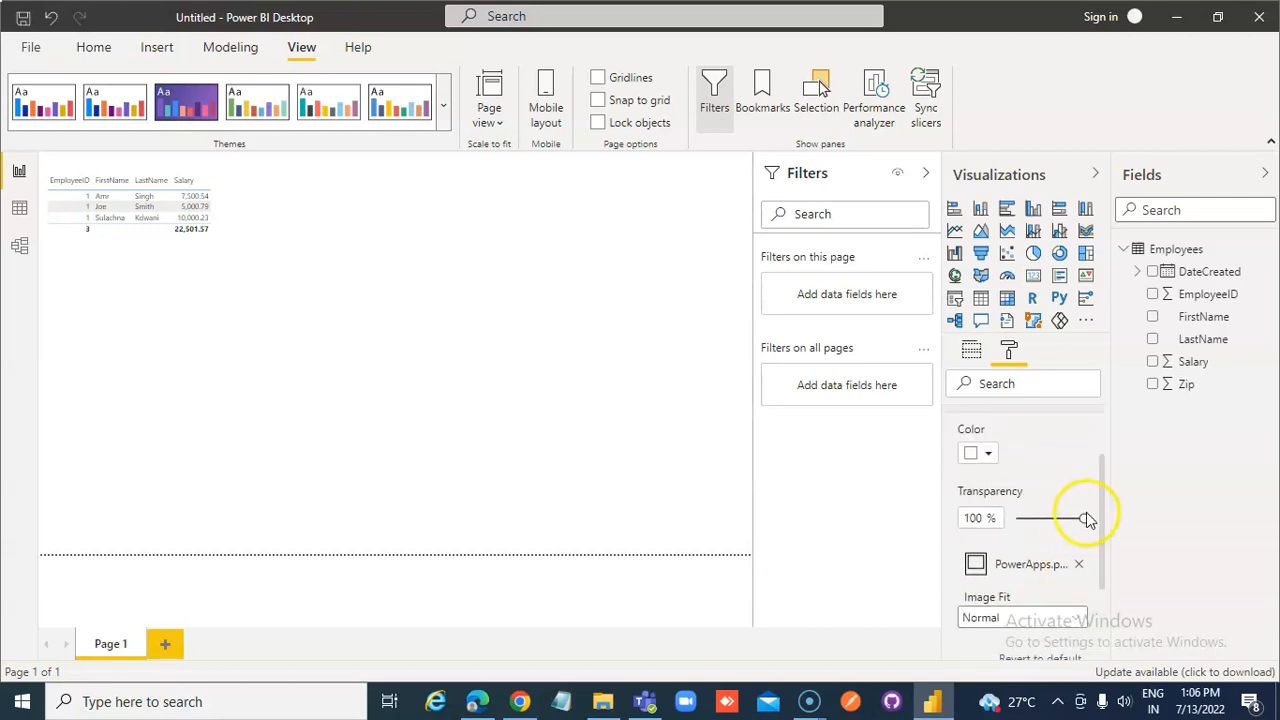
left_click_drag(1087, 518, 1082, 522)
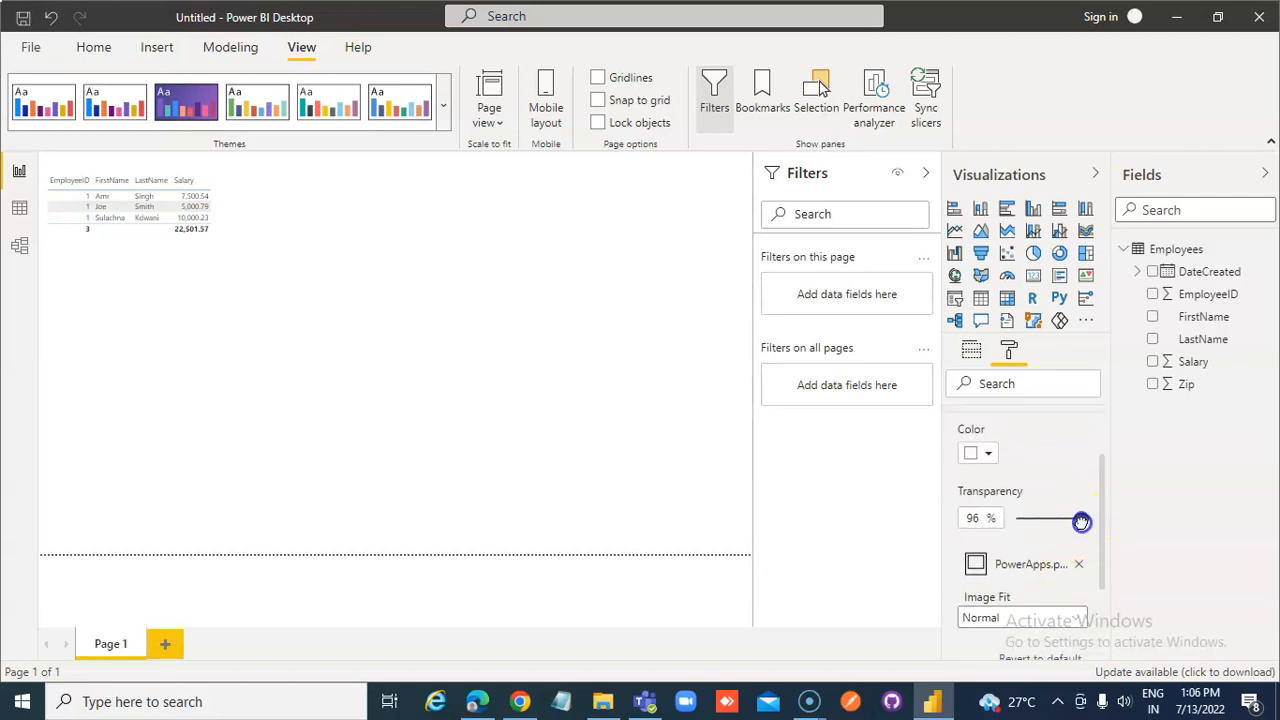
left_click_drag(1082, 522, 1058, 522)
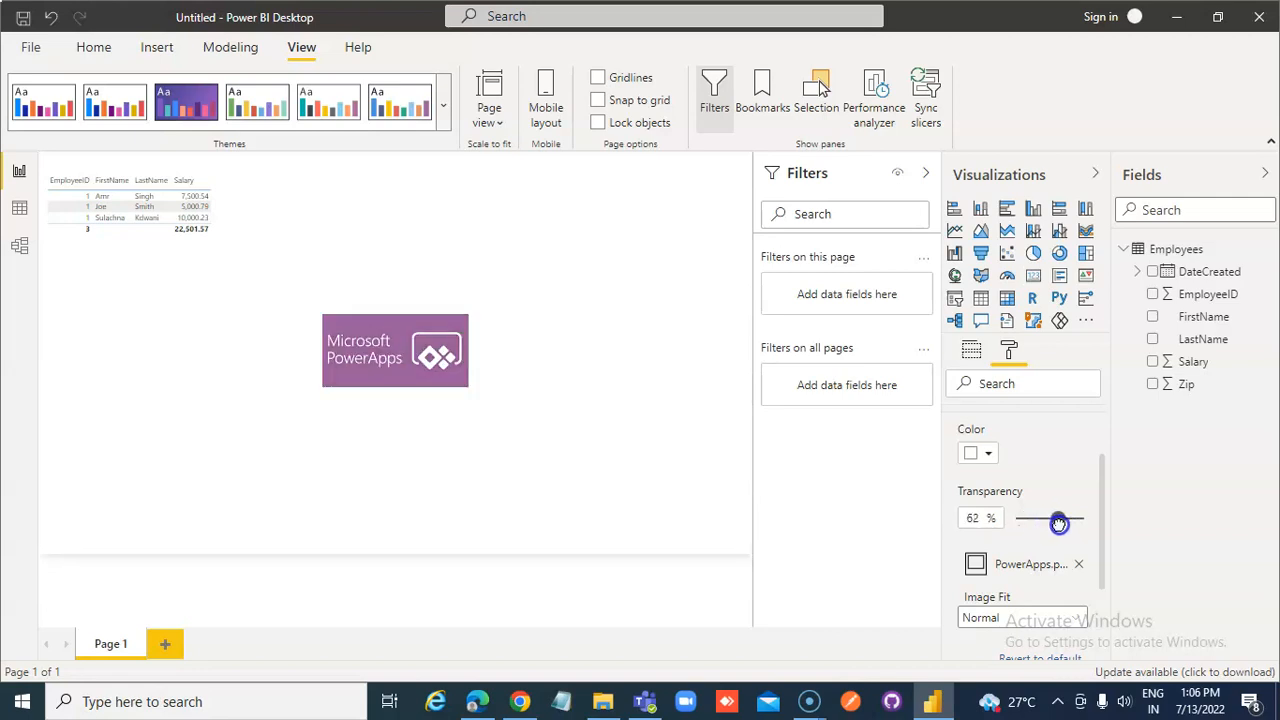
left_click_drag(1059, 524, 1055, 529)
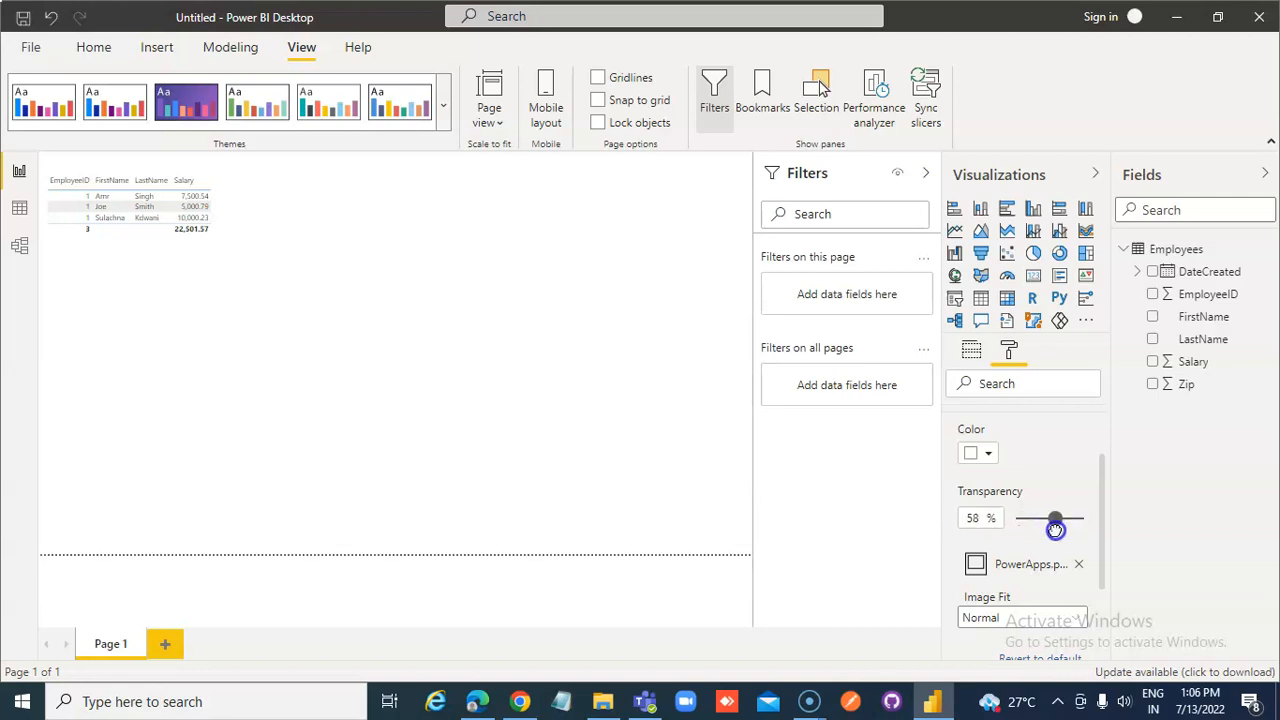
left_click_drag(1055, 530, 1040, 518)
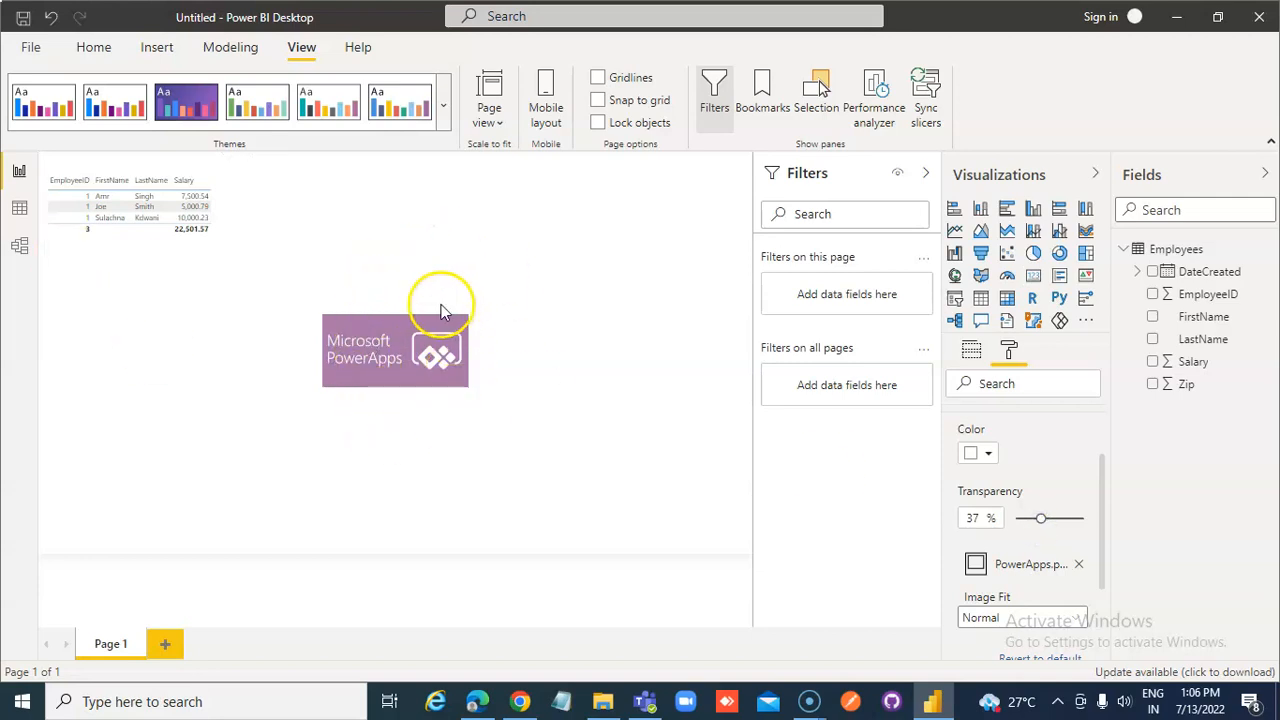
mouse_move(530, 348)
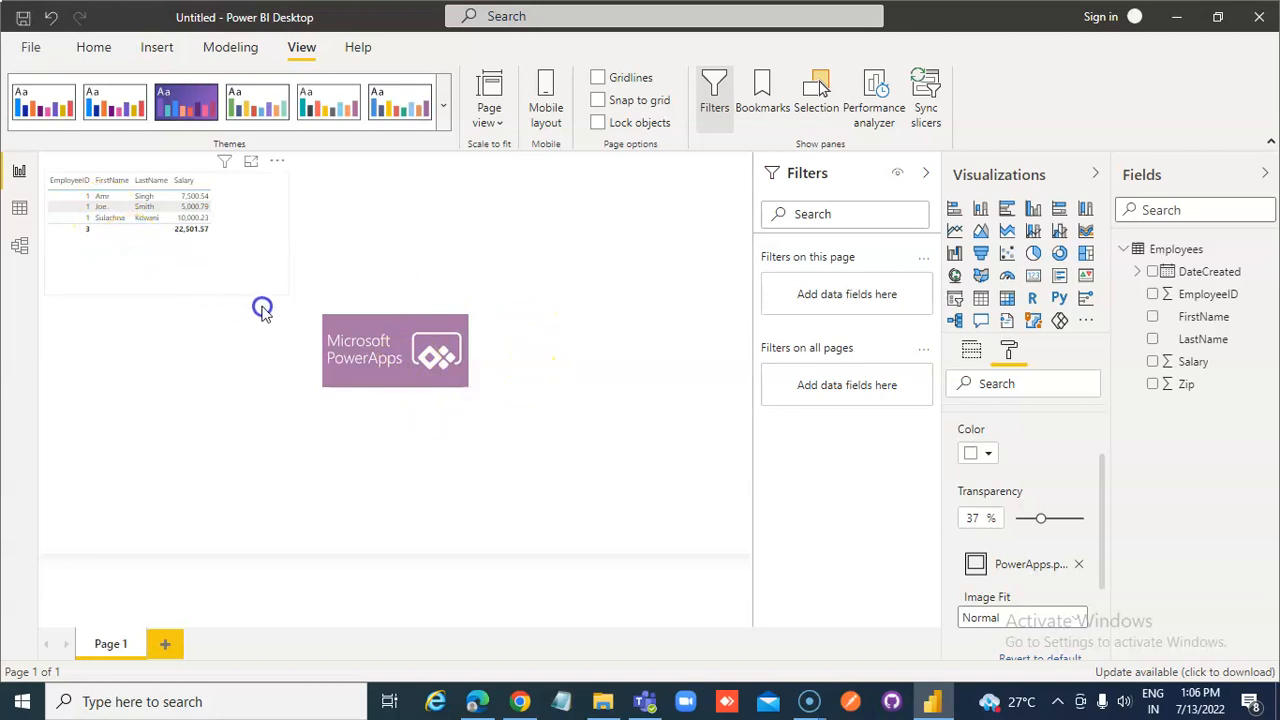
left_click(165, 220)
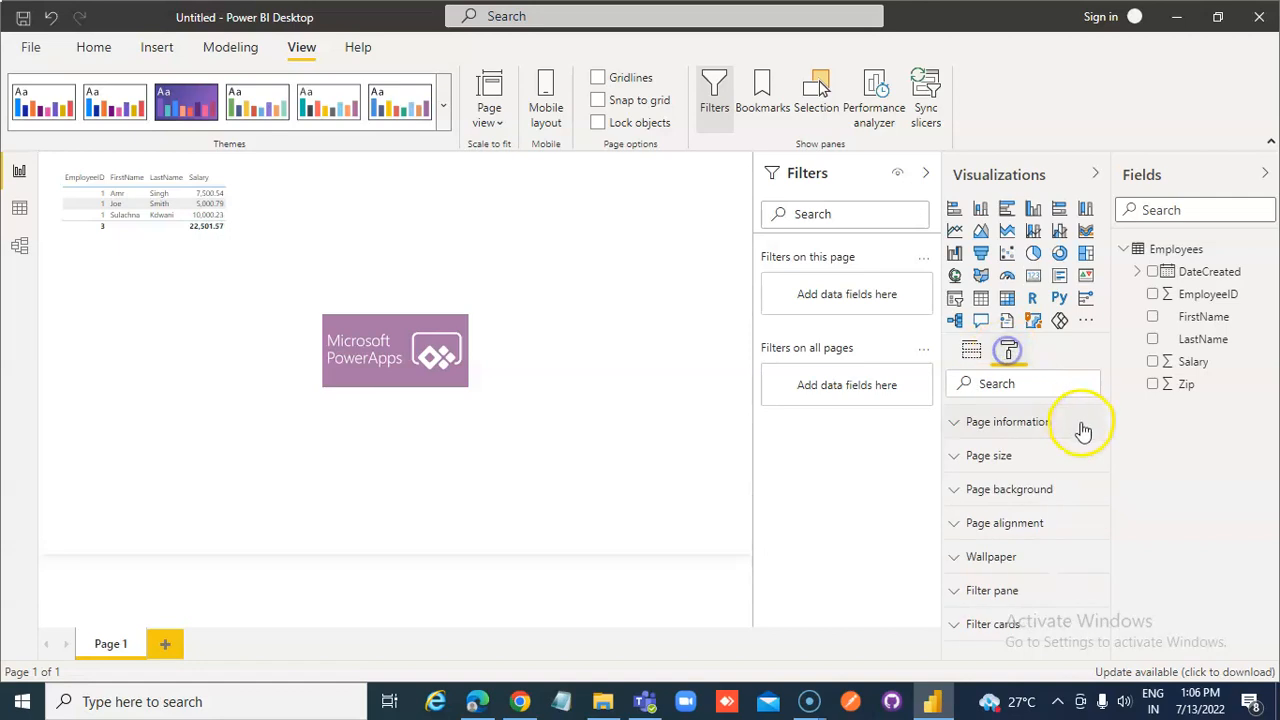
Try Middle page alignment, then revert alignment to default
left_click(1003, 522)
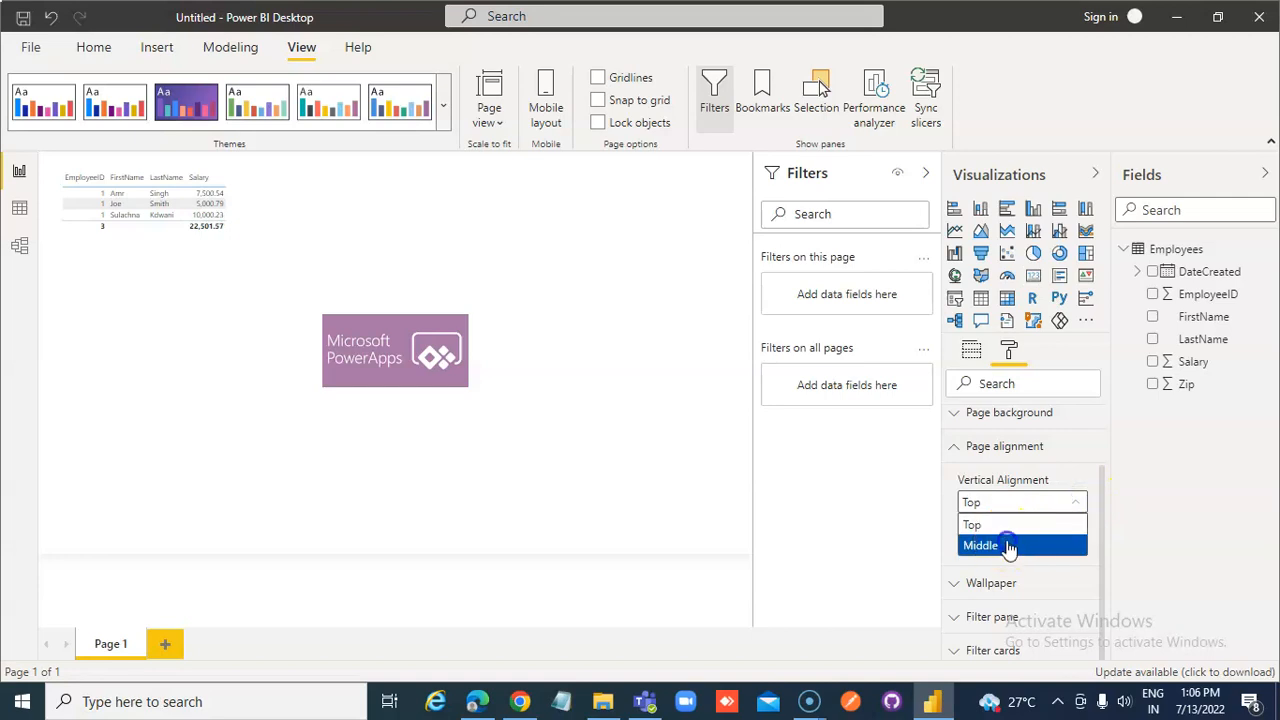
left_click(980, 545)
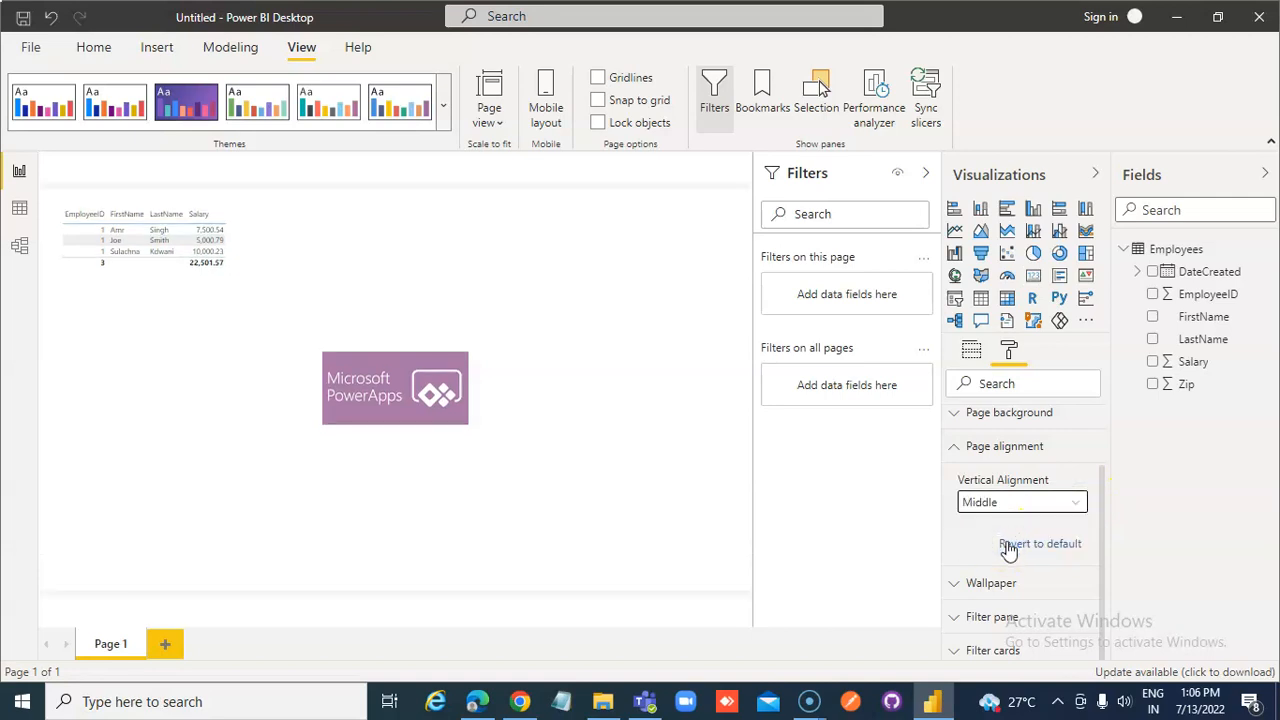
left_click(1040, 543)
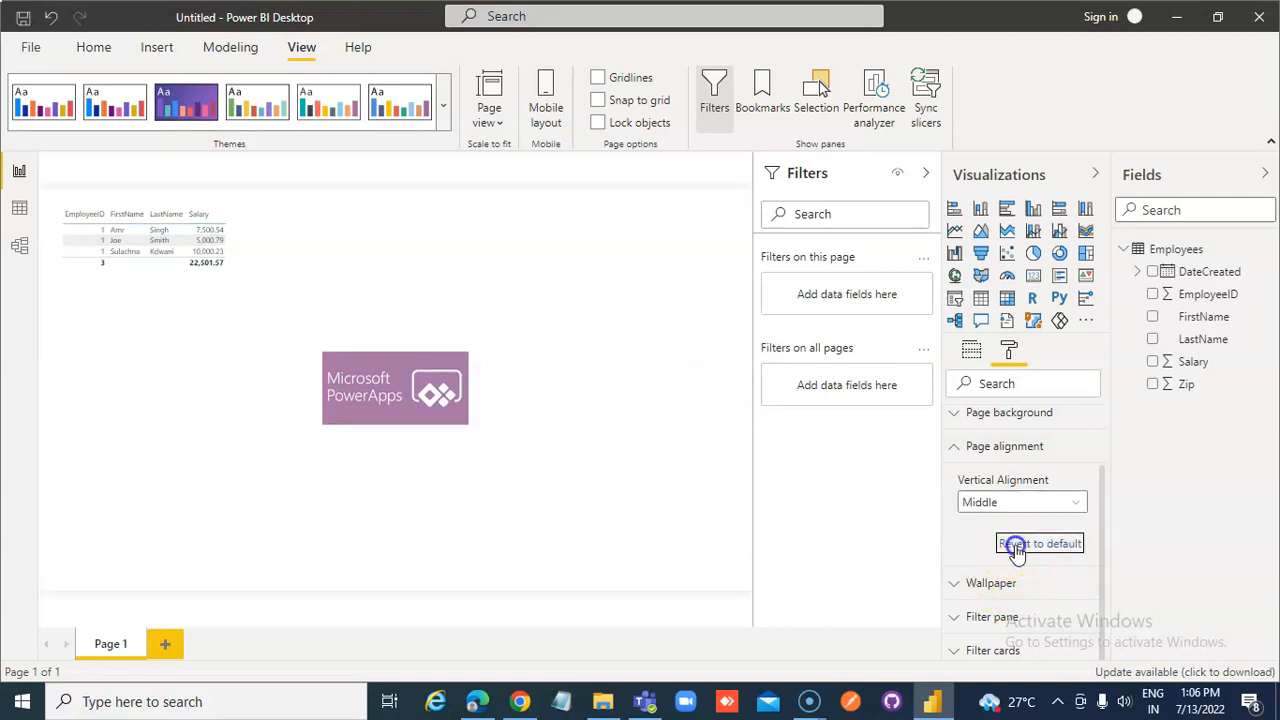
Set the wallpaper to peach with about 10% transparency
left_click(1039, 543)
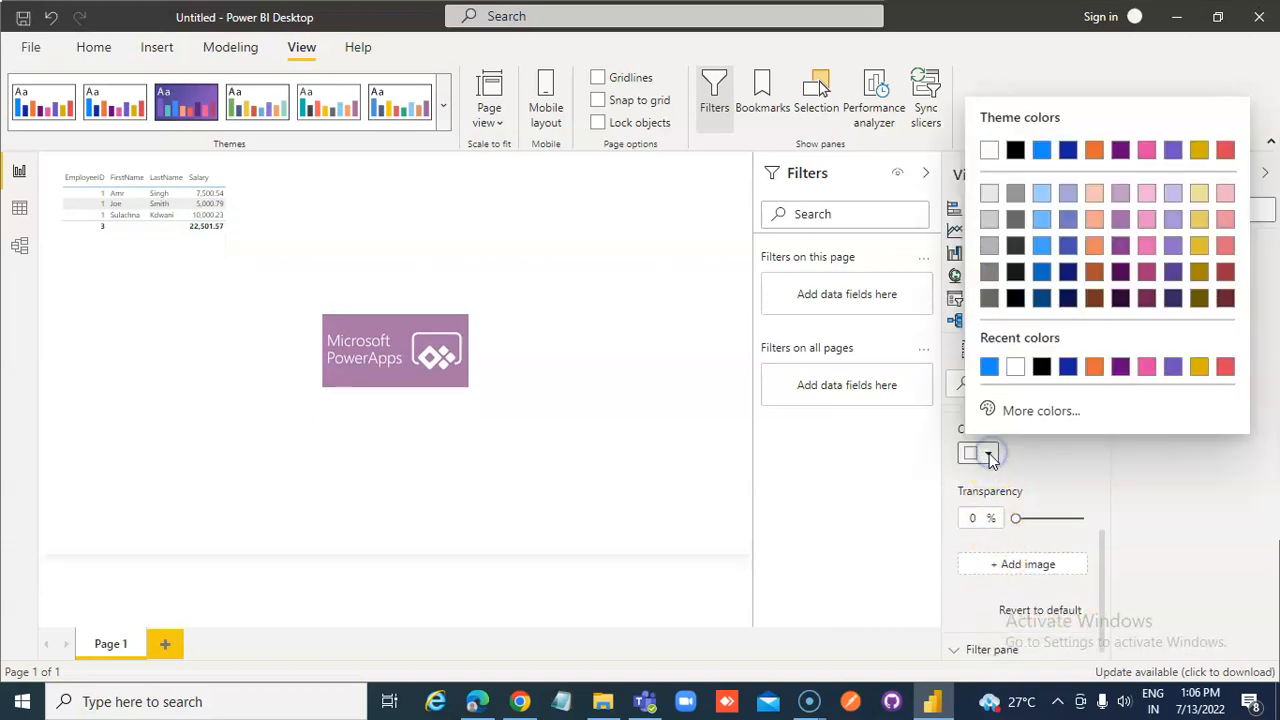
left_click(1094, 193)
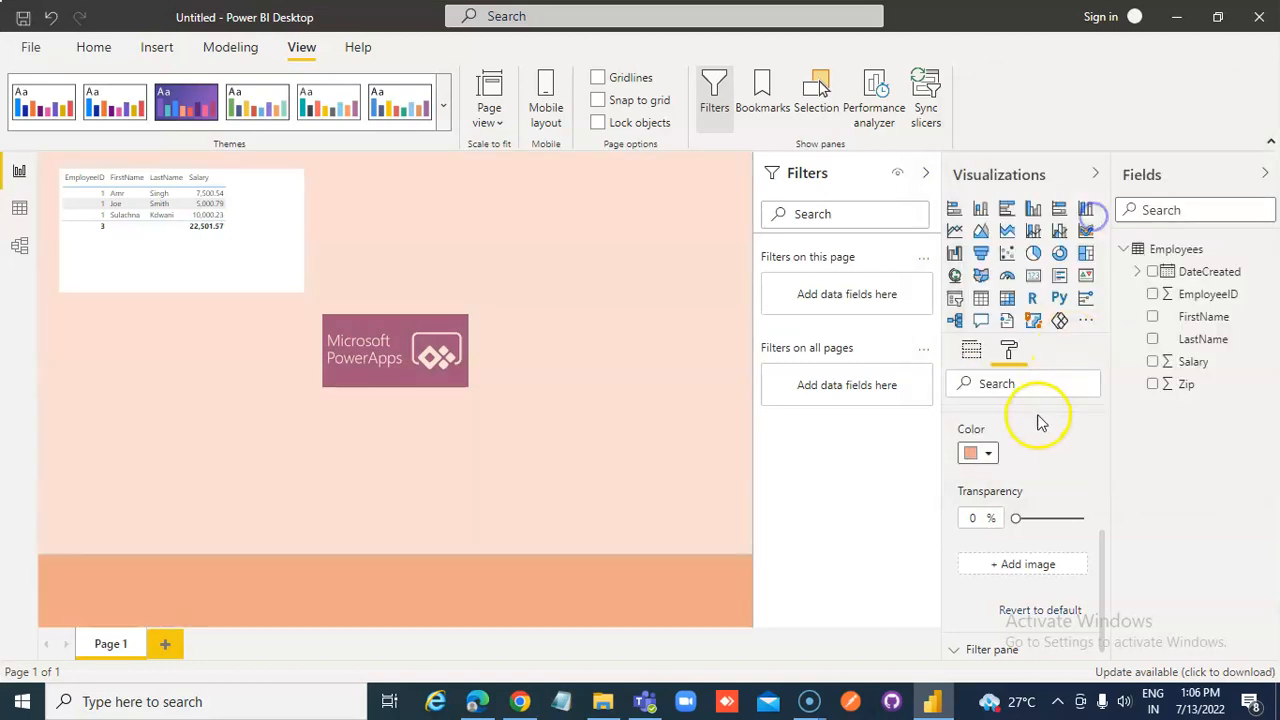
mouse_move(1025, 550)
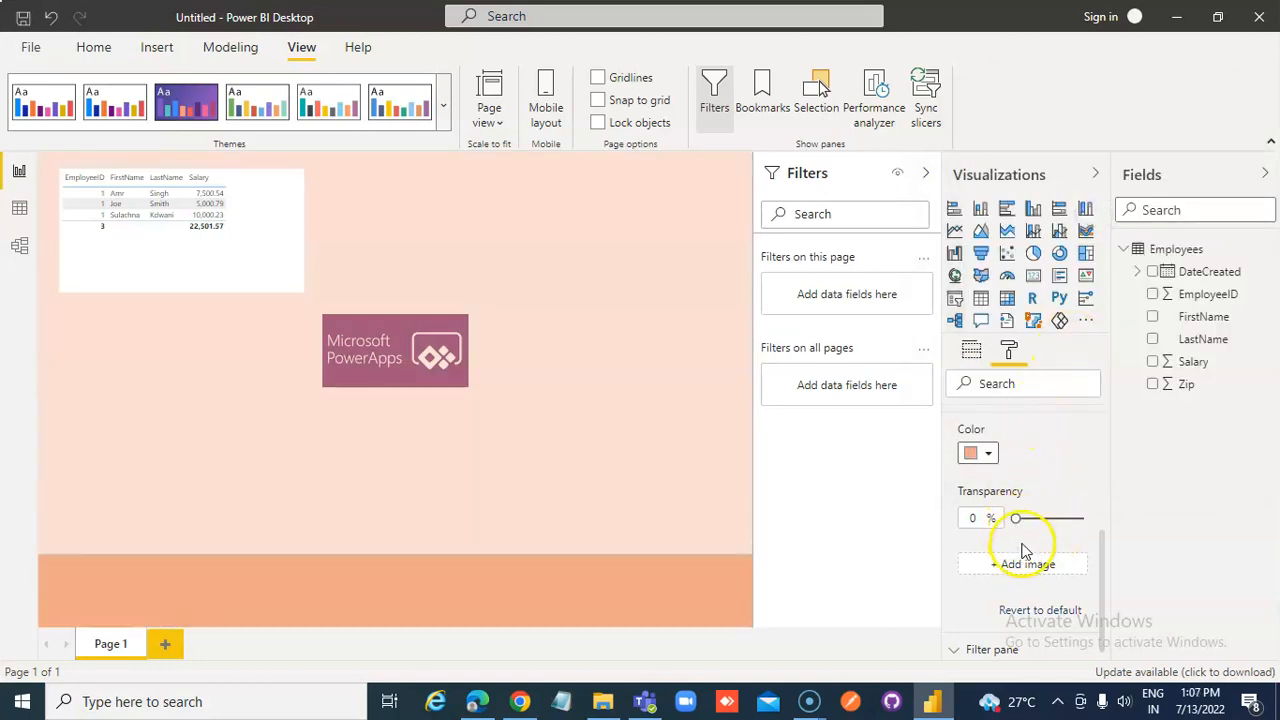
left_click_drag(1016, 518, 1066, 522)
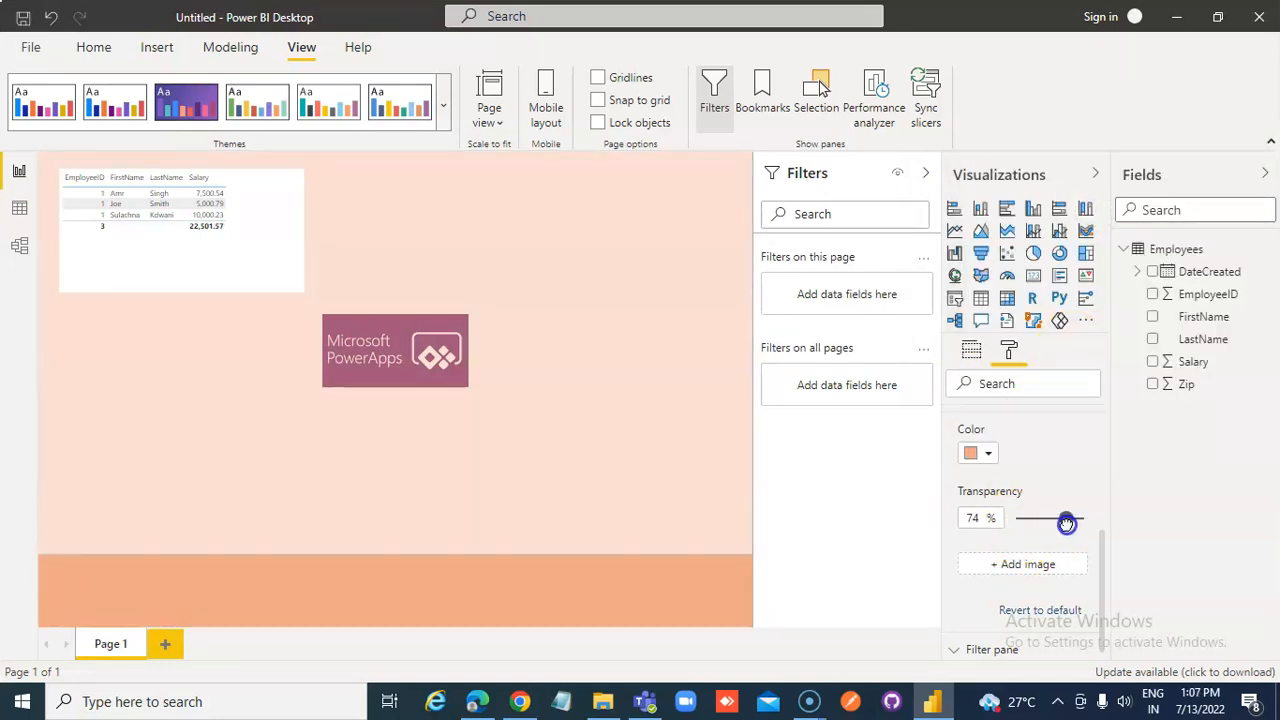
left_click_drag(1067, 523, 1027, 523)
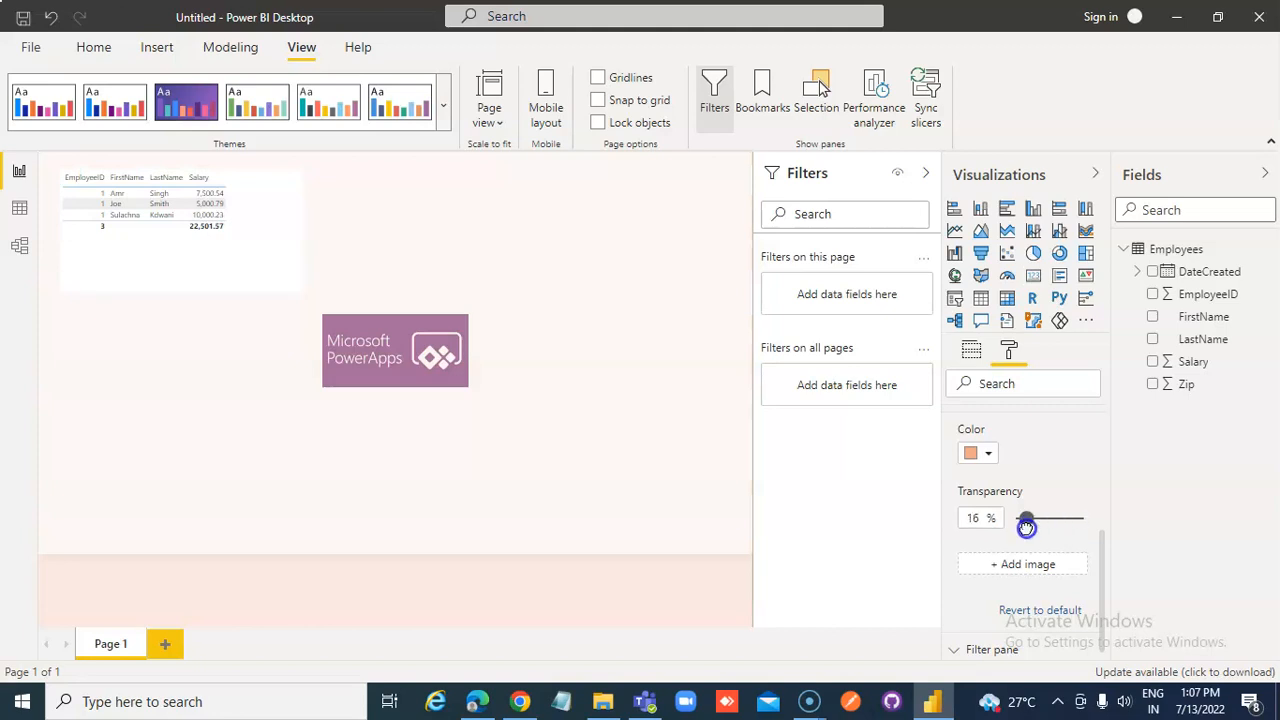
left_click_drag(1027, 527, 1023, 527)
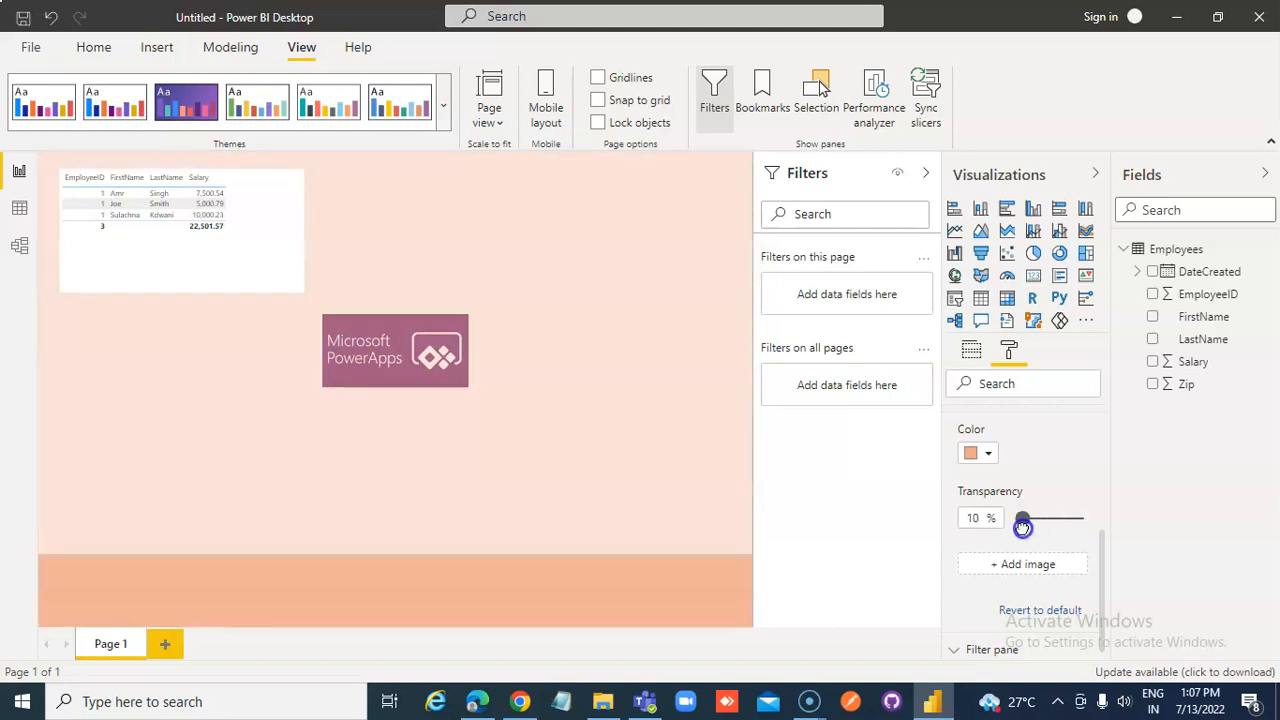
mouse_move(1010, 600)
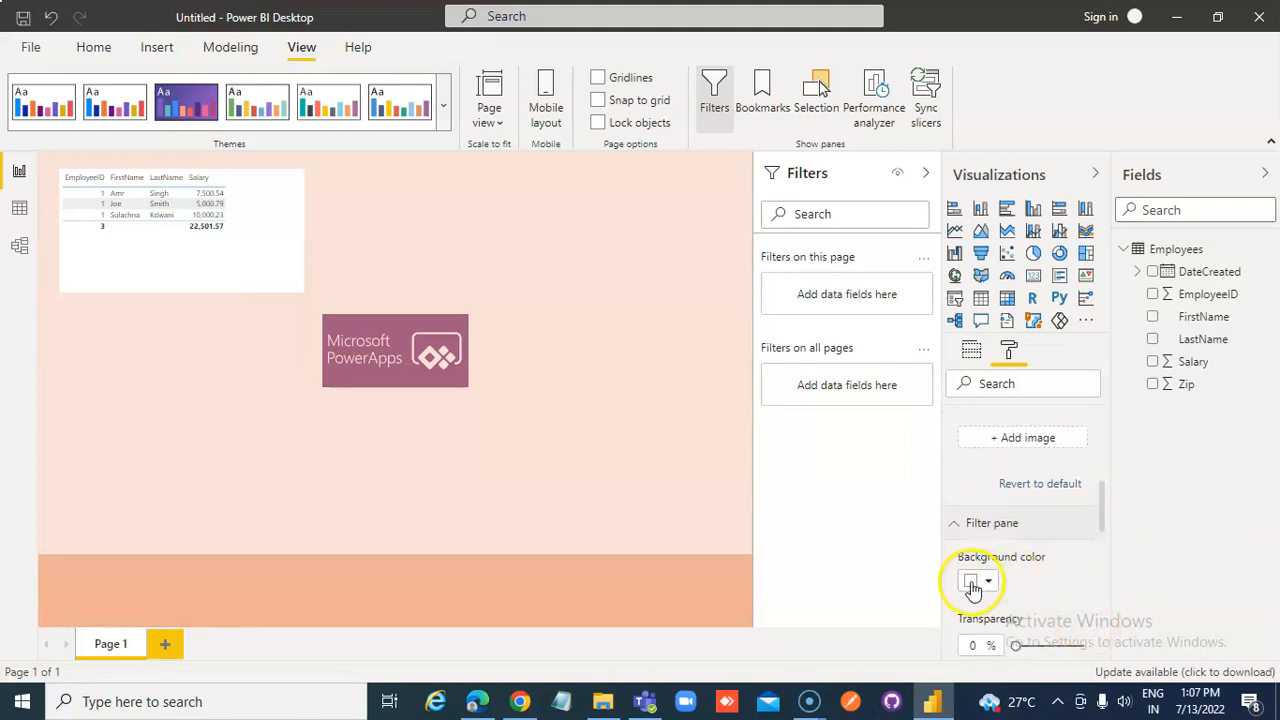
left_click(972, 581)
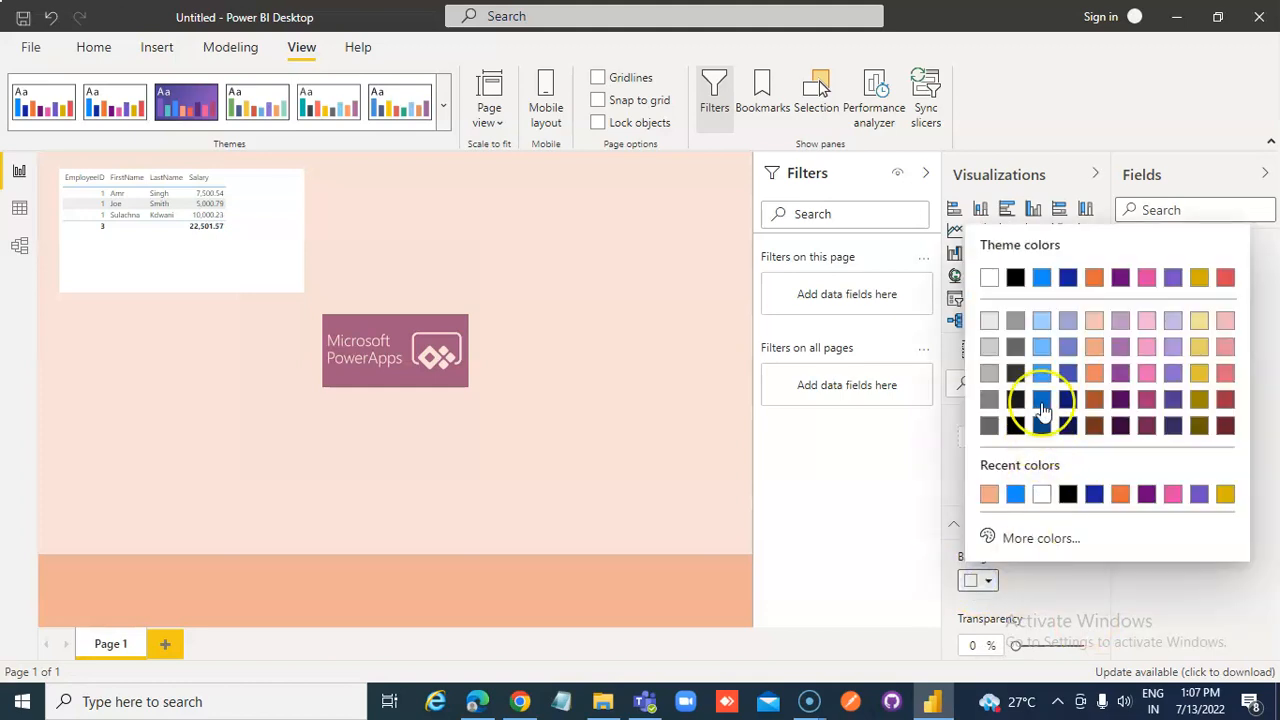
left_click(1042, 399)
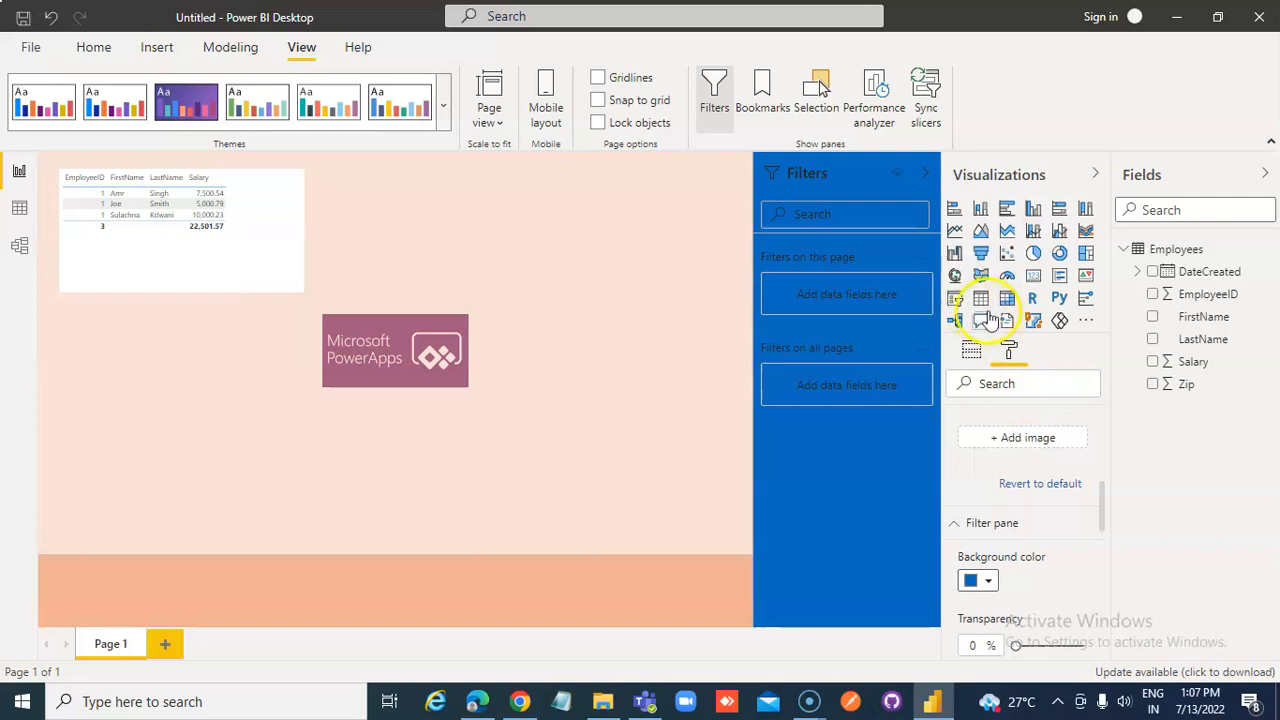
mouse_move(1007, 298)
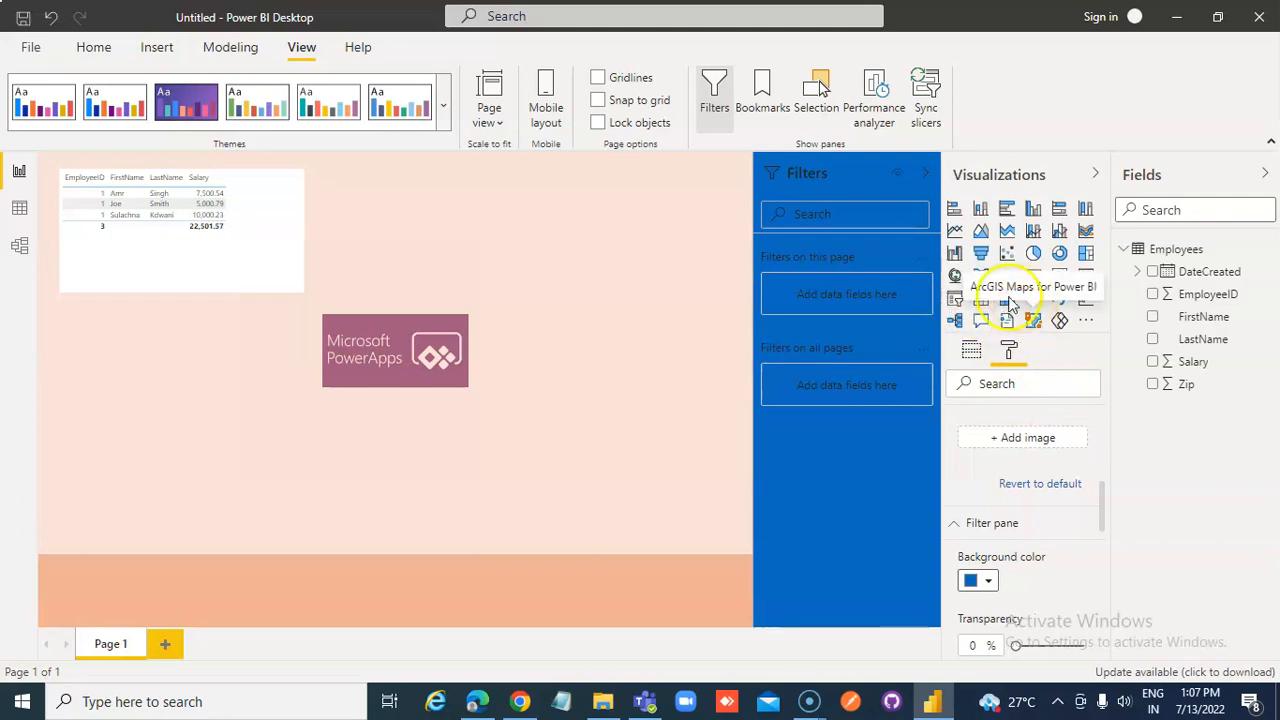
mouse_move(1059, 275)
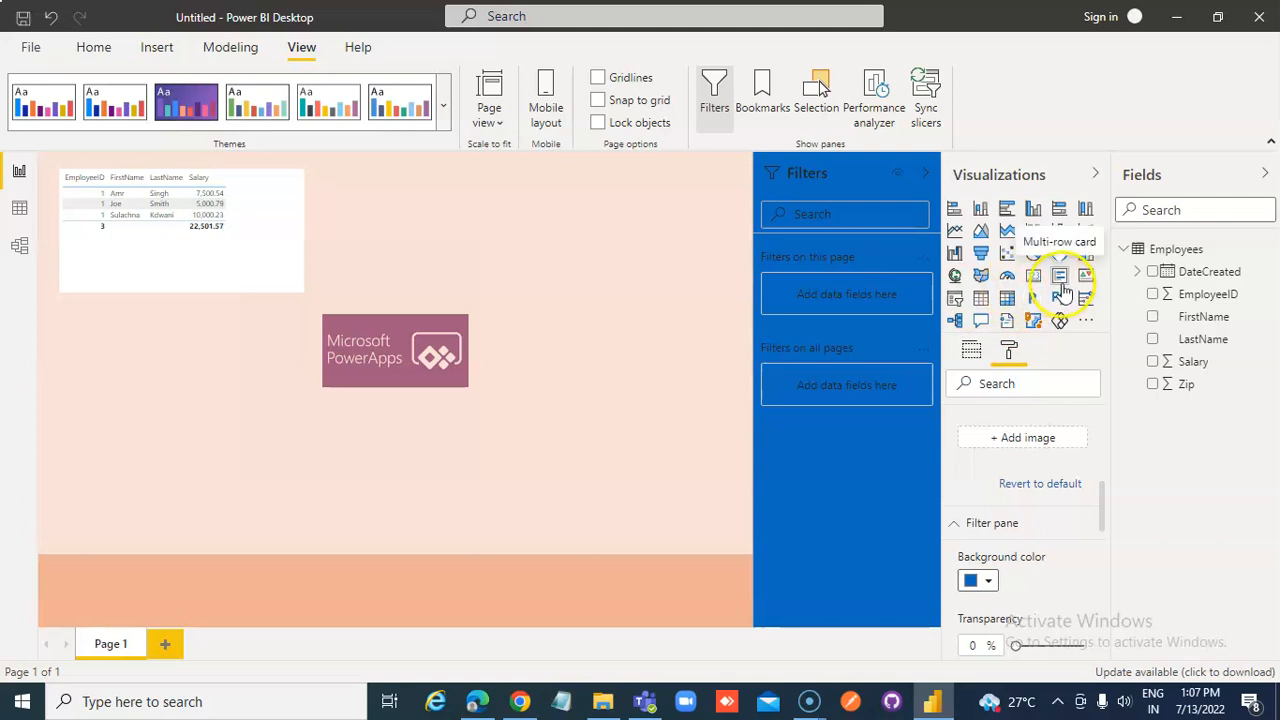
mouse_move(788, 482)
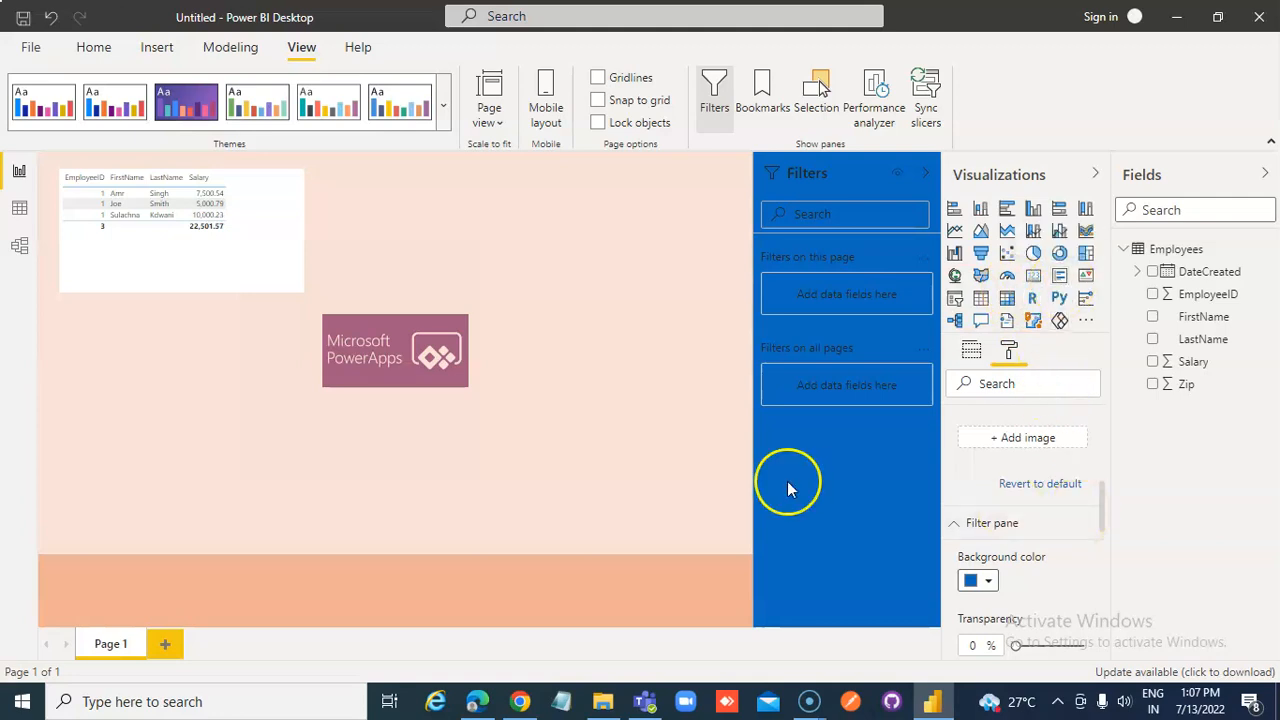
left_click(977, 580)
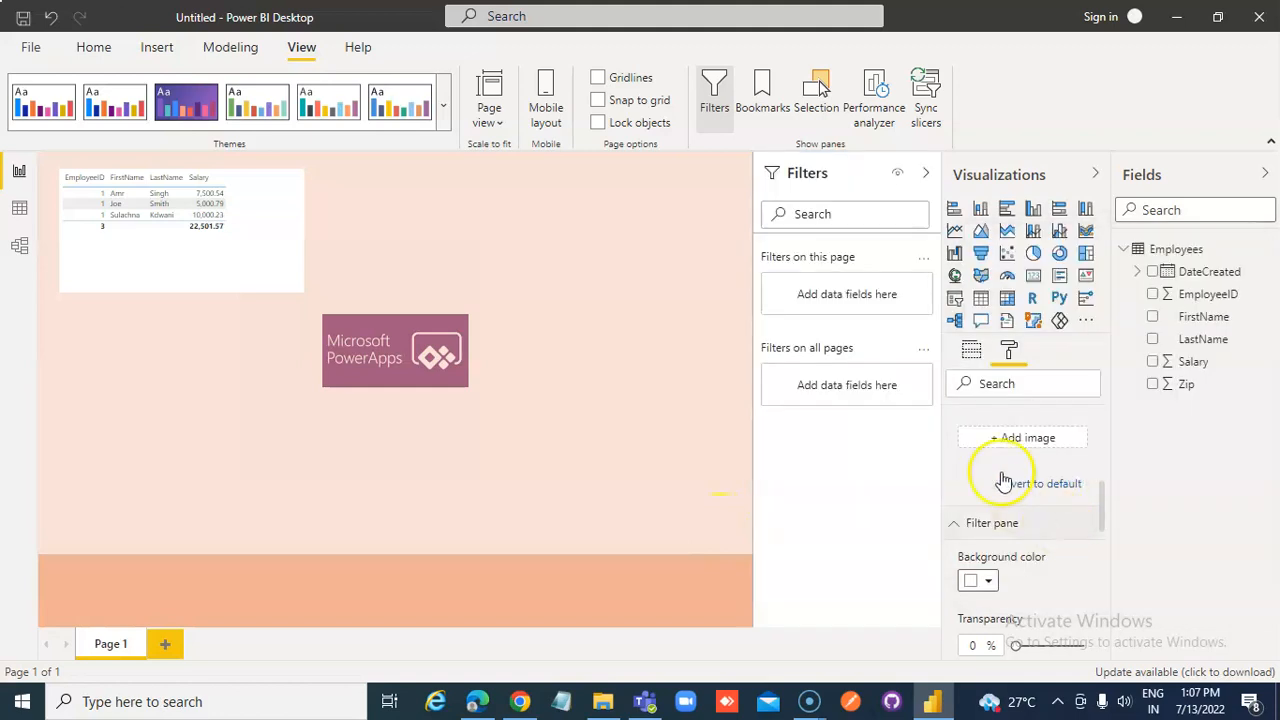
mouse_move(620, 635)
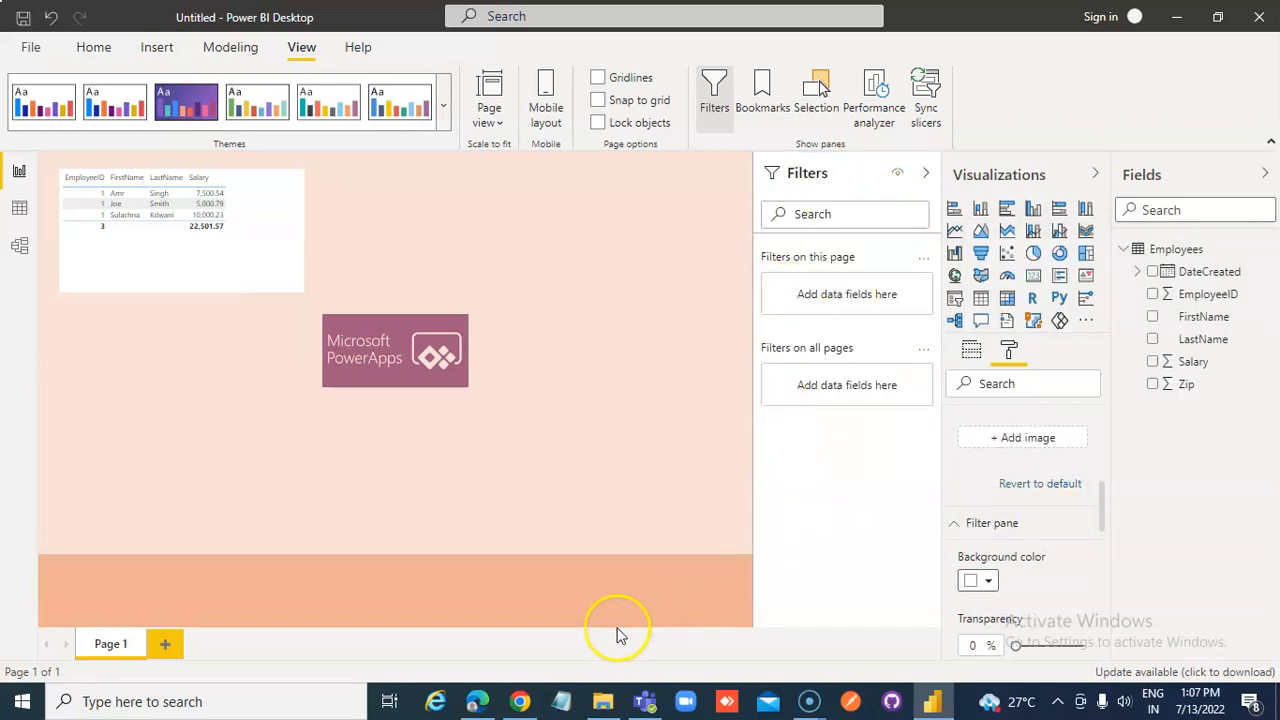
mouse_move(593, 500)
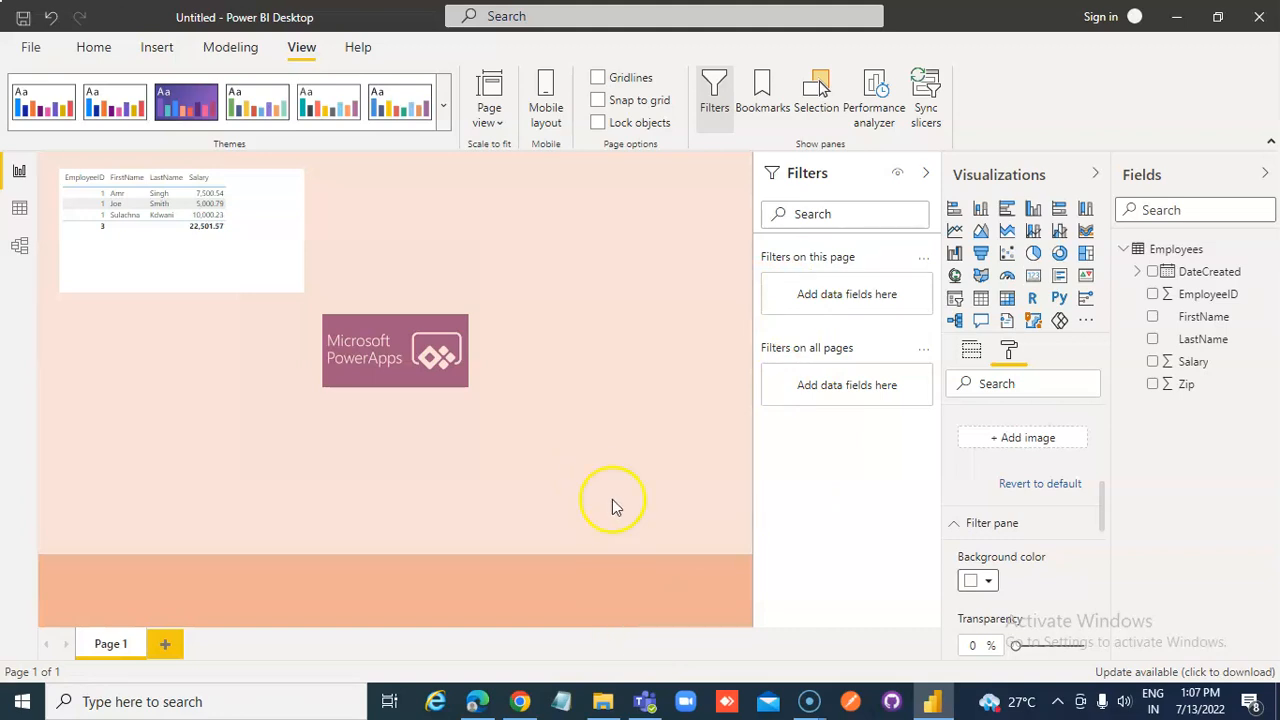
Set the Filter pane border color to black and scroll to Checkbox and Apply color
scroll("down", 3)
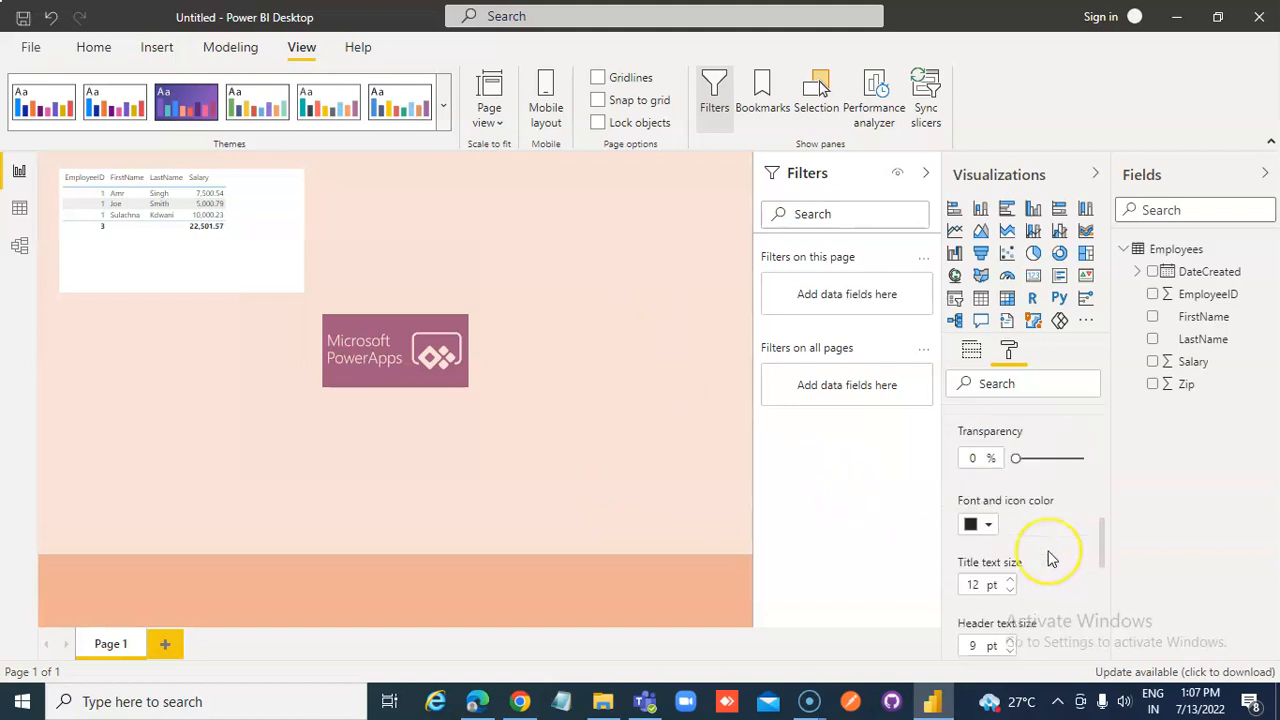
scroll("down", 3)
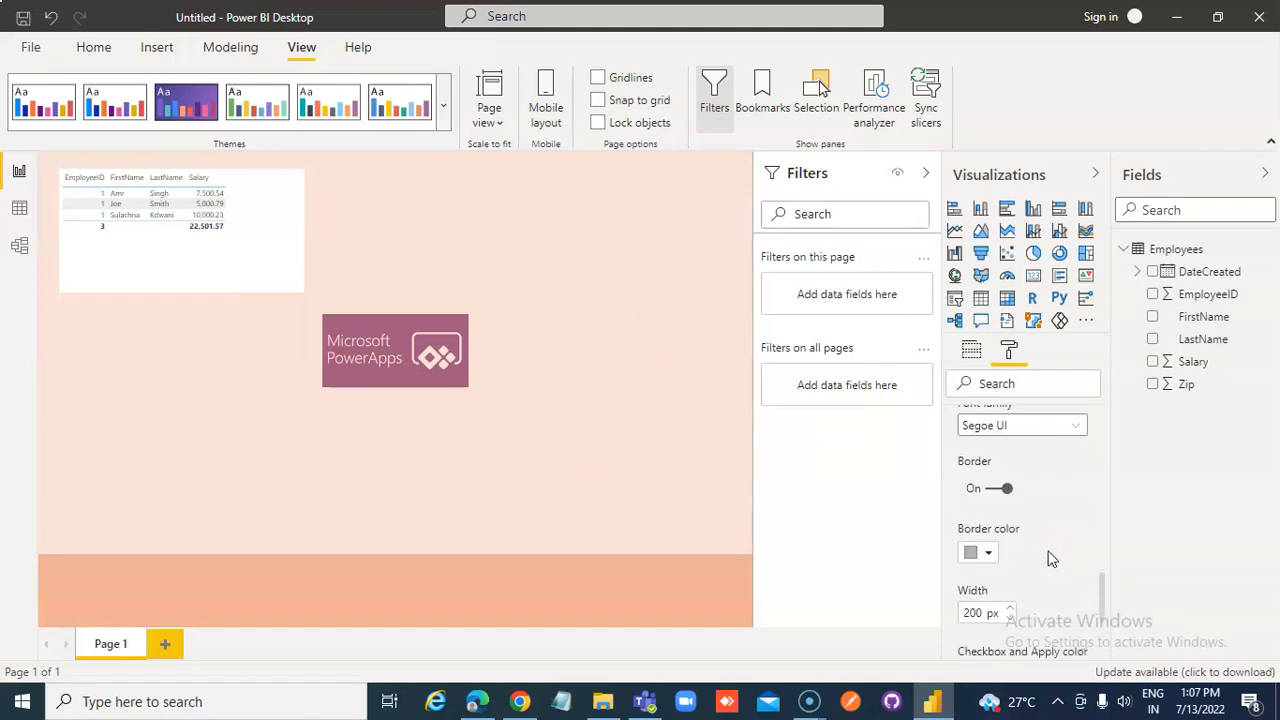
mouse_move(1025, 565)
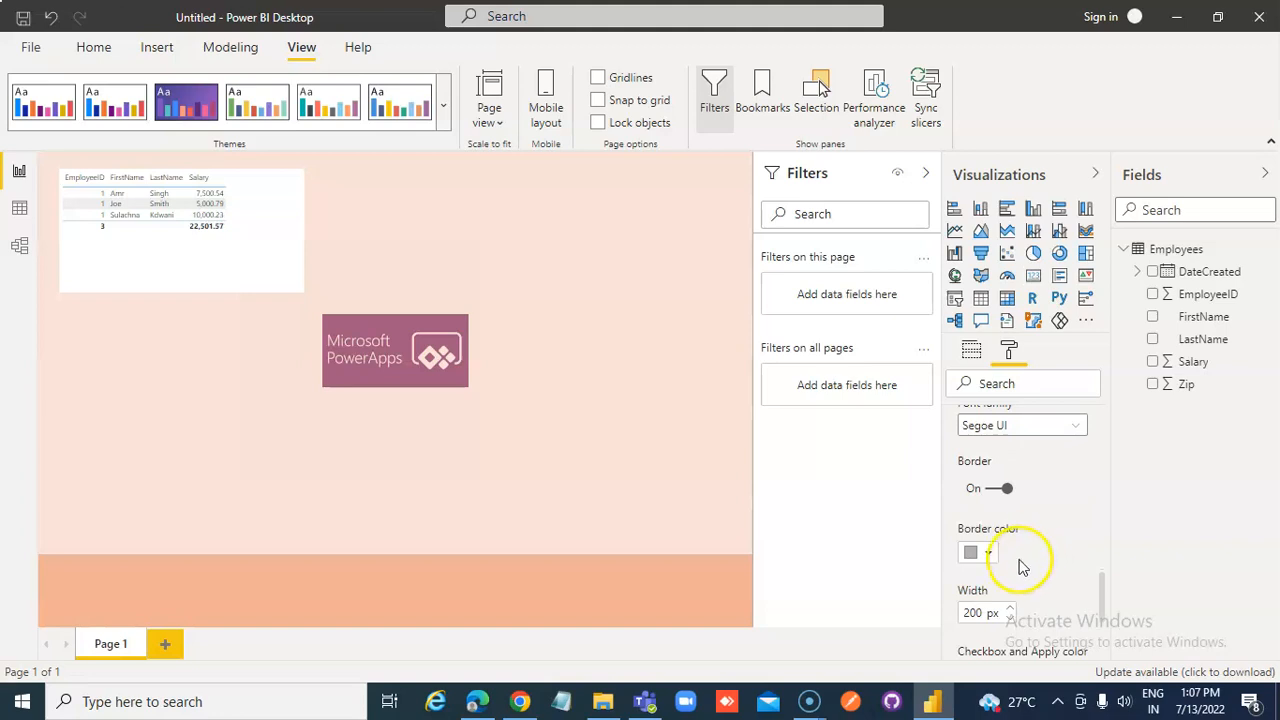
left_click(969, 552)
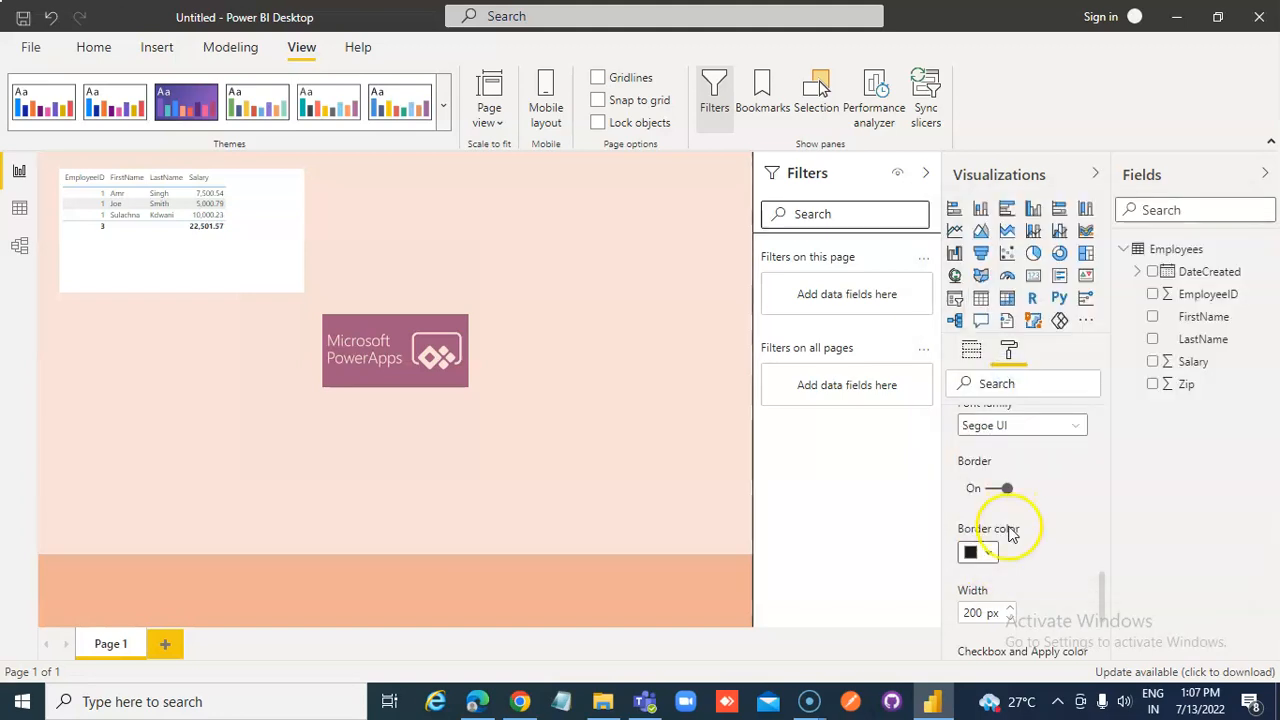
mouse_move(1005, 615)
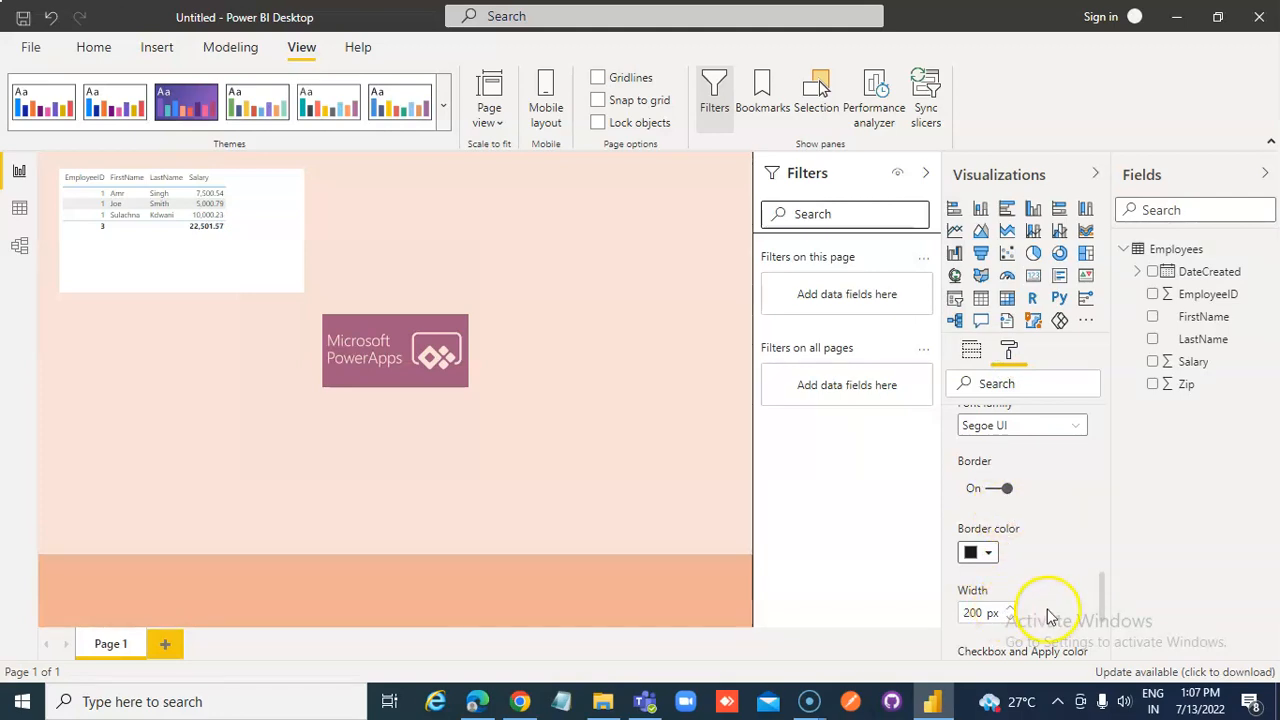
scroll("down", 3)
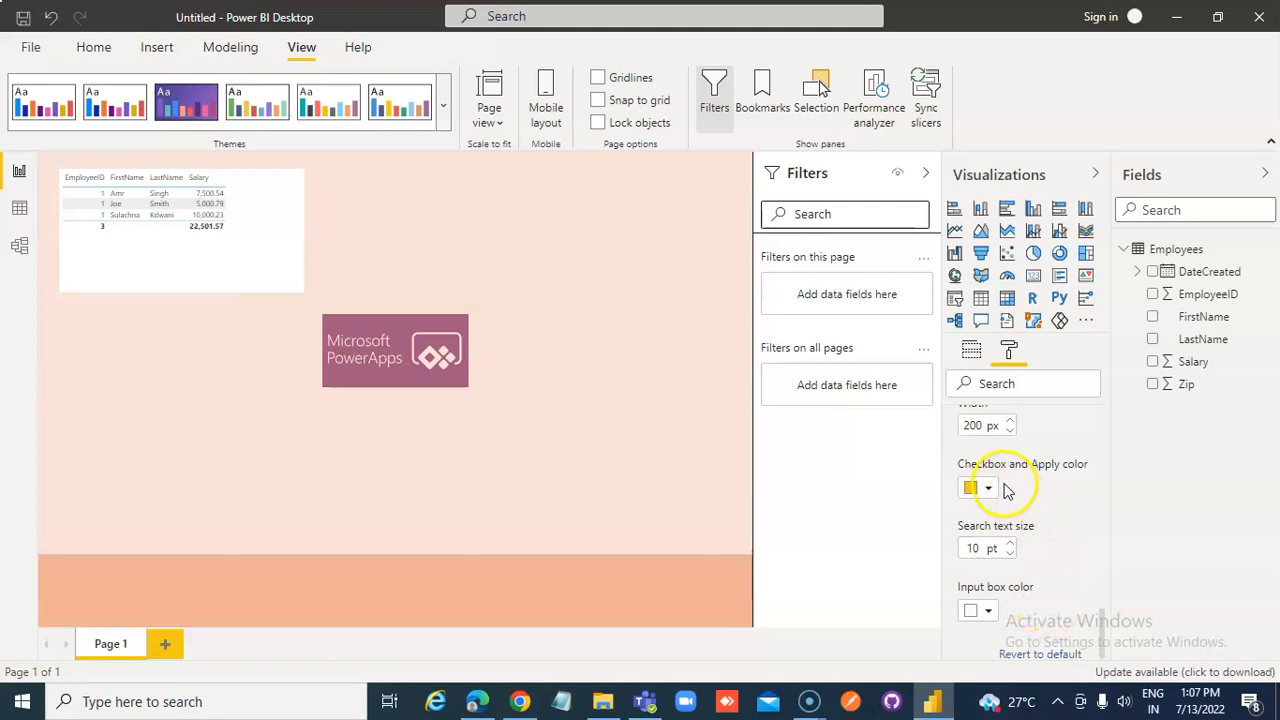